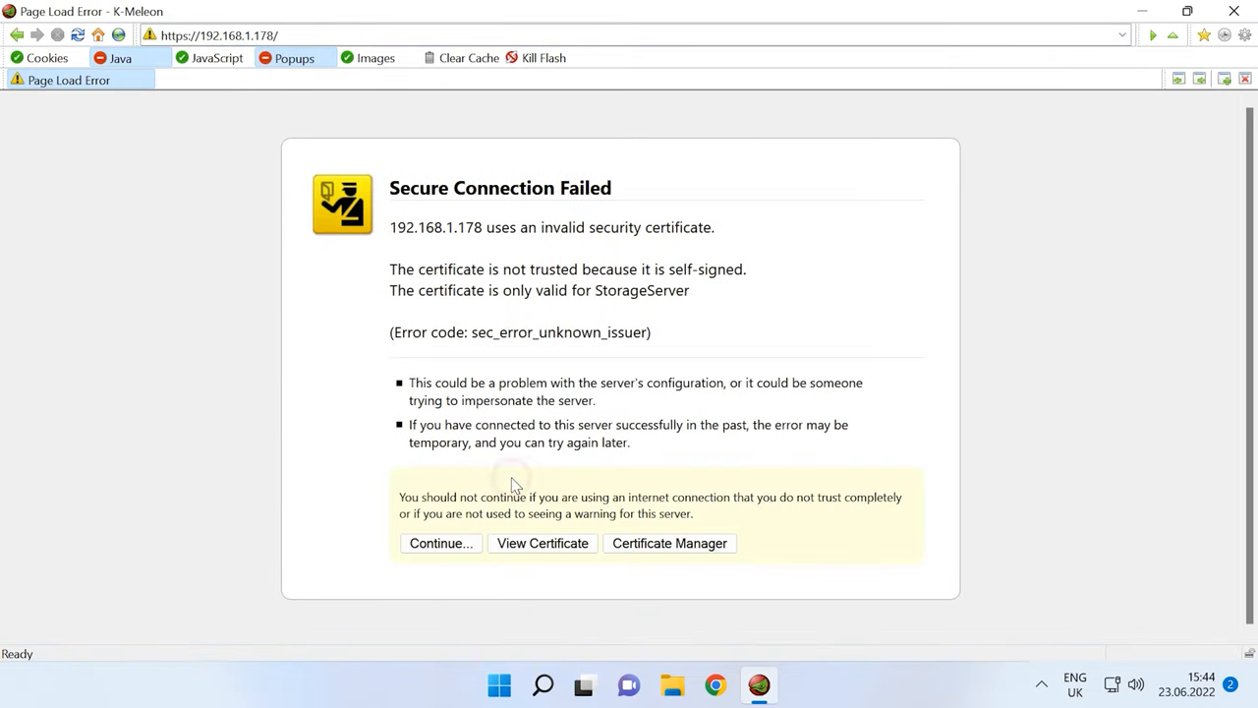
Continue past the certificate warning, scan the three installed disks and start initializing them
click(440, 543)
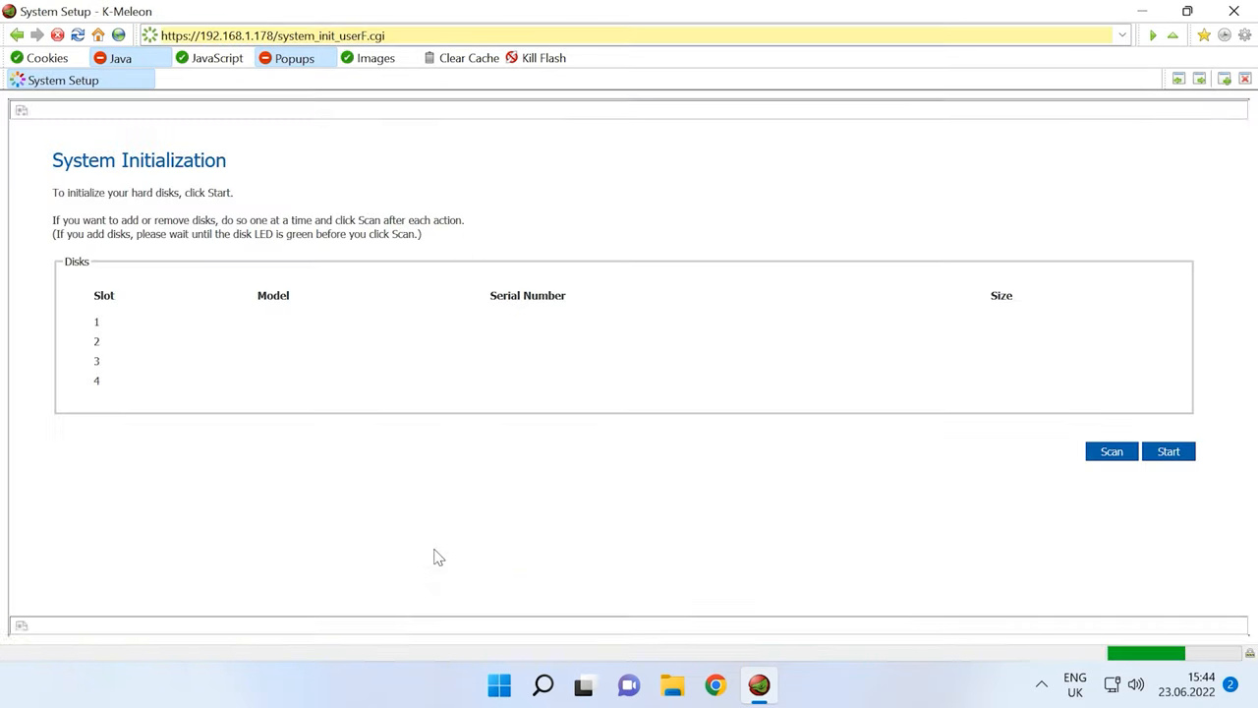
click(1110, 450)
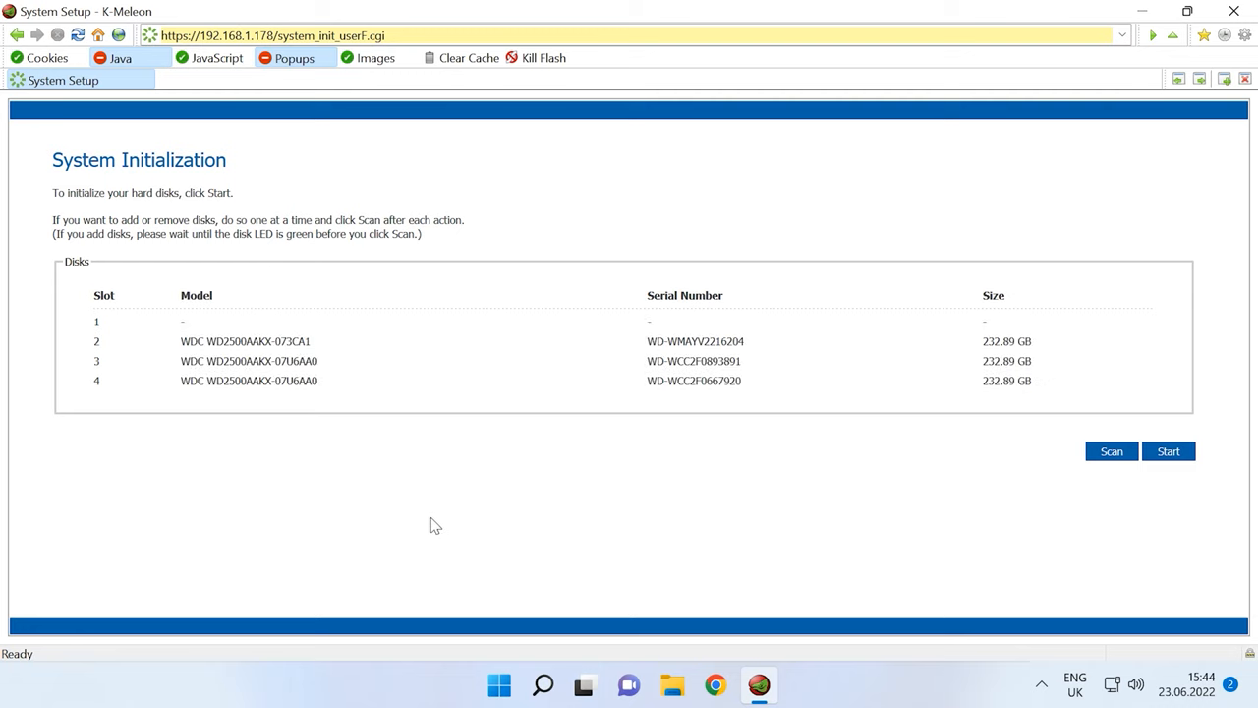
mouse_move(951, 438)
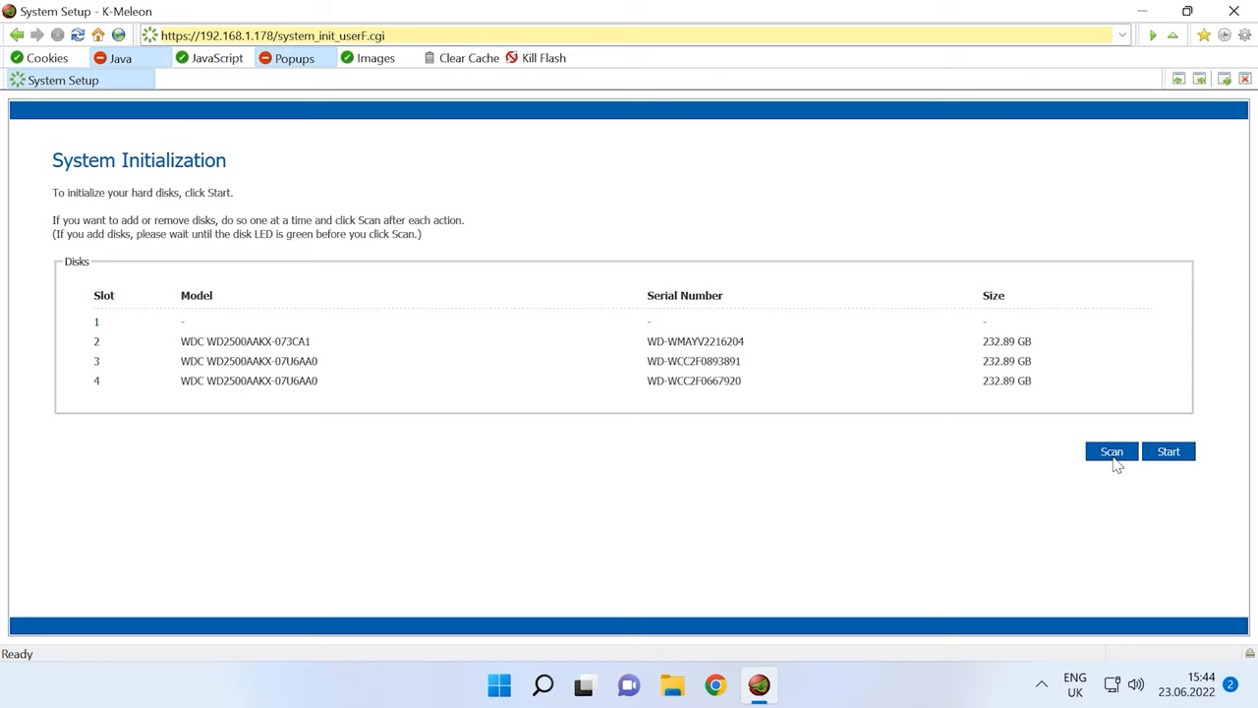
click(1168, 450)
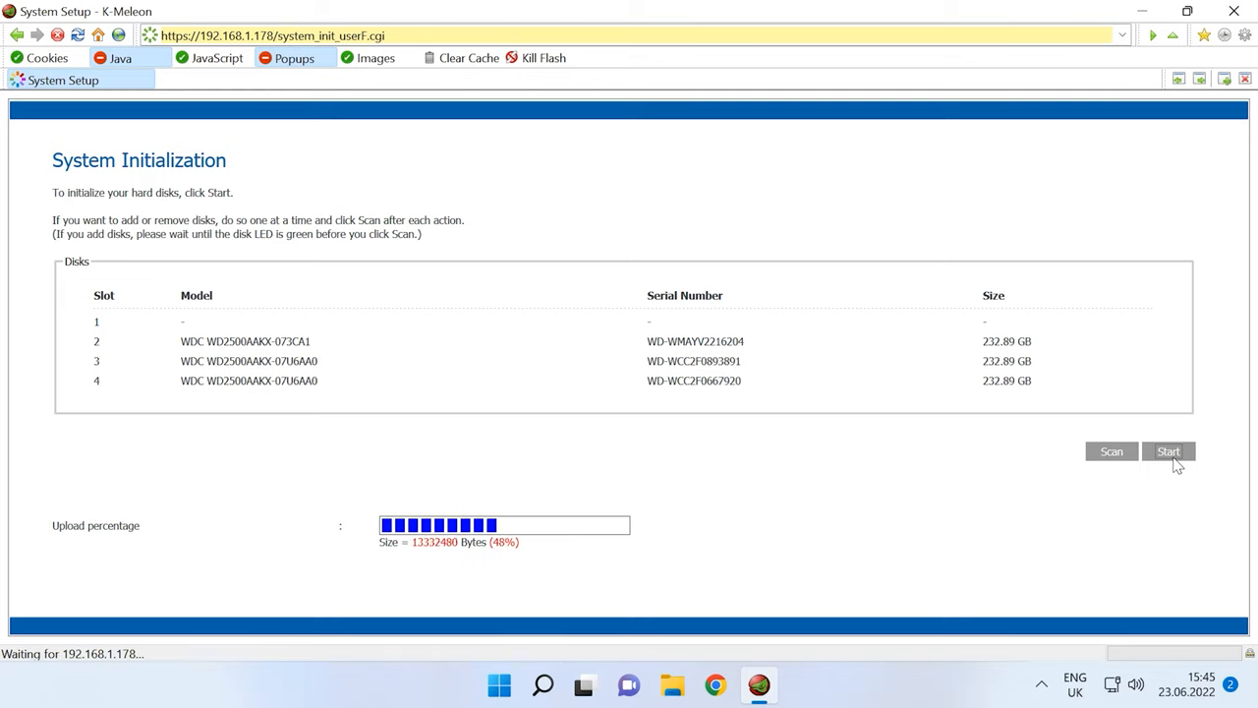
click(1167, 451)
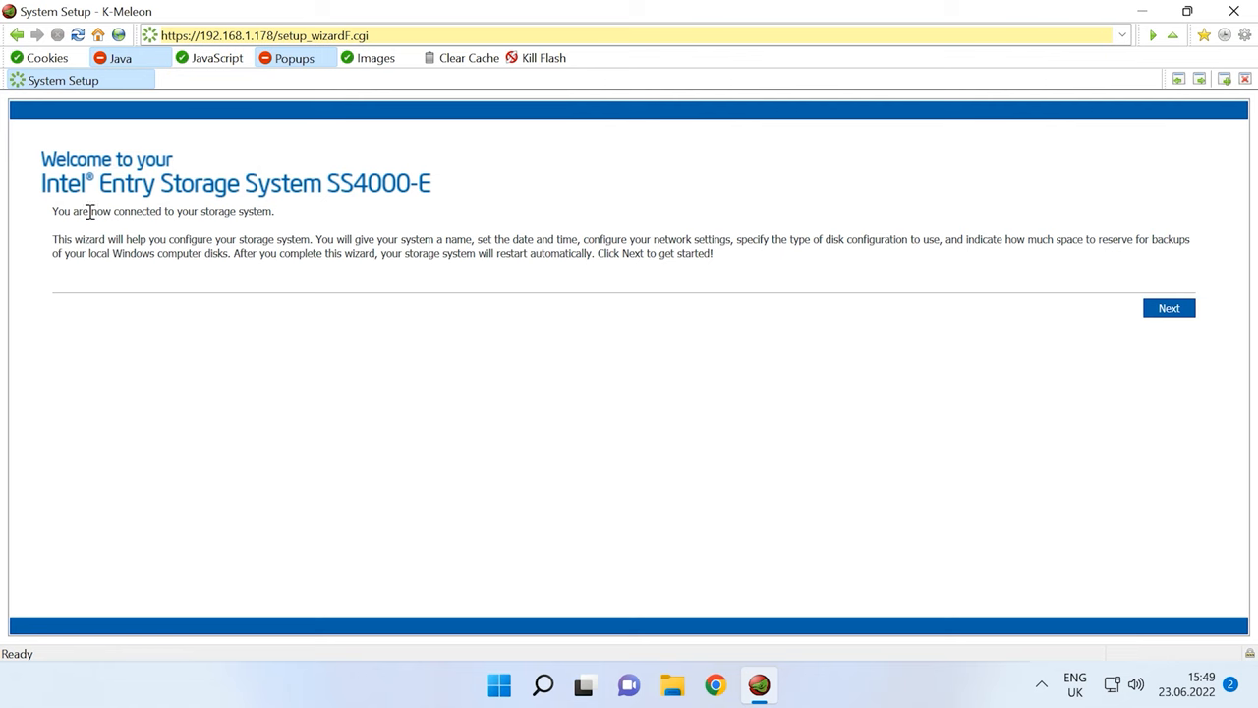
mouse_move(1176, 326)
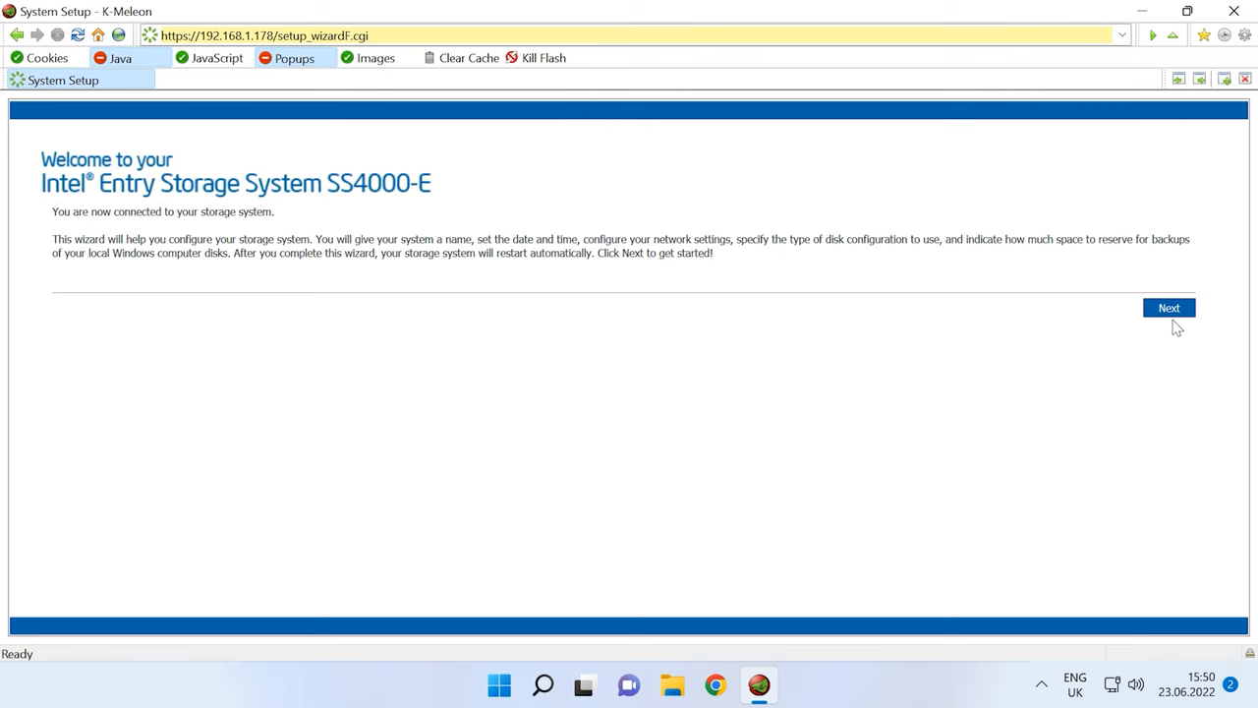
Advance the wizard keeping the name Storage, current date/time and automatic IP addressing
click(1168, 307)
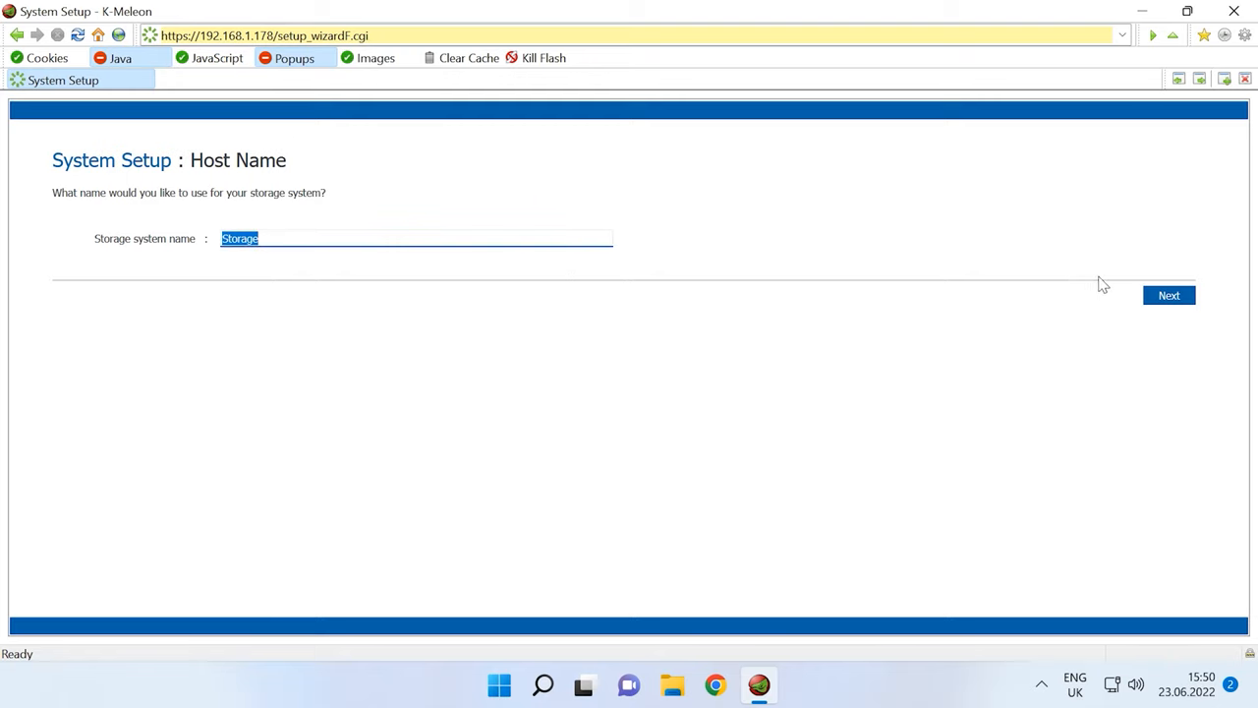
click(1168, 295)
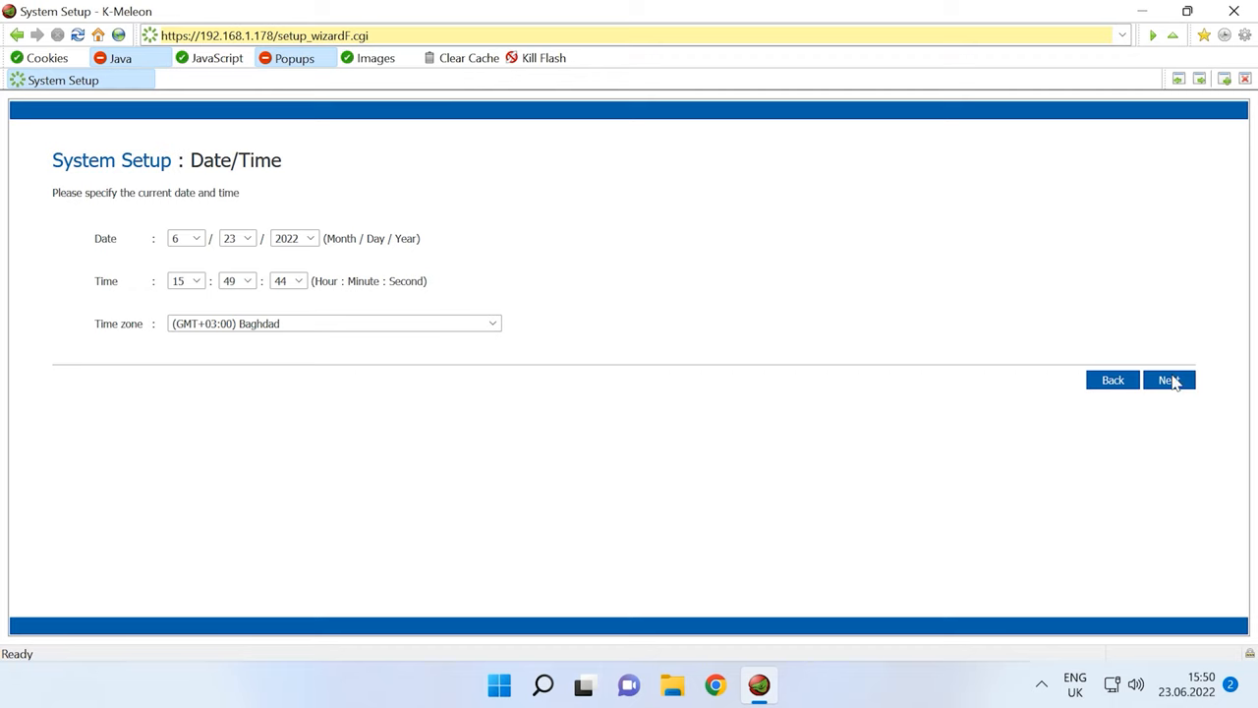
click(1167, 379)
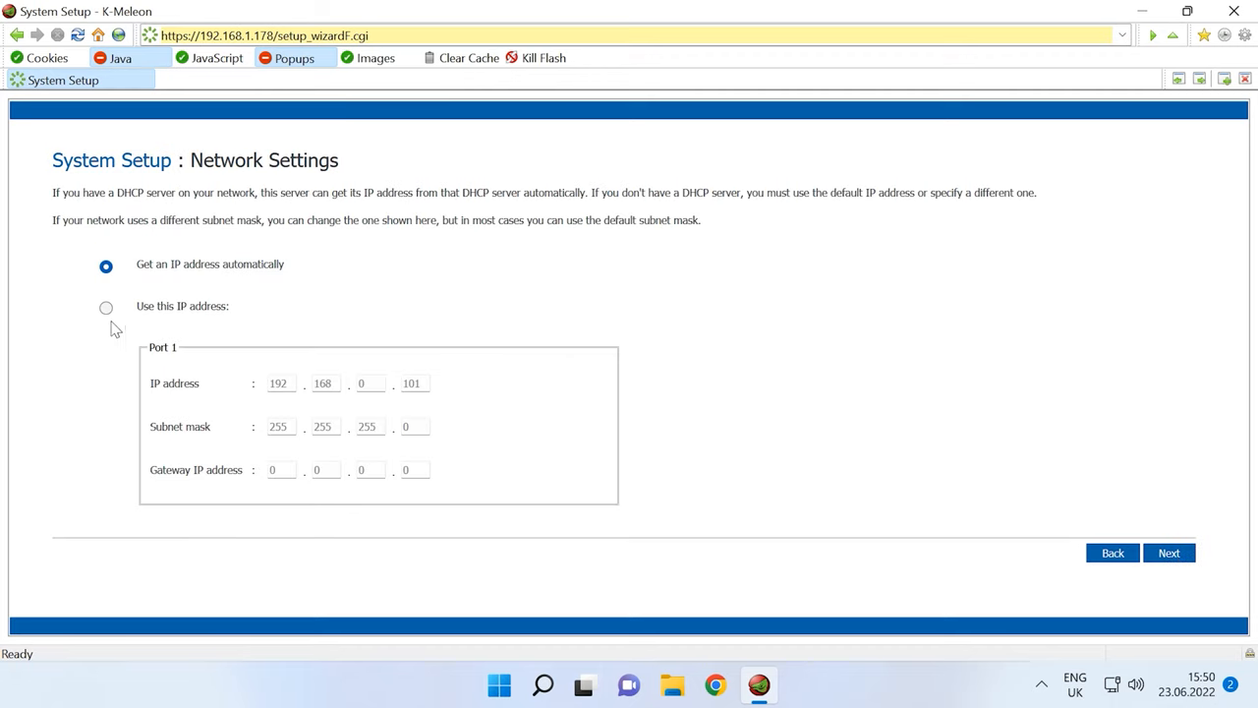
mouse_move(206, 324)
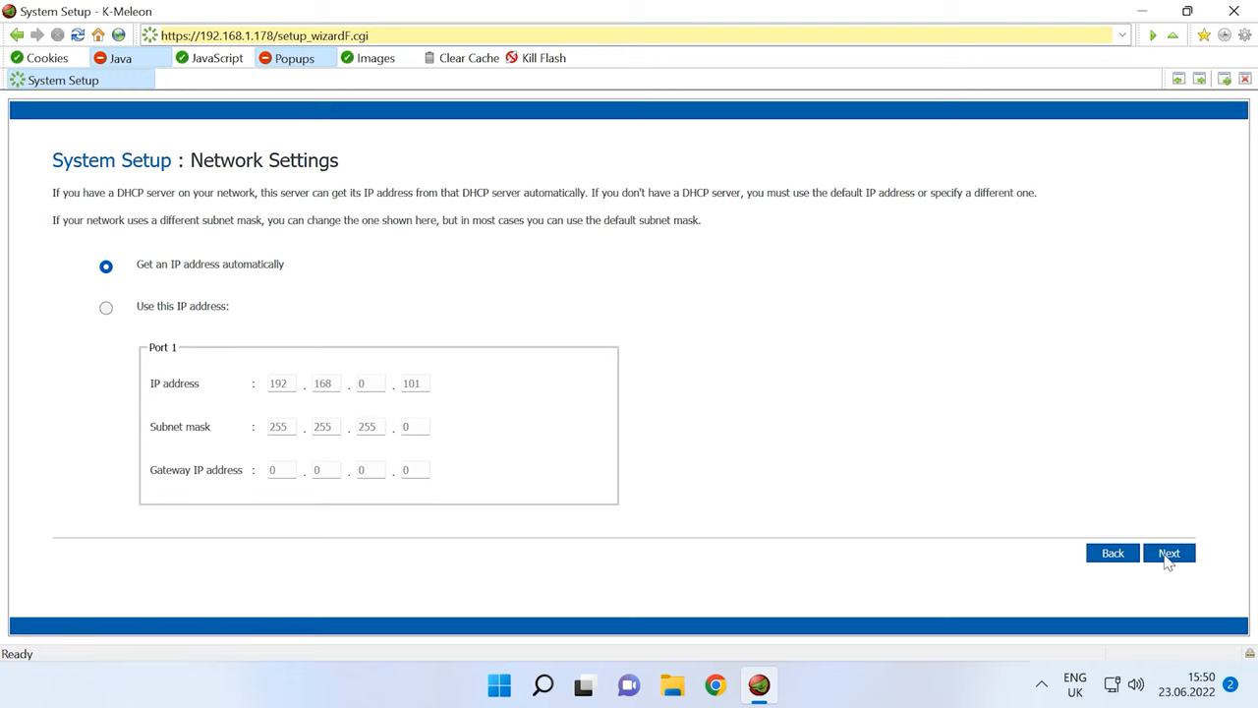
click(1168, 552)
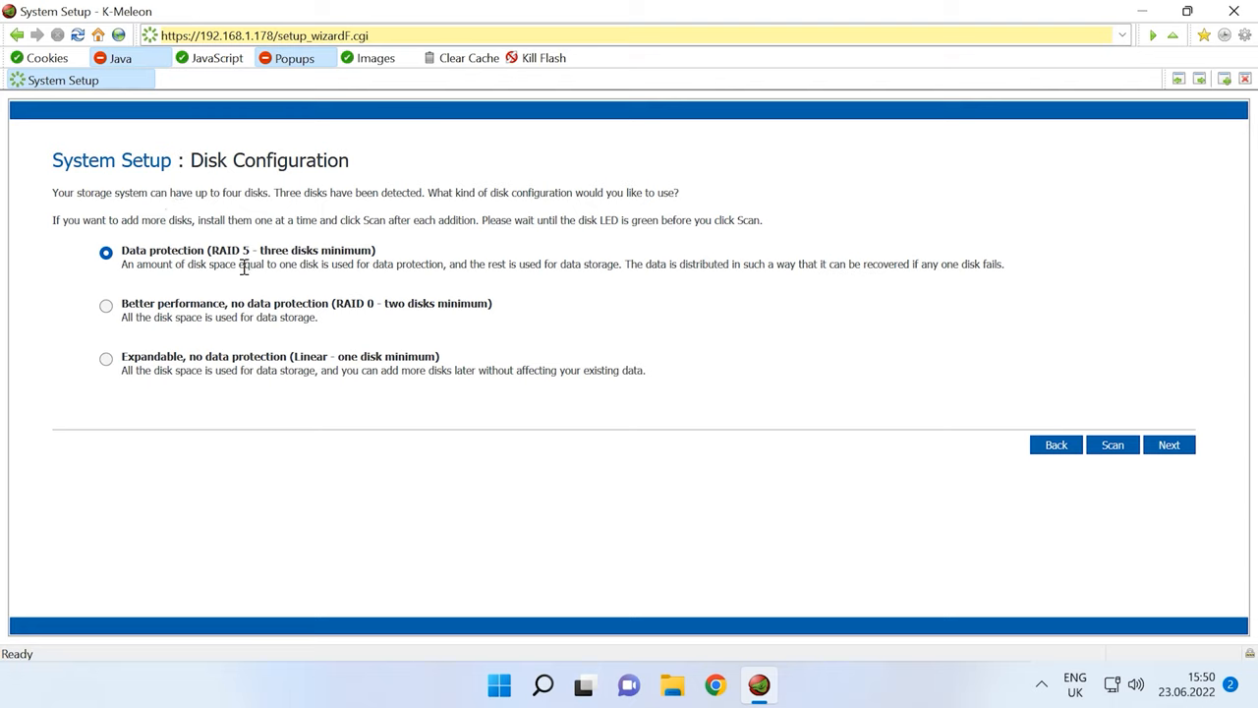
mouse_move(253, 316)
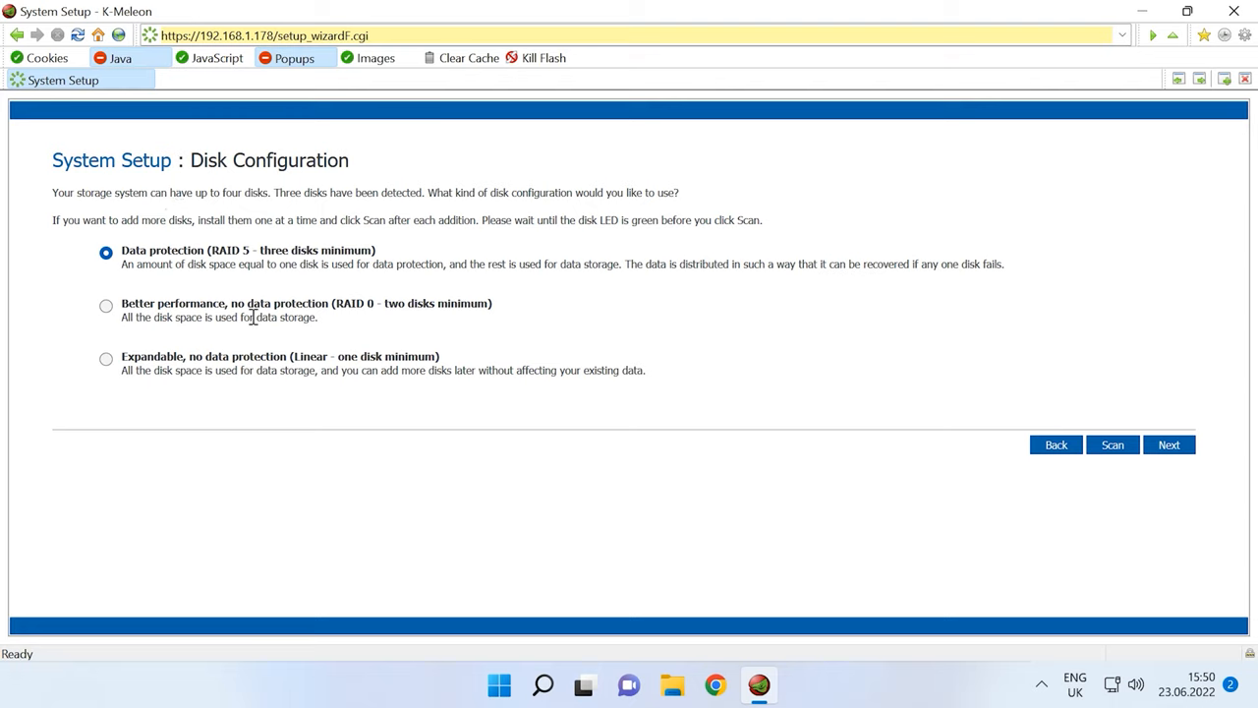
mouse_move(259, 371)
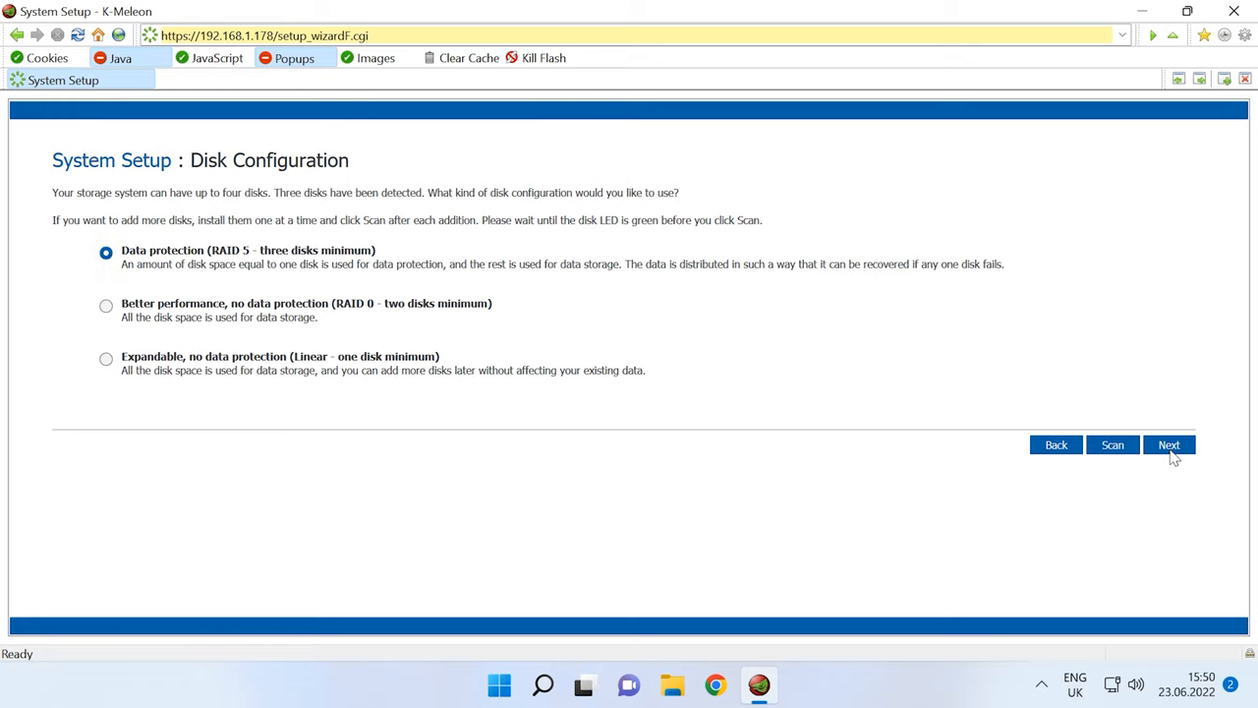
Keep RAID 5 protection and allocate all available disk space to shared folders
click(1168, 444)
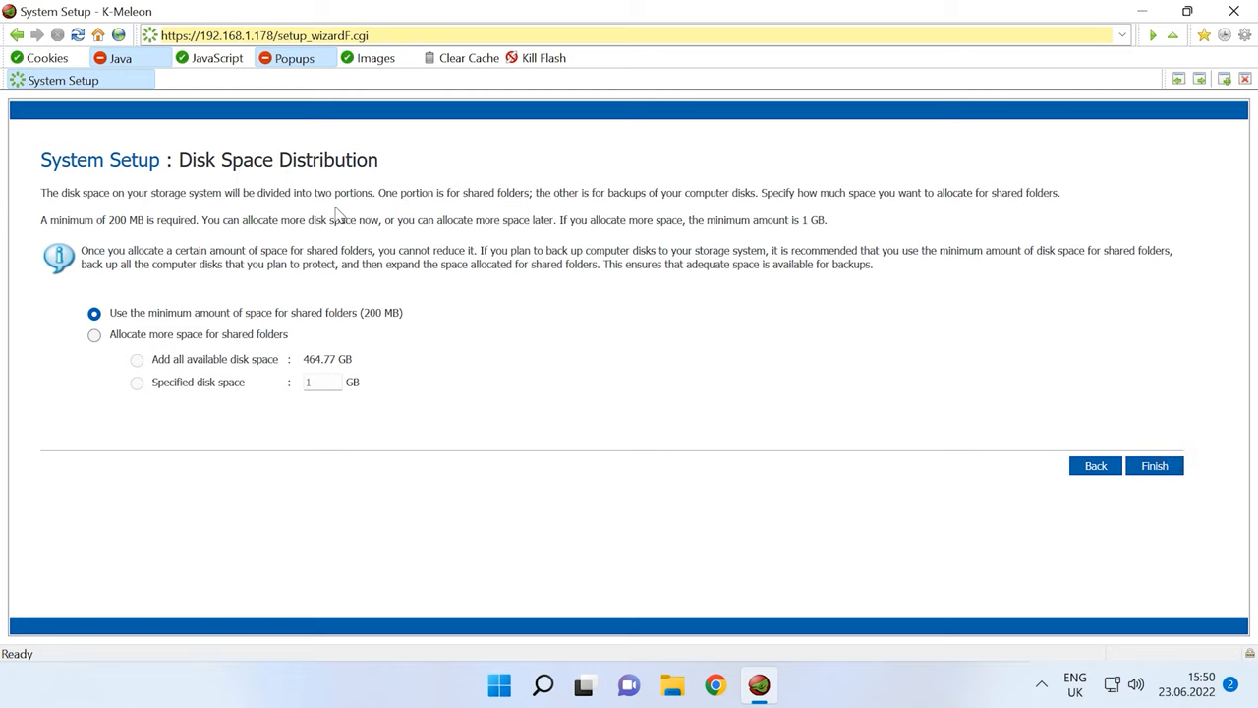
click(94, 334)
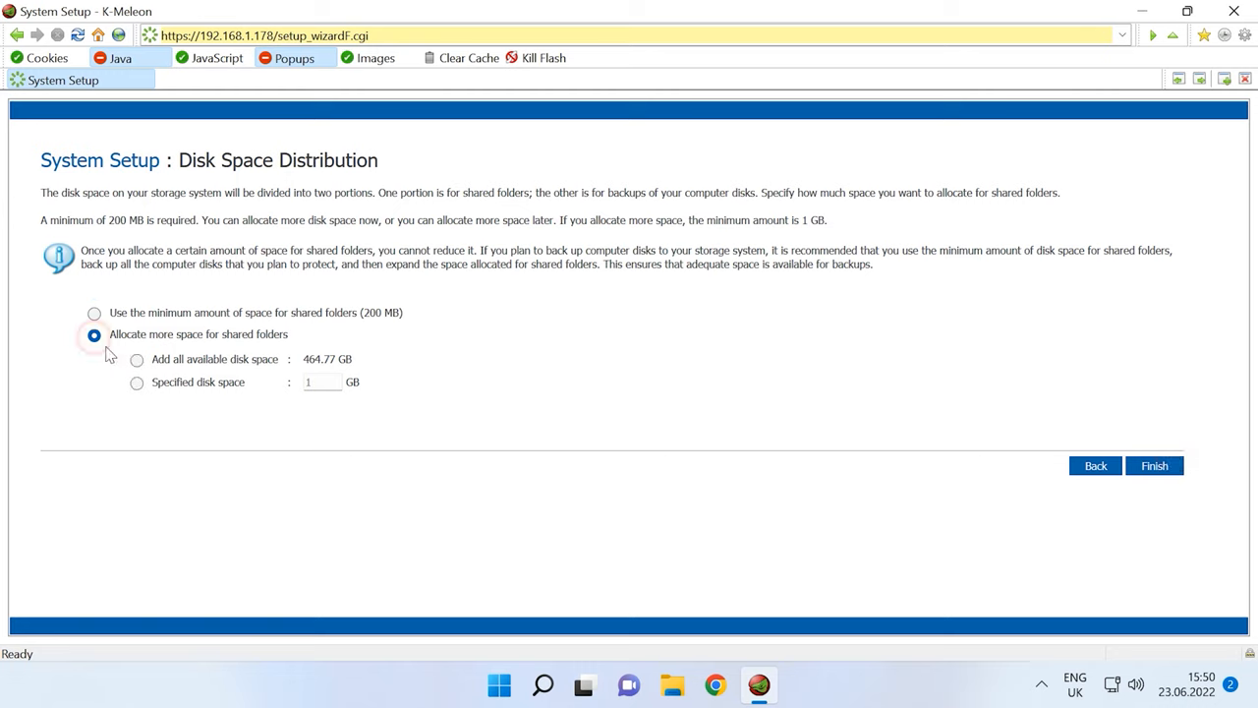
click(138, 358)
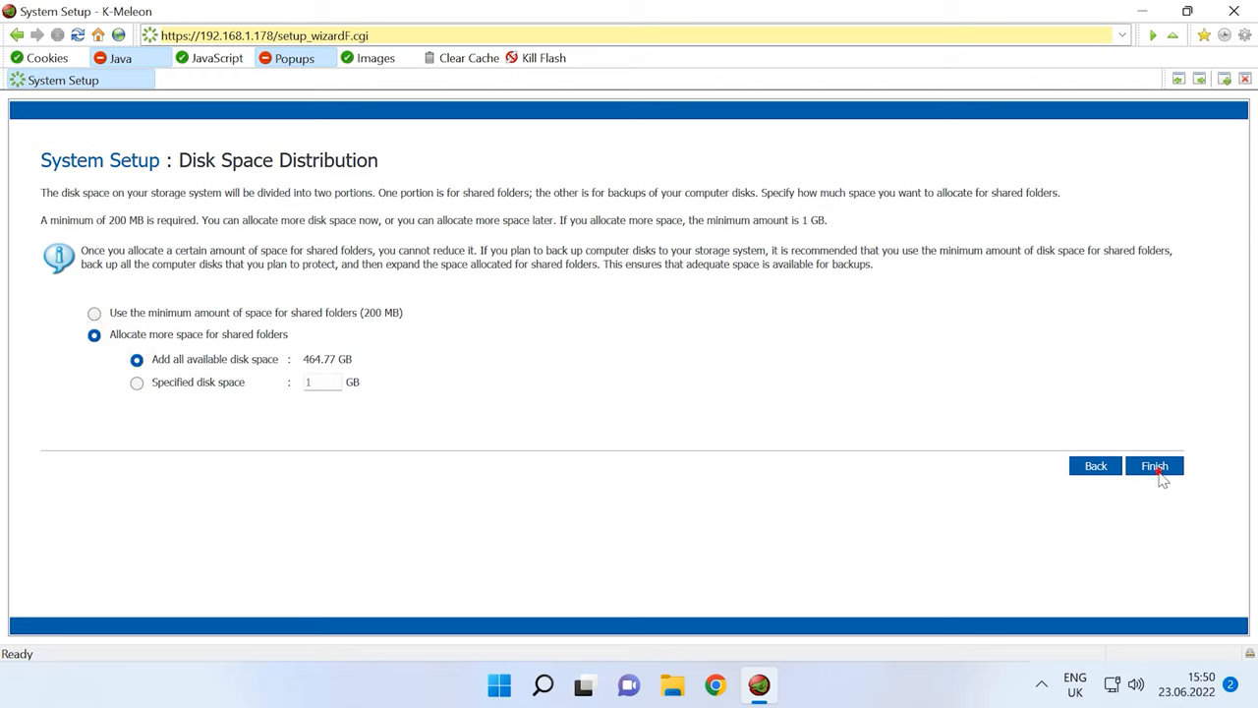
Finish the setup wizard and confirm writing the configuration to the system
click(1154, 464)
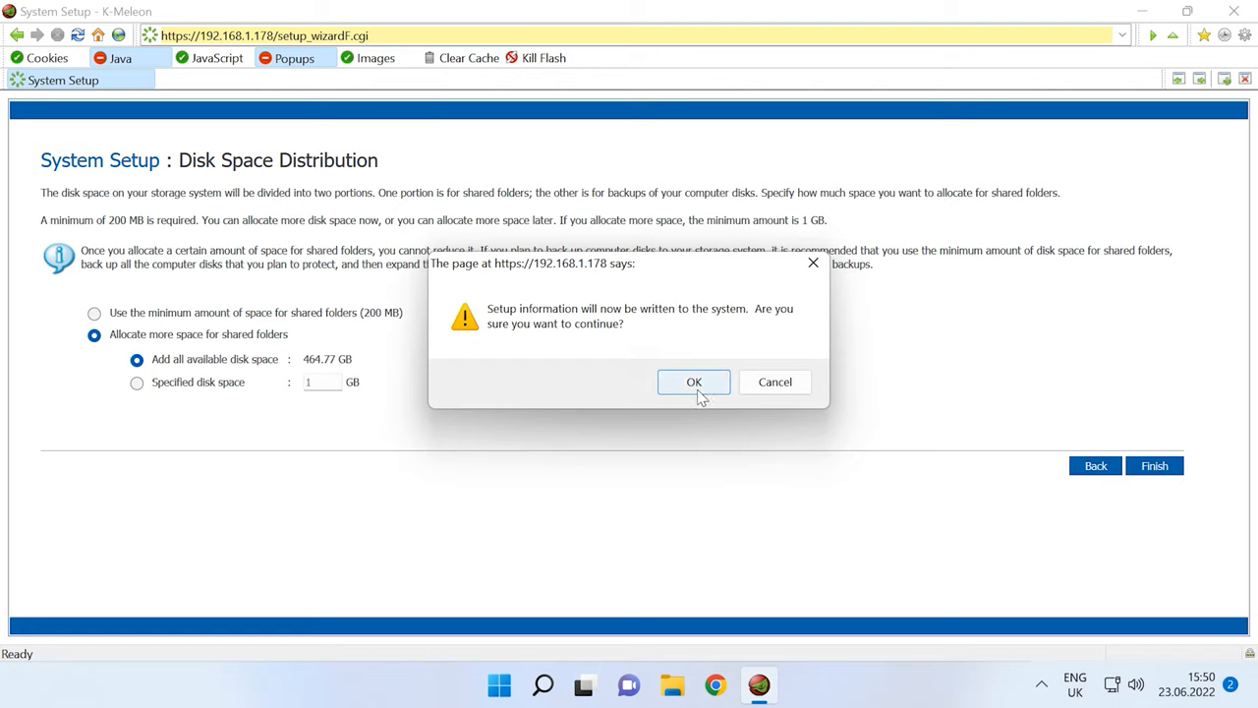
click(692, 381)
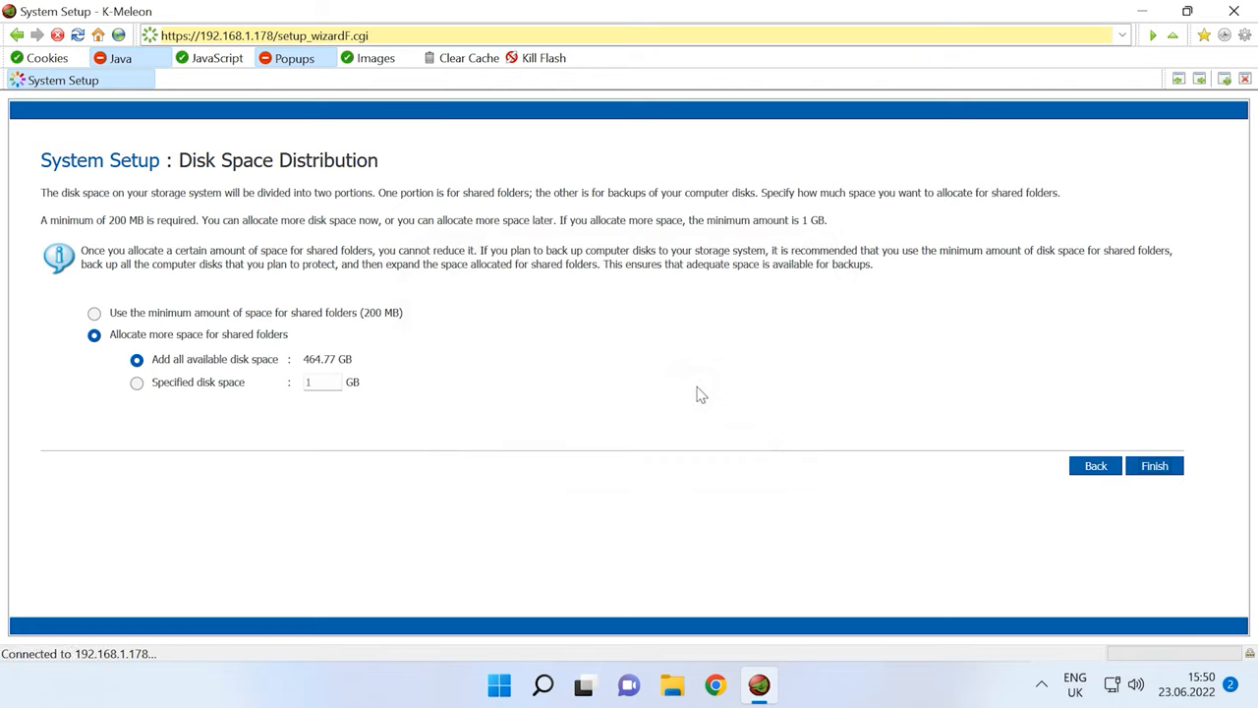
click(1154, 464)
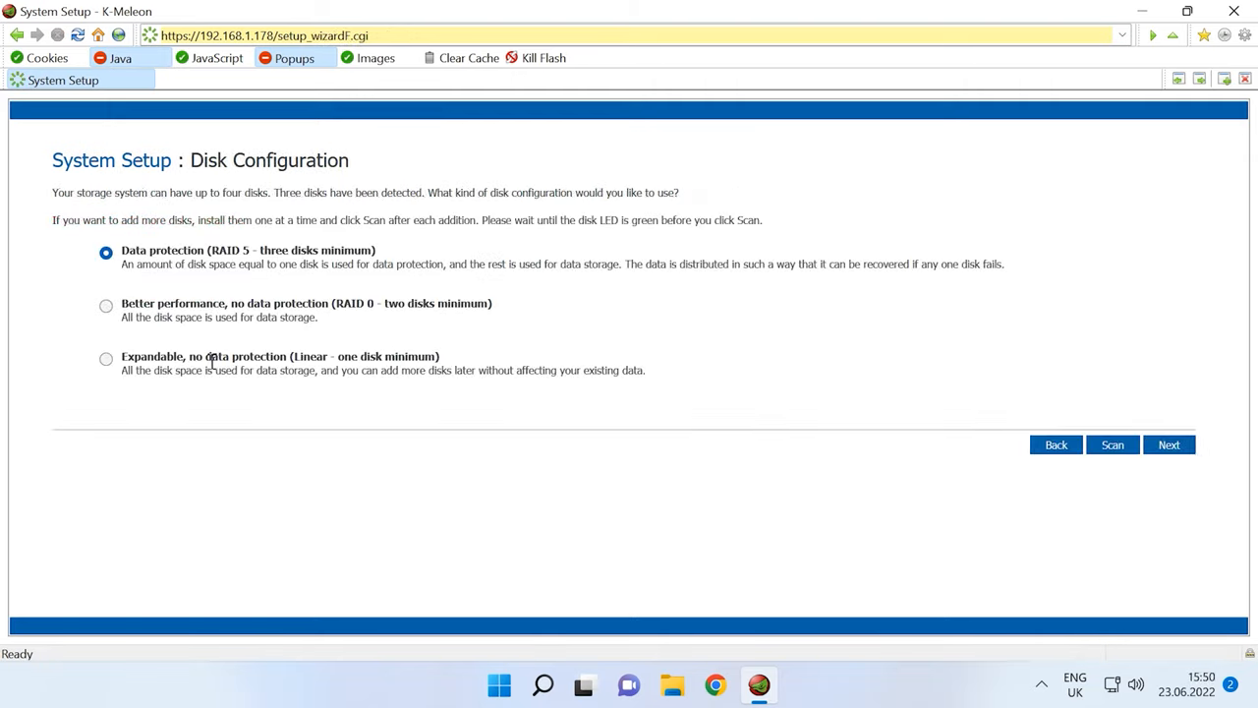
mouse_move(260, 372)
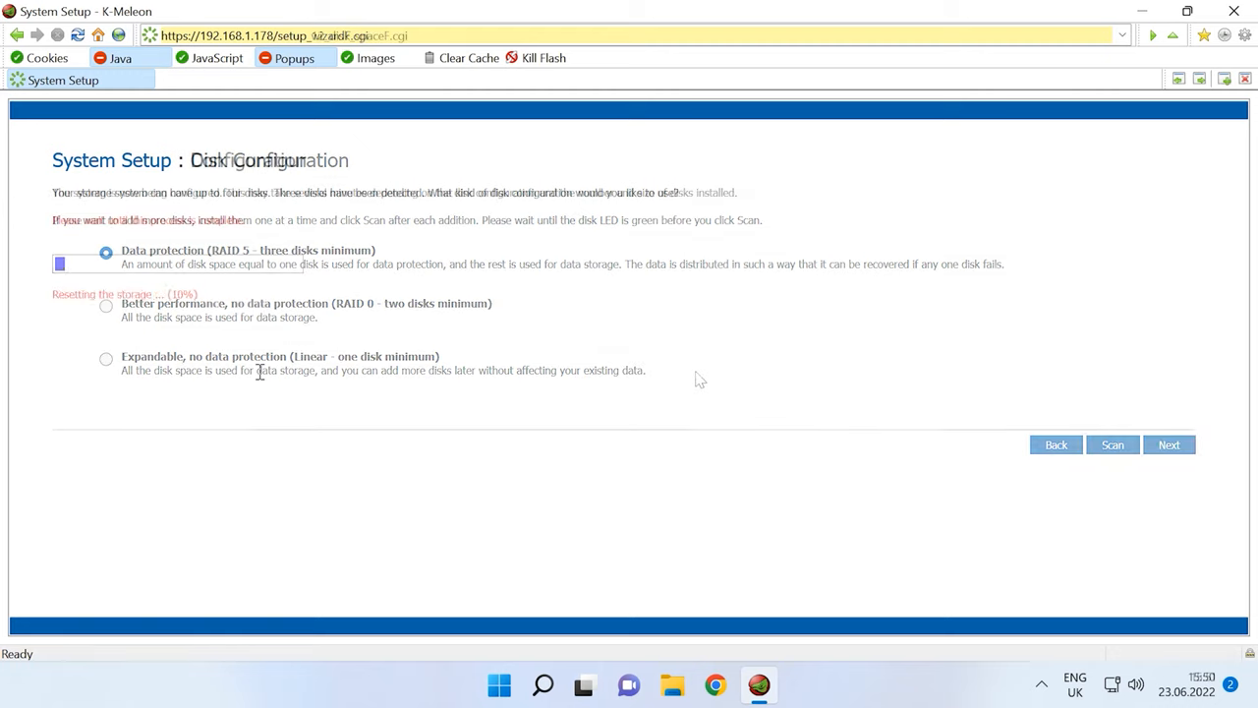
click(1167, 444)
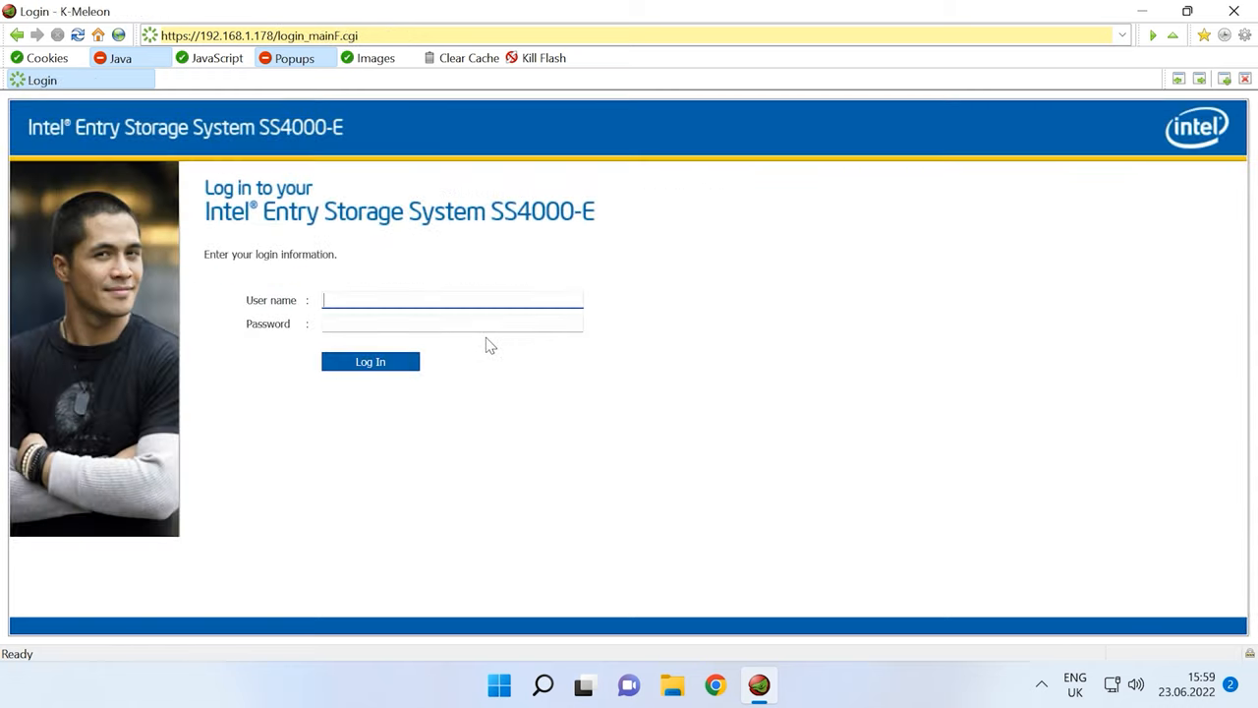
Log in as admin to reach the home page showing 465.13 GB total storage
text(ad)
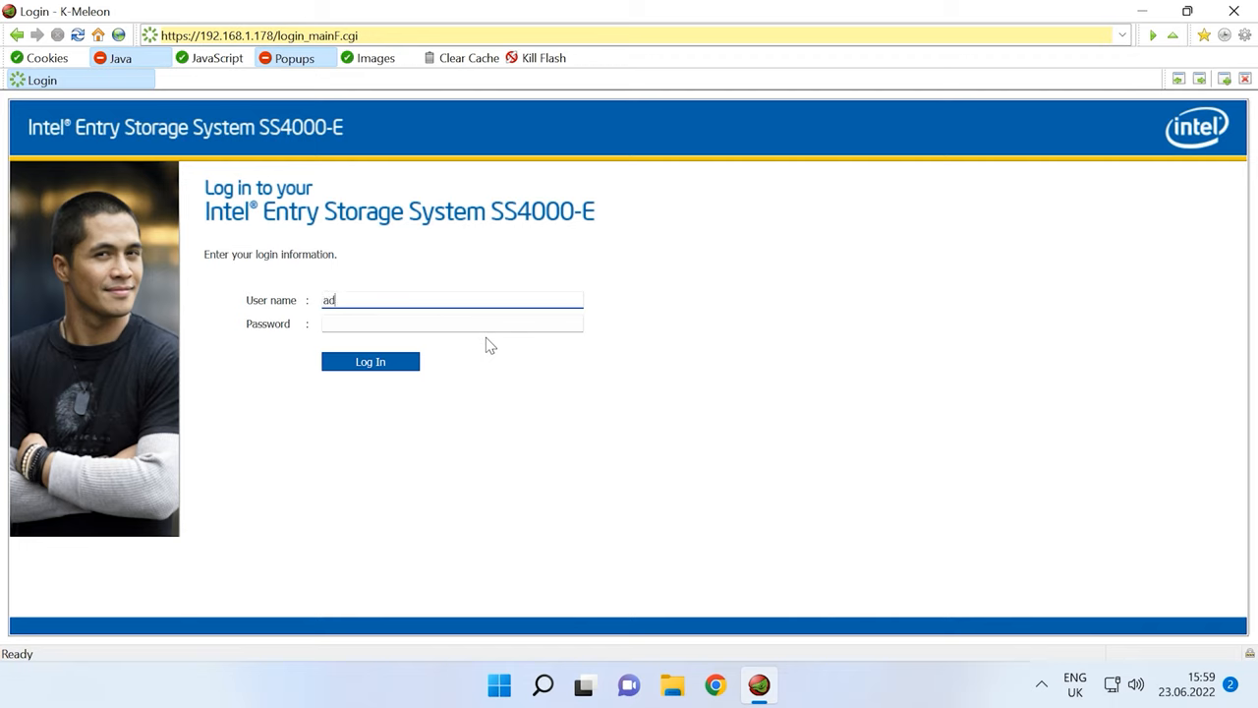
text(min)
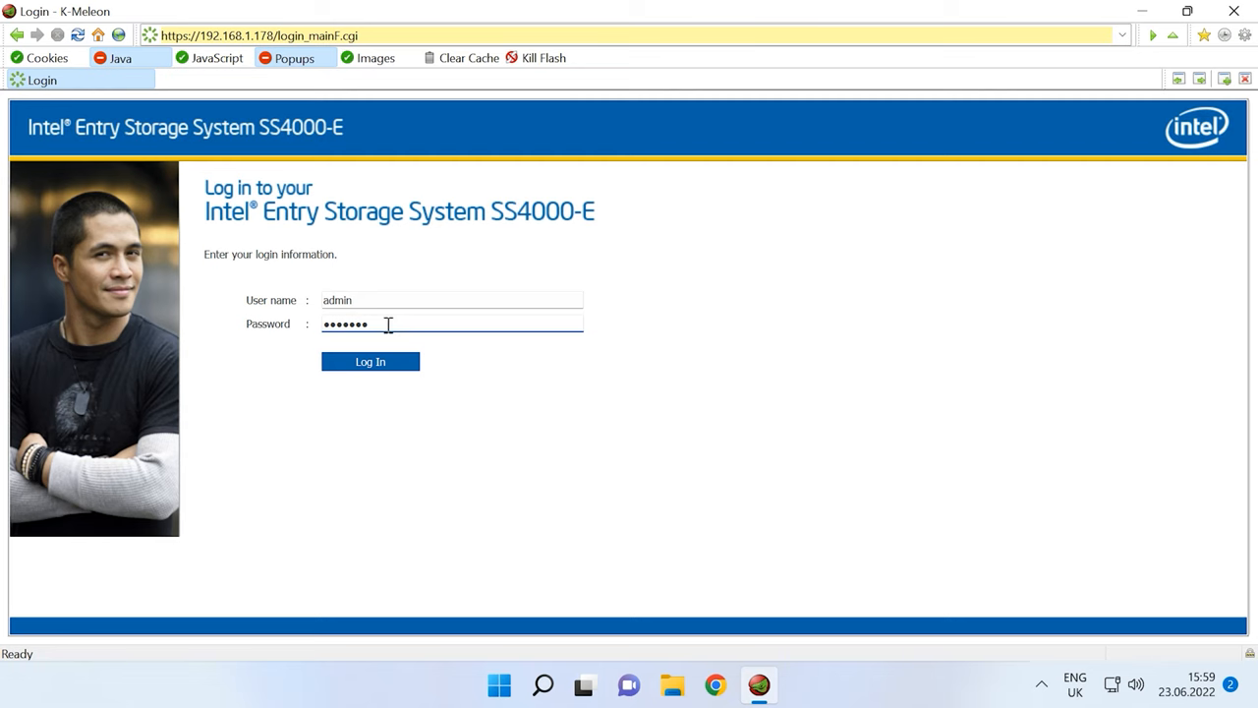
click(370, 361)
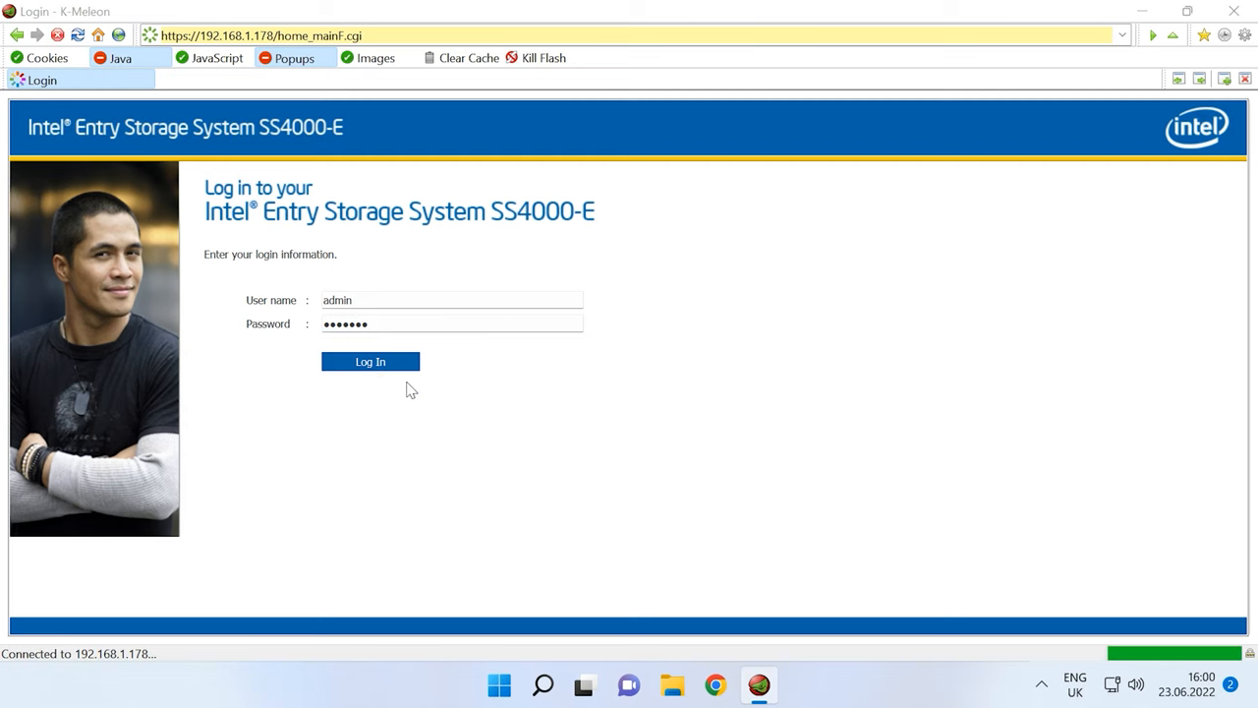
click(369, 361)
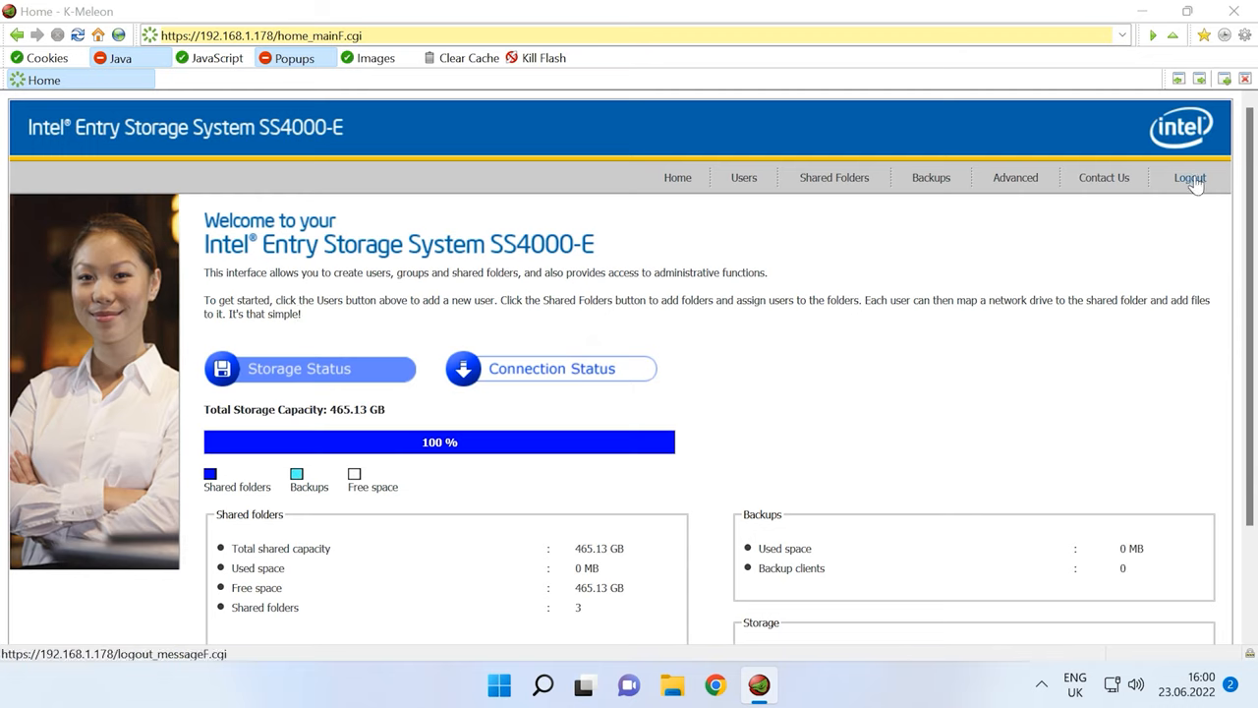
mouse_move(396, 511)
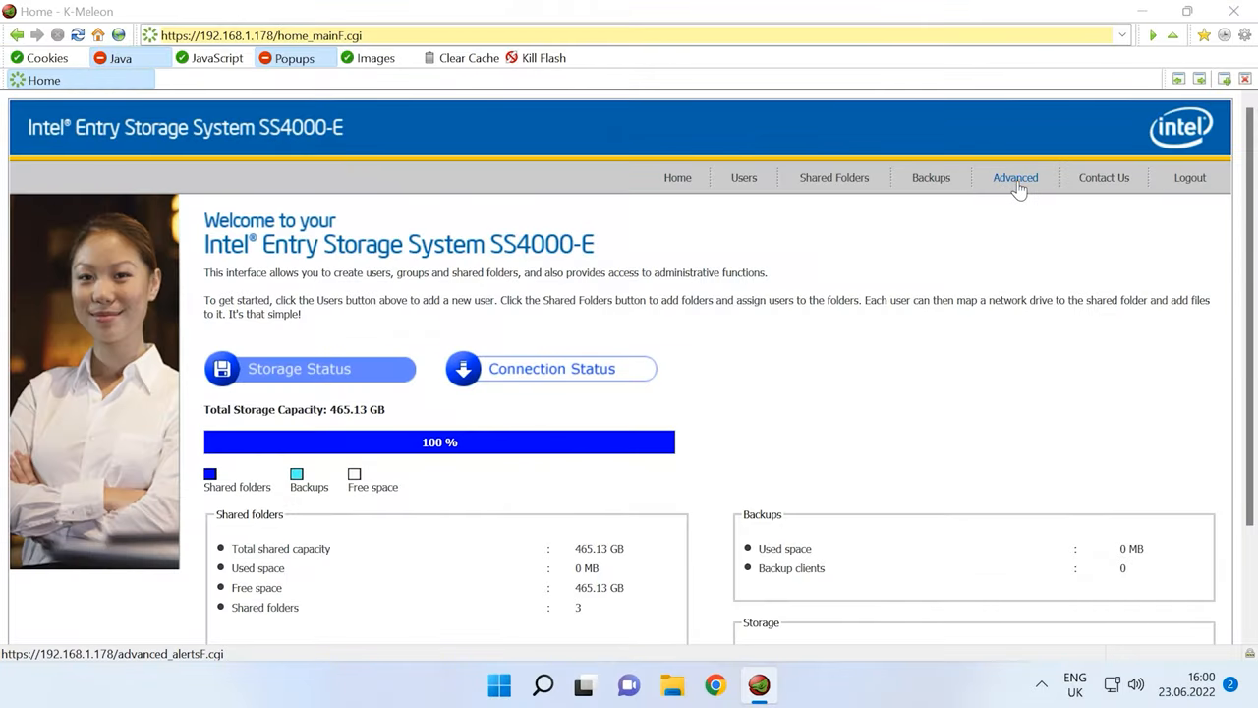
Apply the Advanced > Network settings with the FTP server enabled
click(1015, 177)
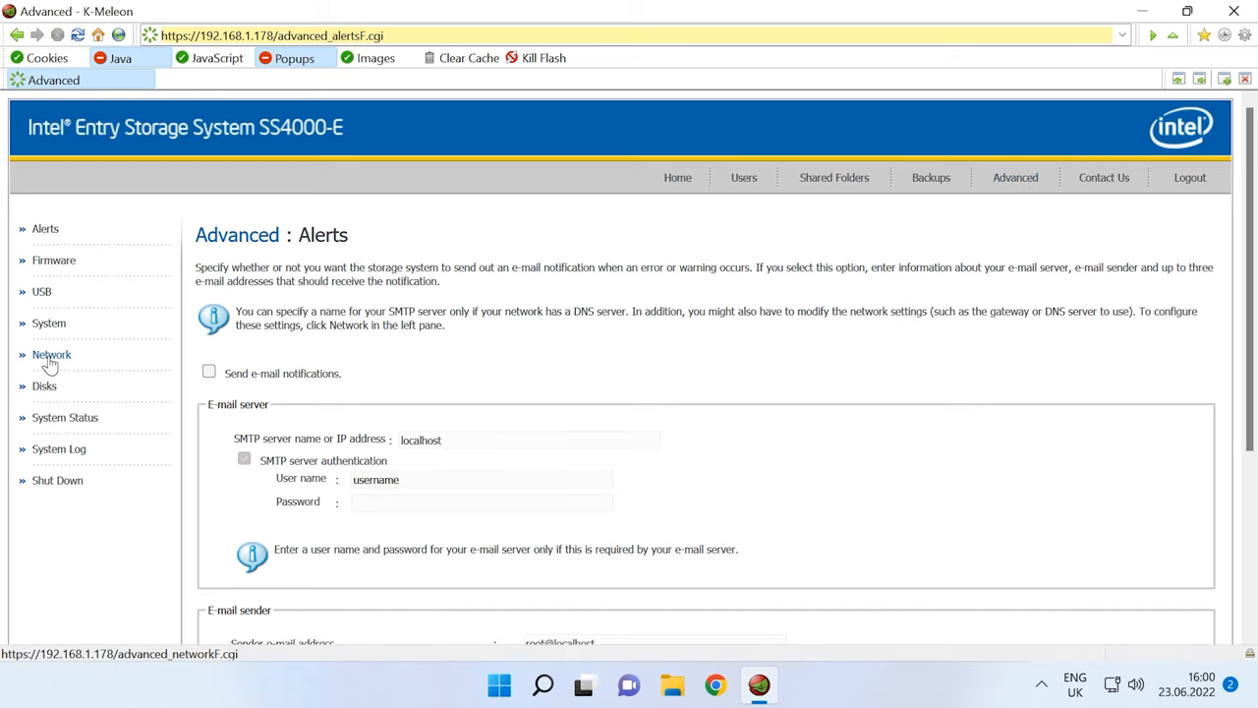
click(51, 354)
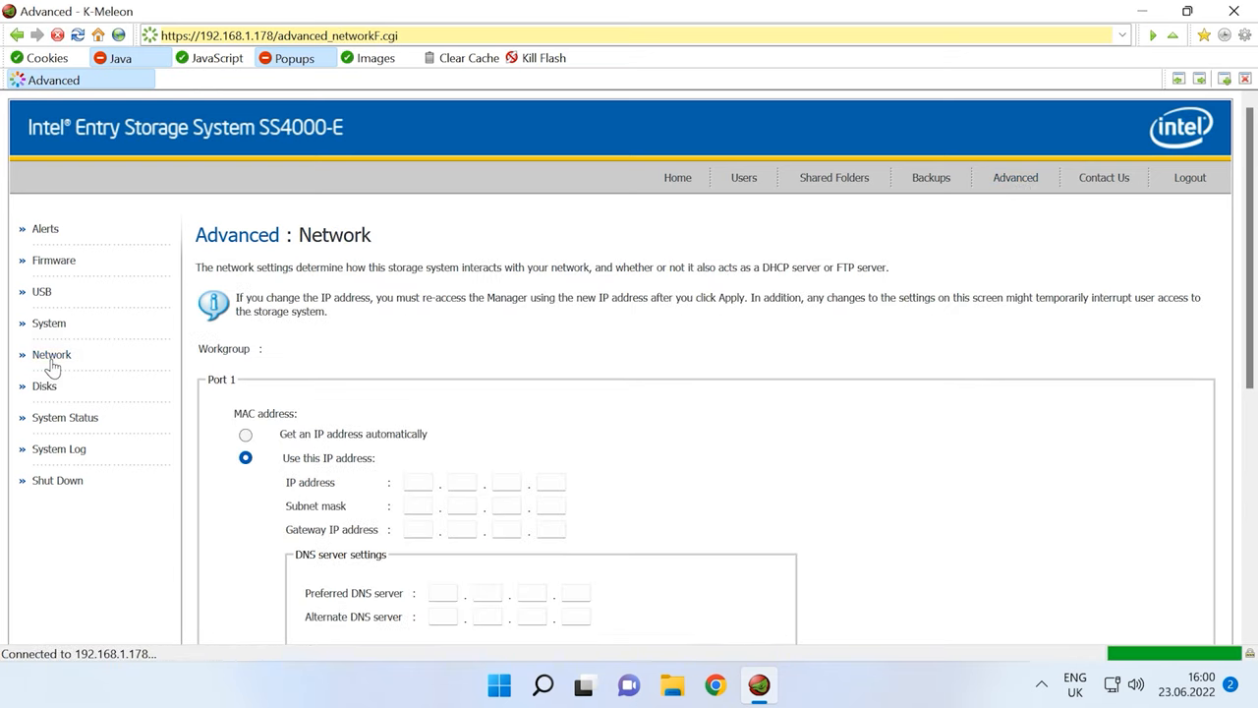
scroll(down, 3)
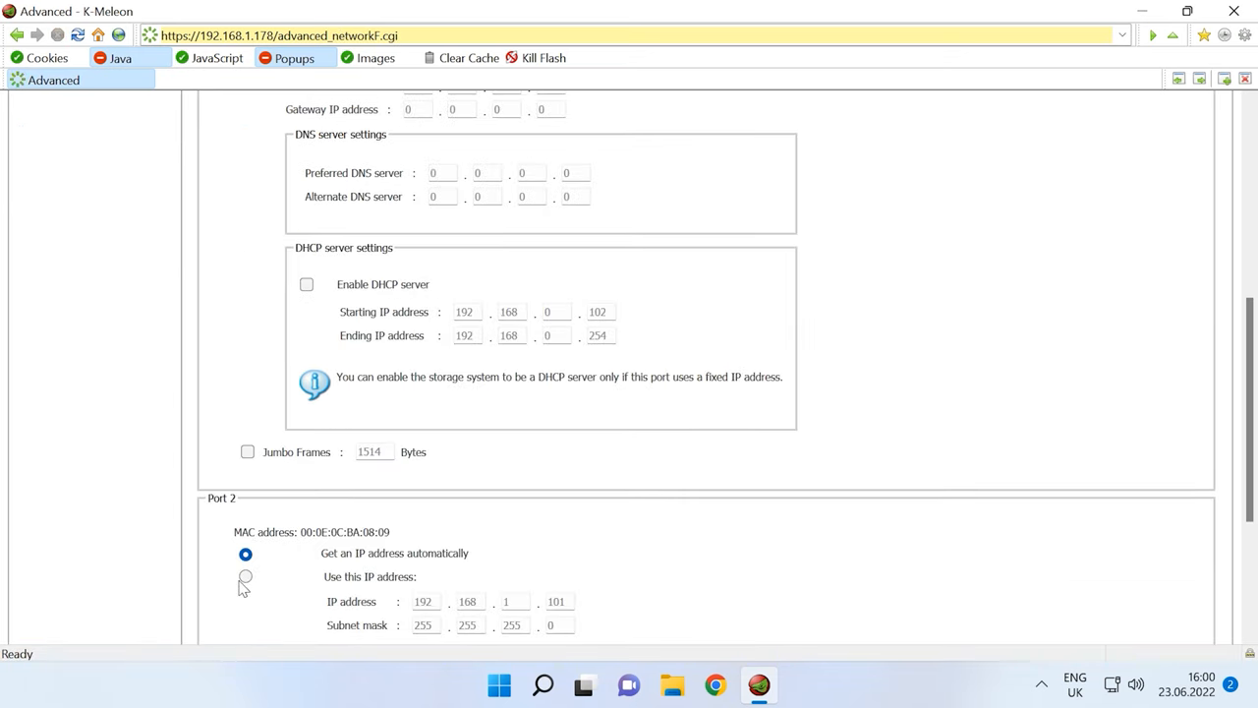
scroll(down, 3)
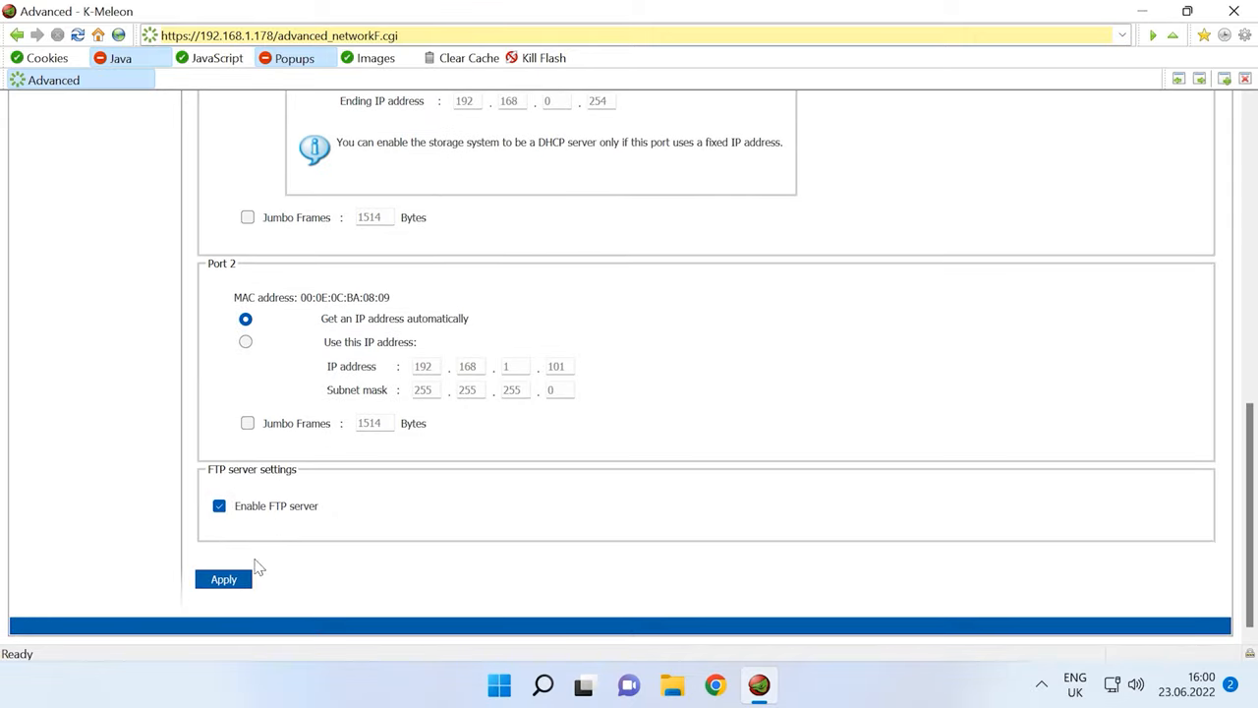
click(224, 577)
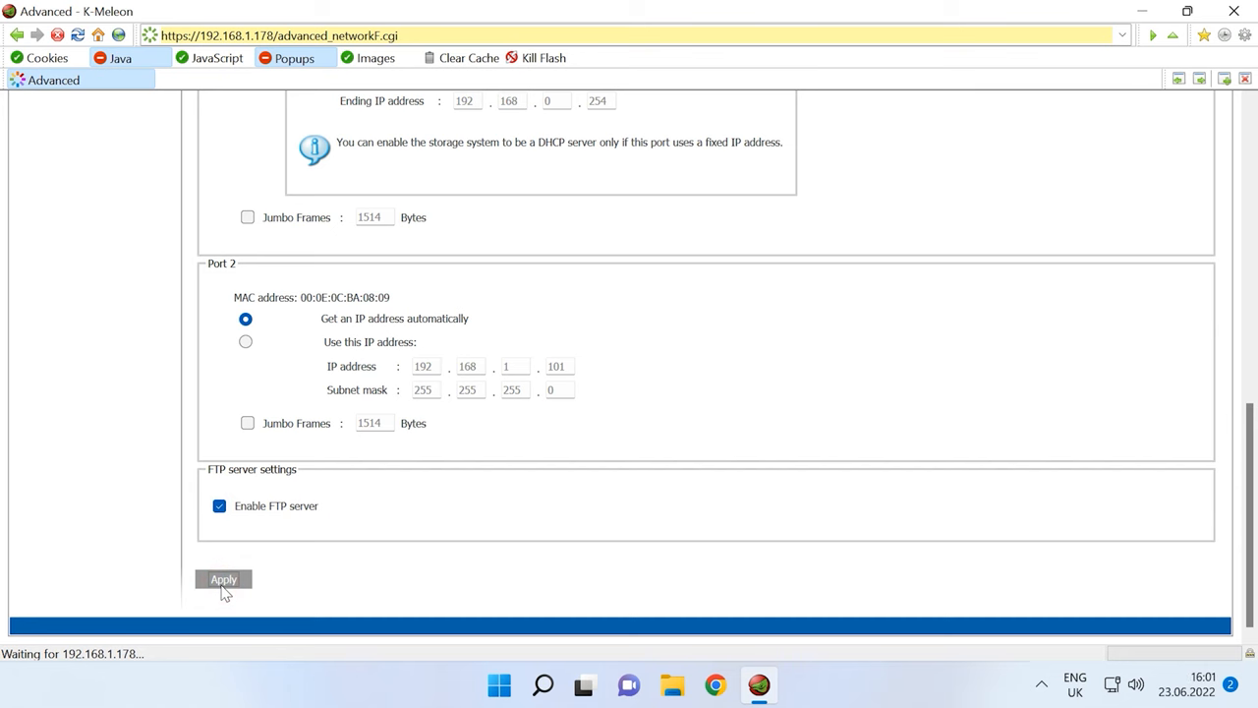
click(224, 578)
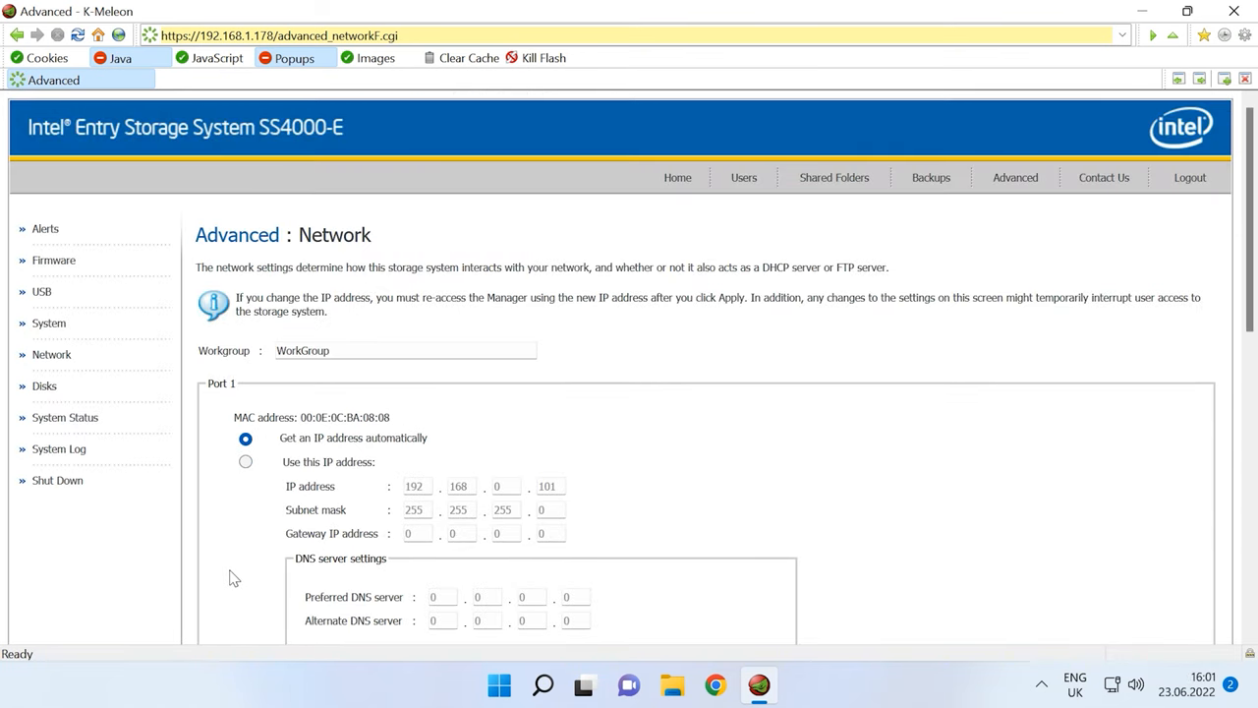
scroll(down, 3)
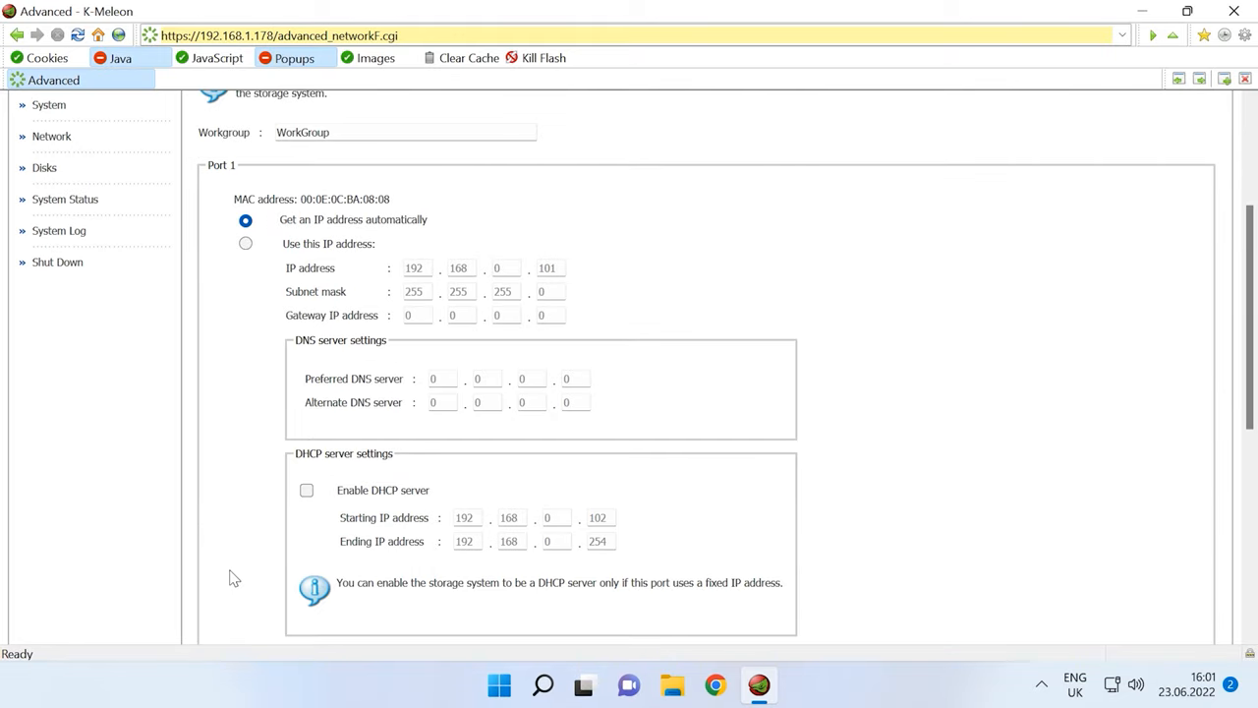
scroll(up, 3)
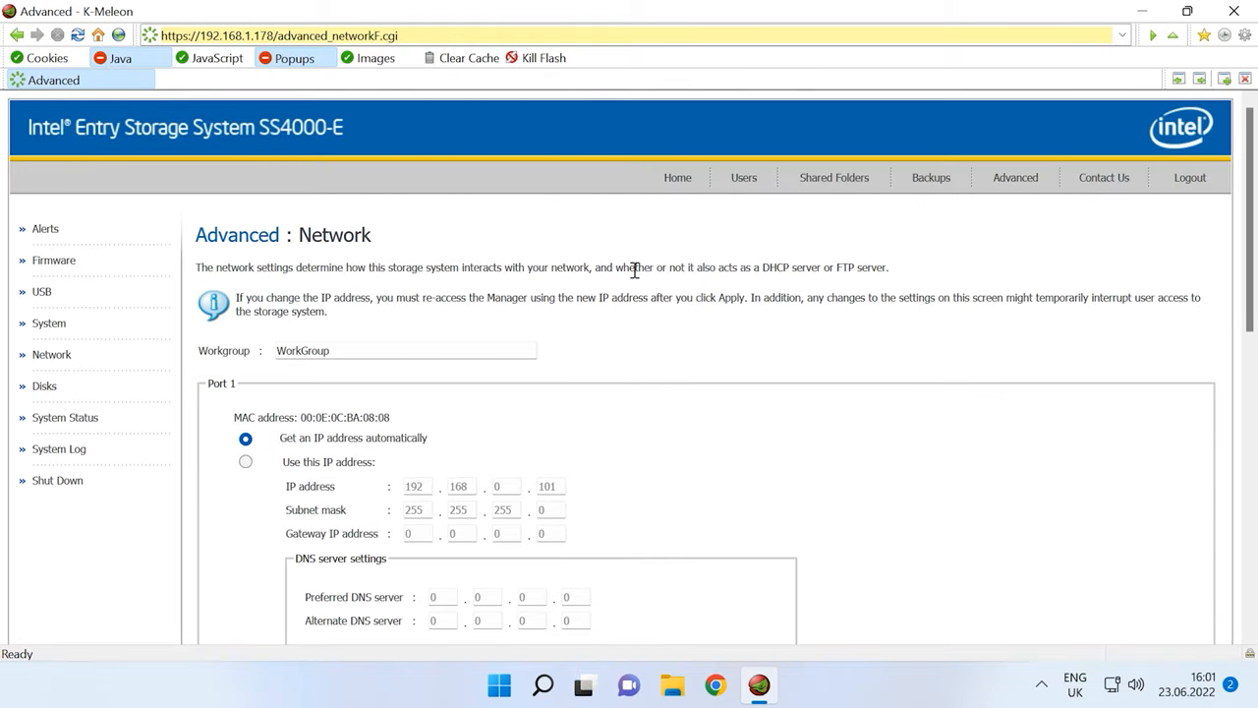
Start adding a Windows/Mac OS X (CIFS) user from the Users page
click(743, 177)
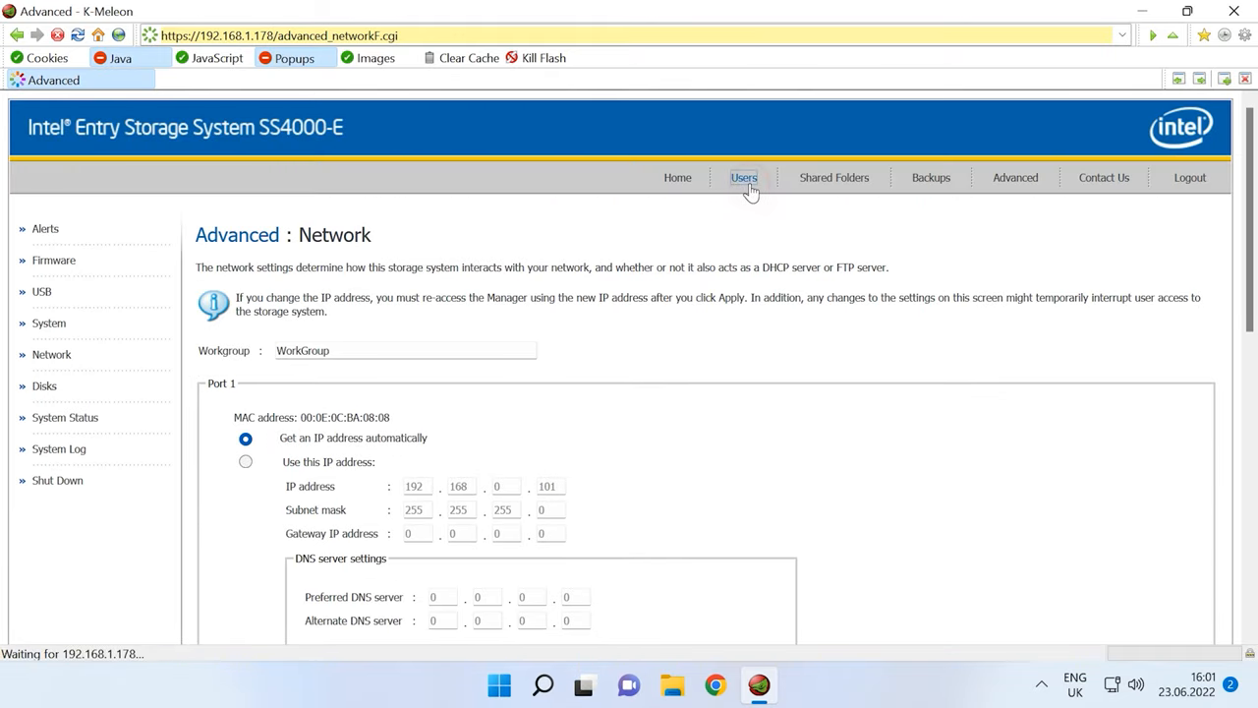
click(743, 177)
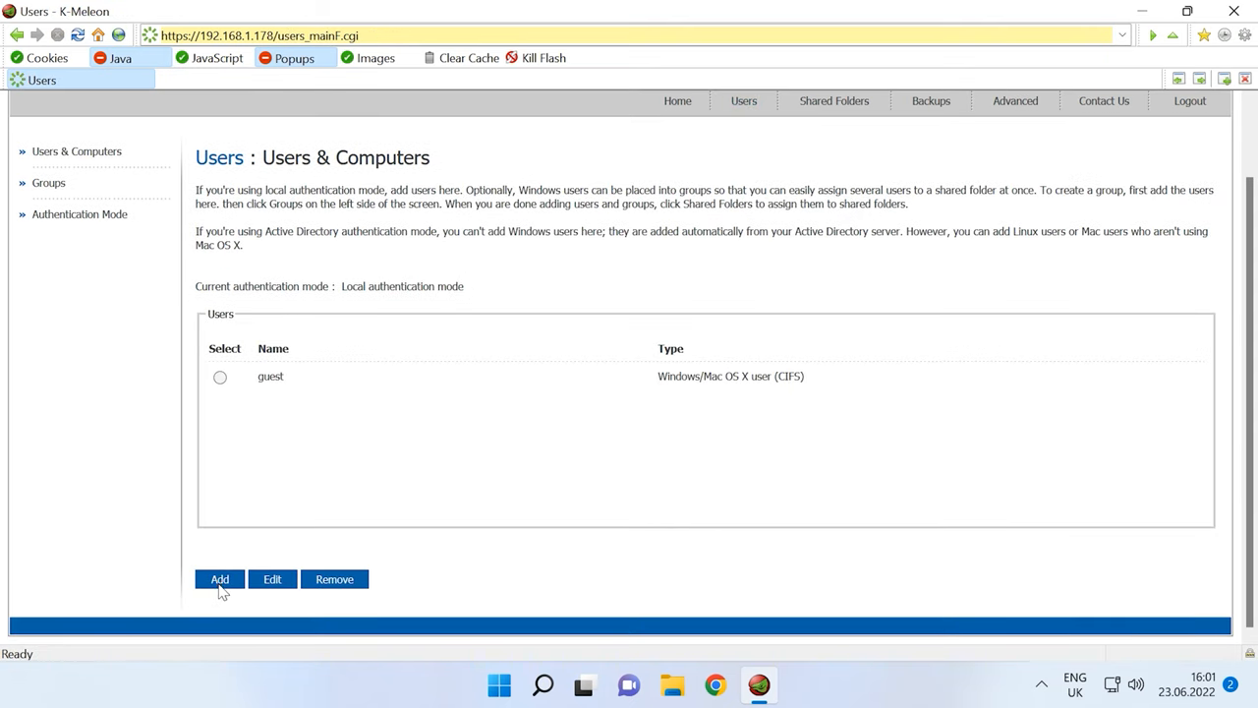
click(220, 578)
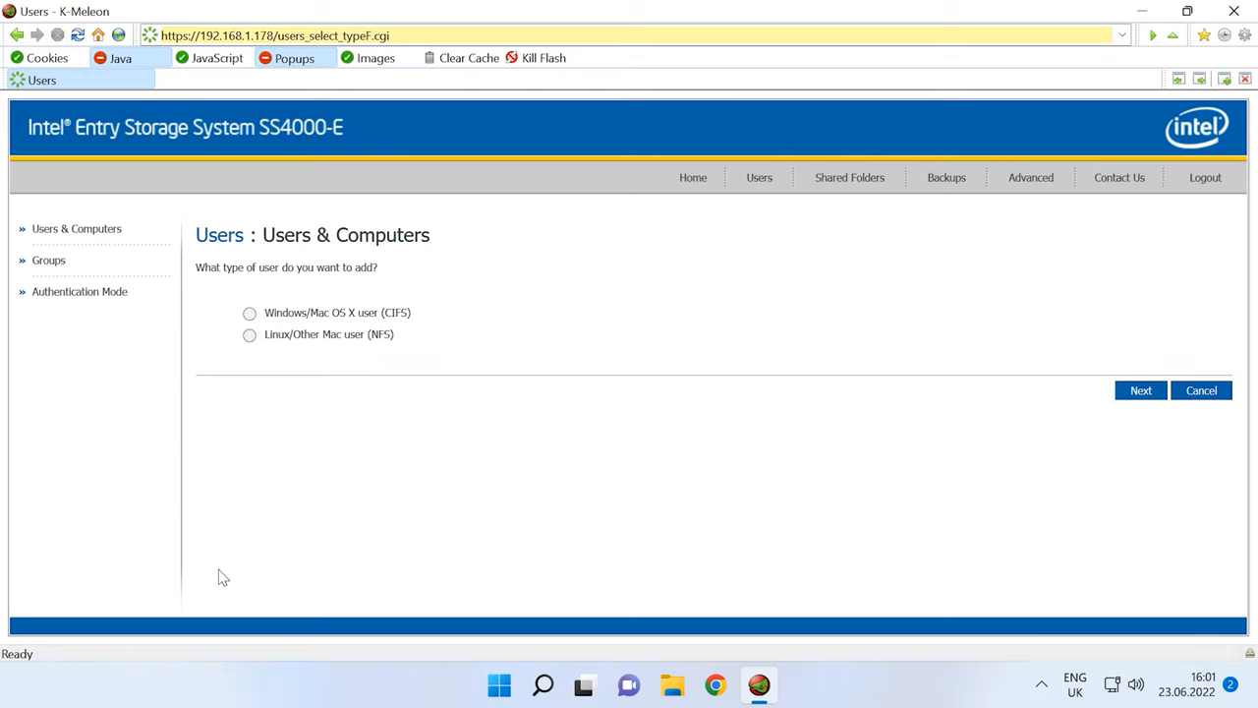
click(250, 313)
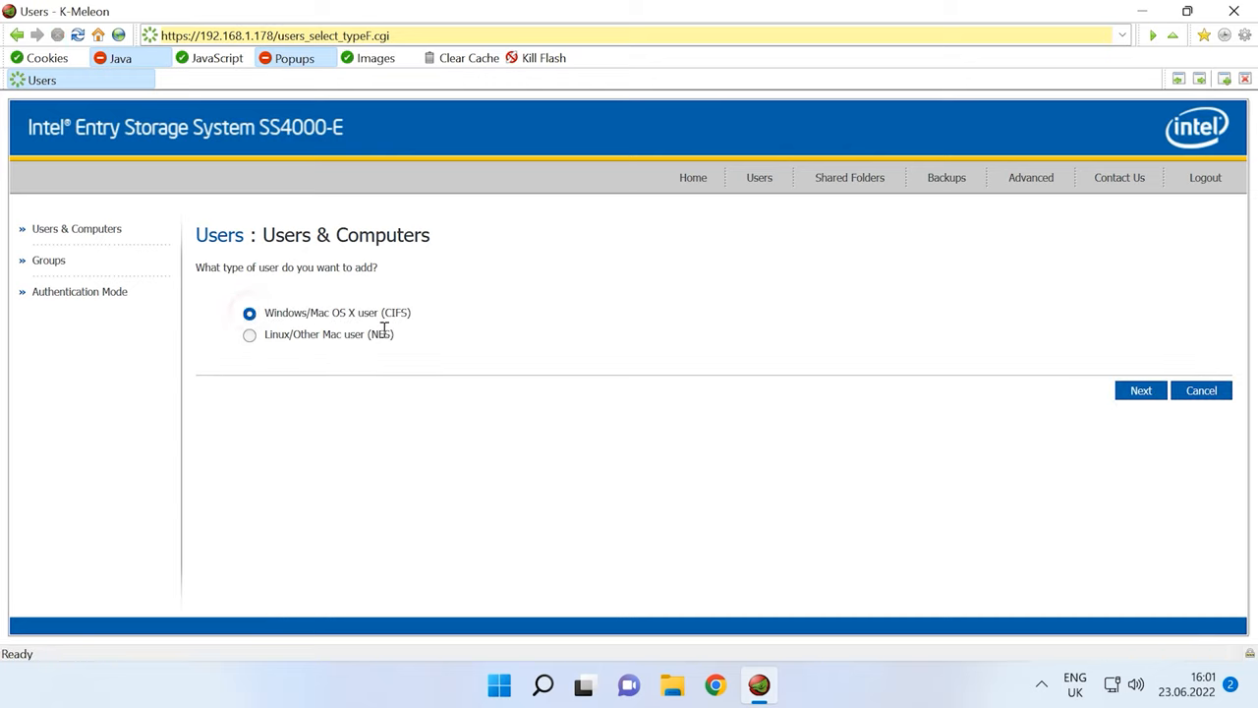
click(1140, 389)
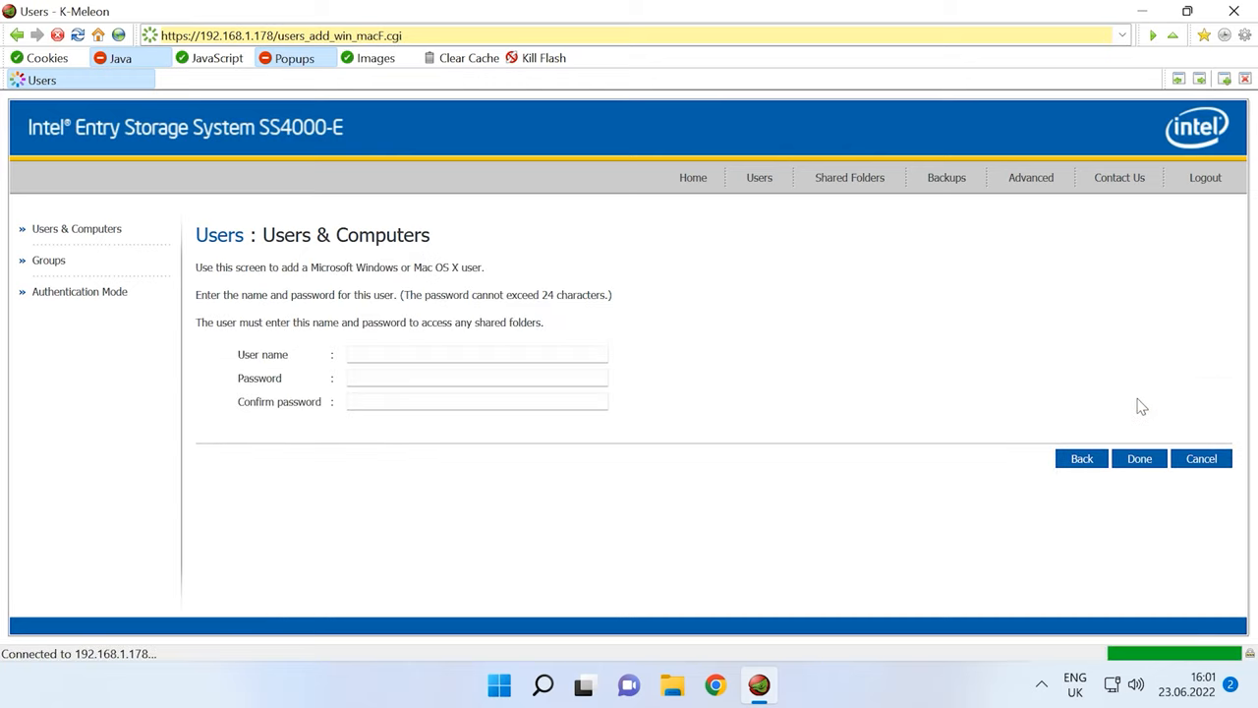
Create the user demo with a password
text(demo)
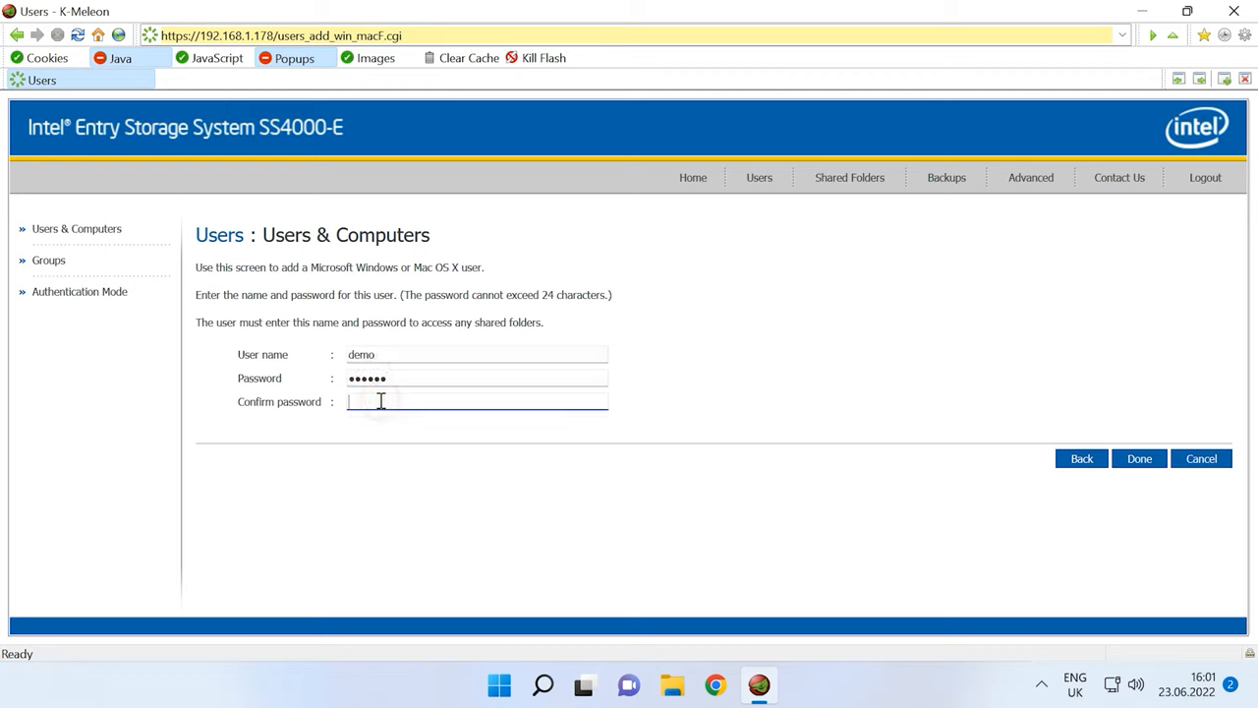
text(••••••)
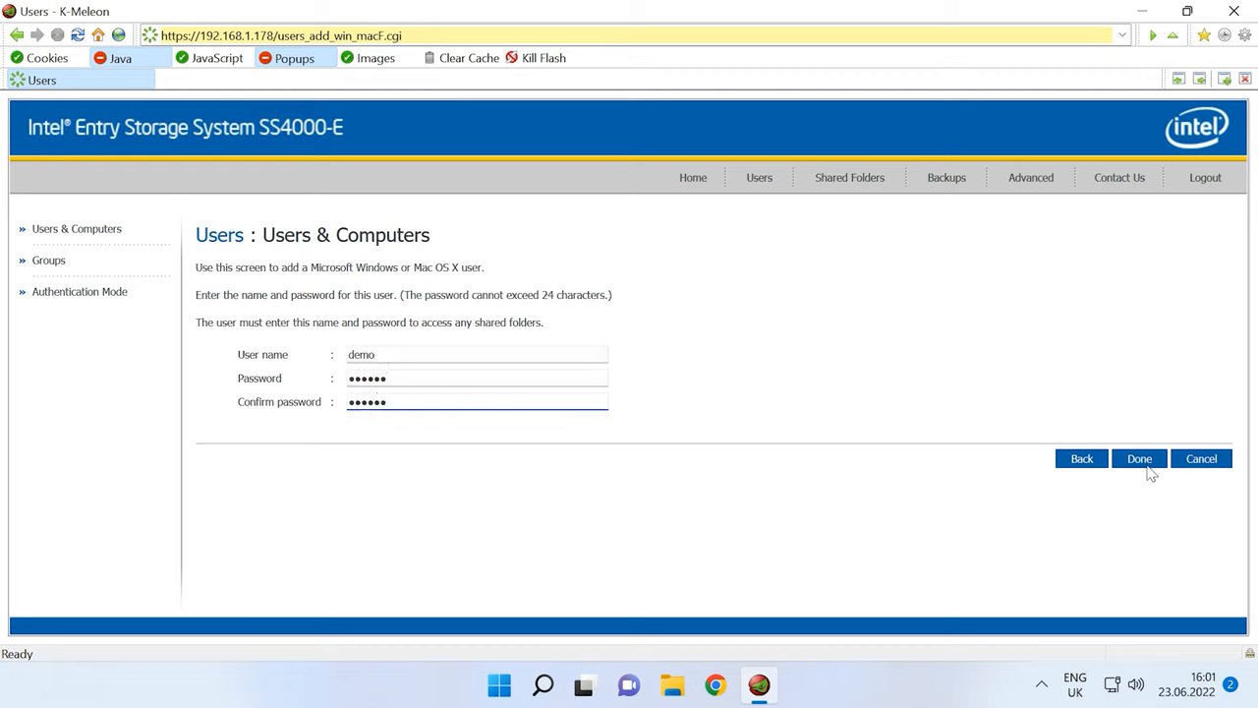
click(1140, 458)
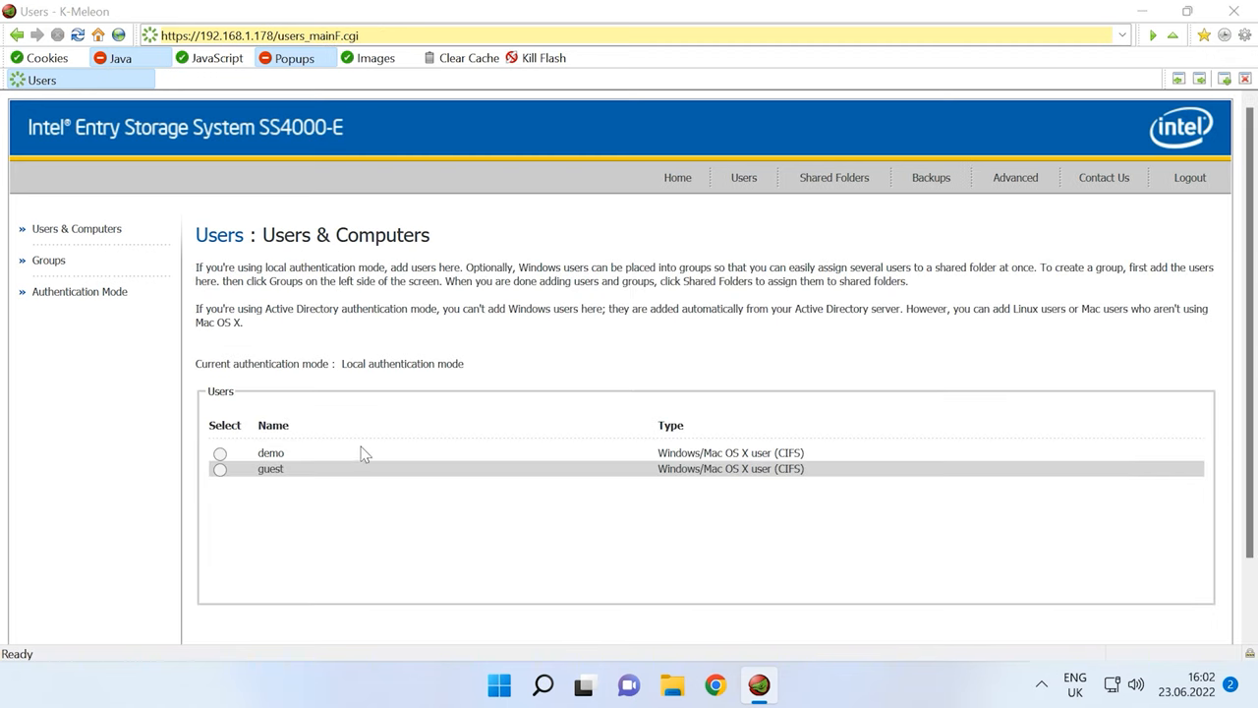
mouse_move(698, 450)
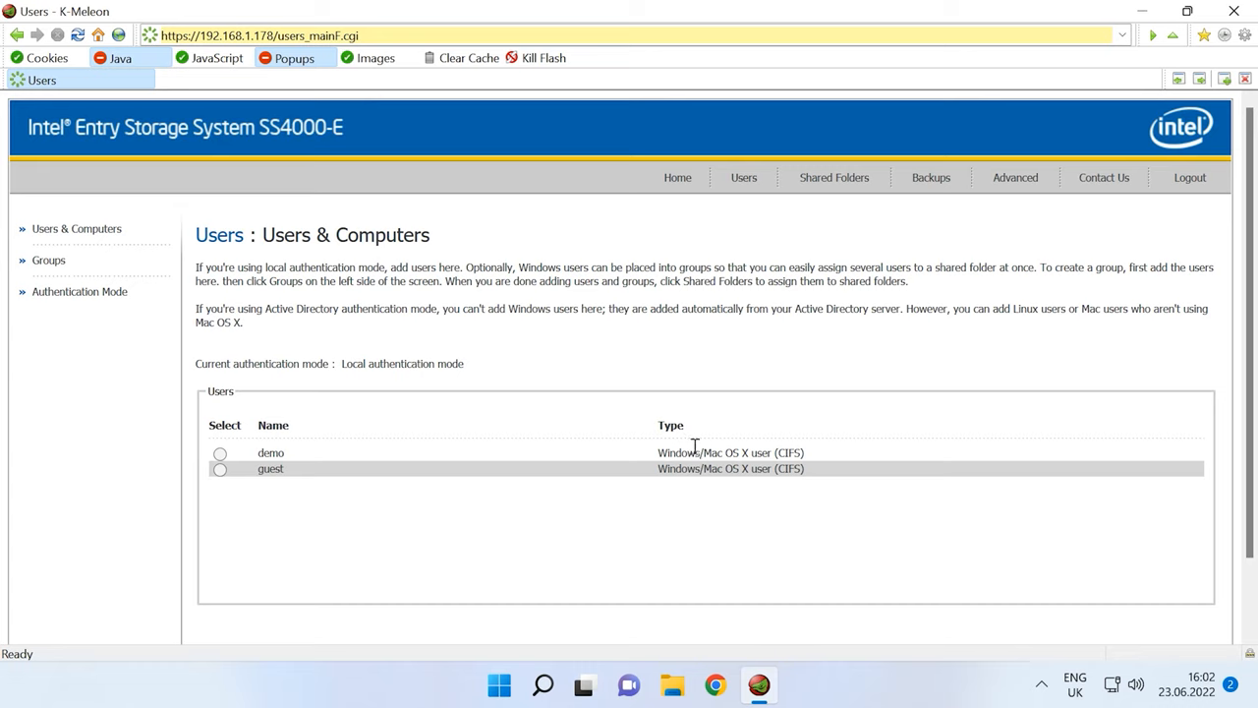
Create a shared folder named storage with RW access assigned to the new user demo
click(833, 177)
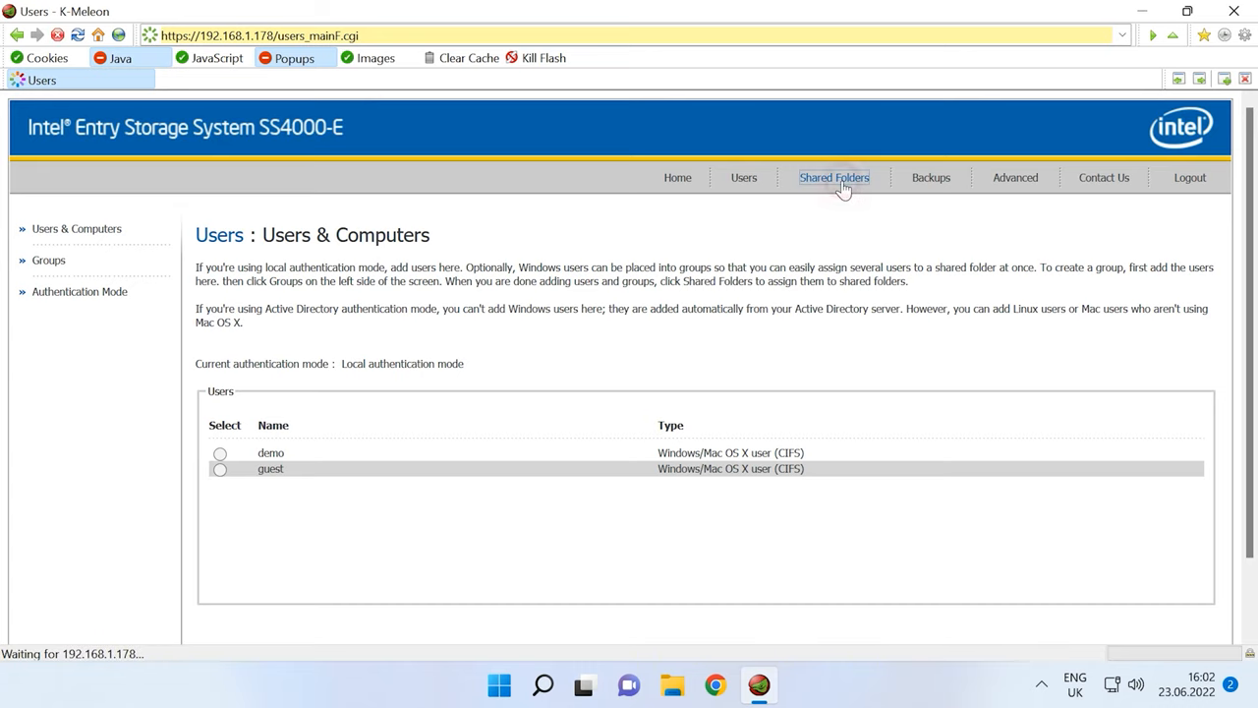
click(833, 177)
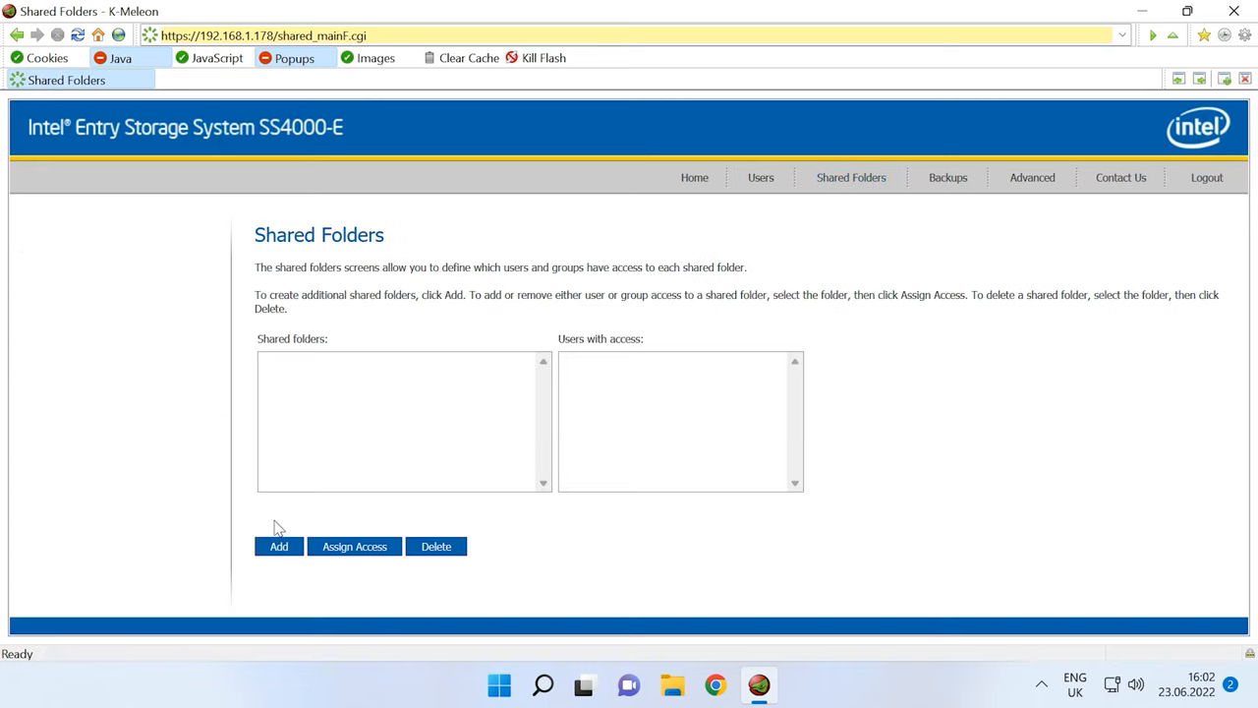
click(279, 547)
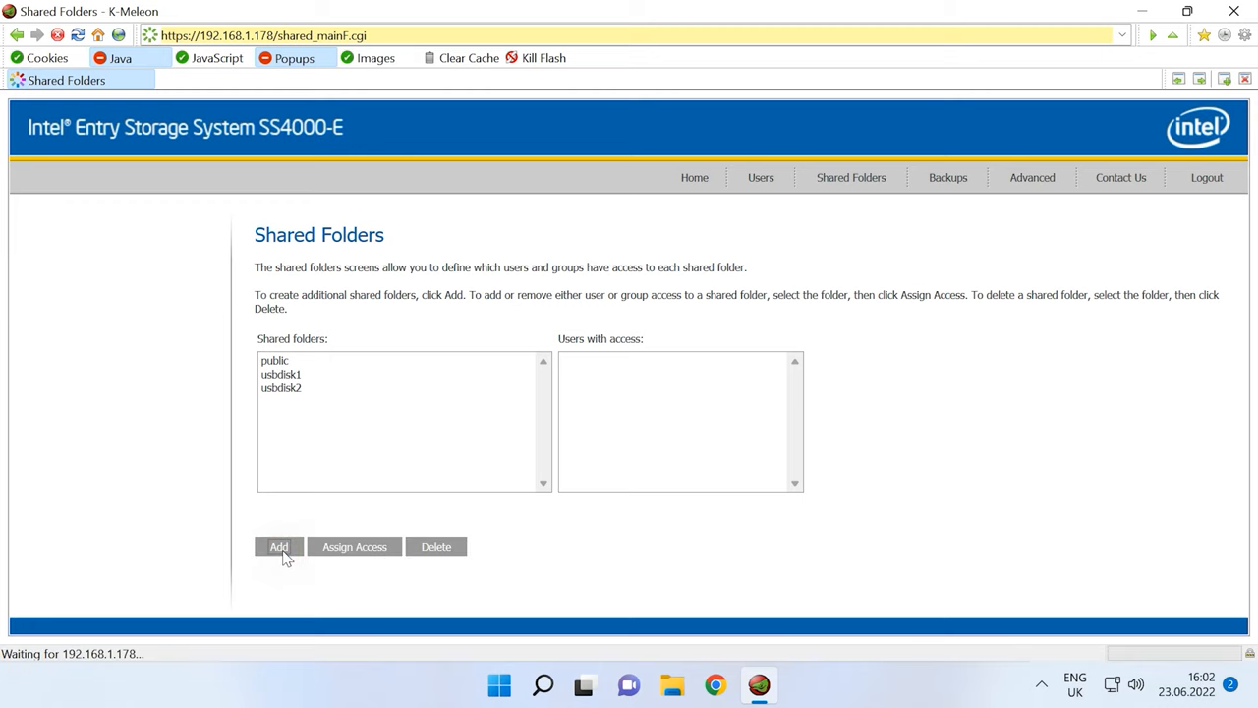
click(280, 546)
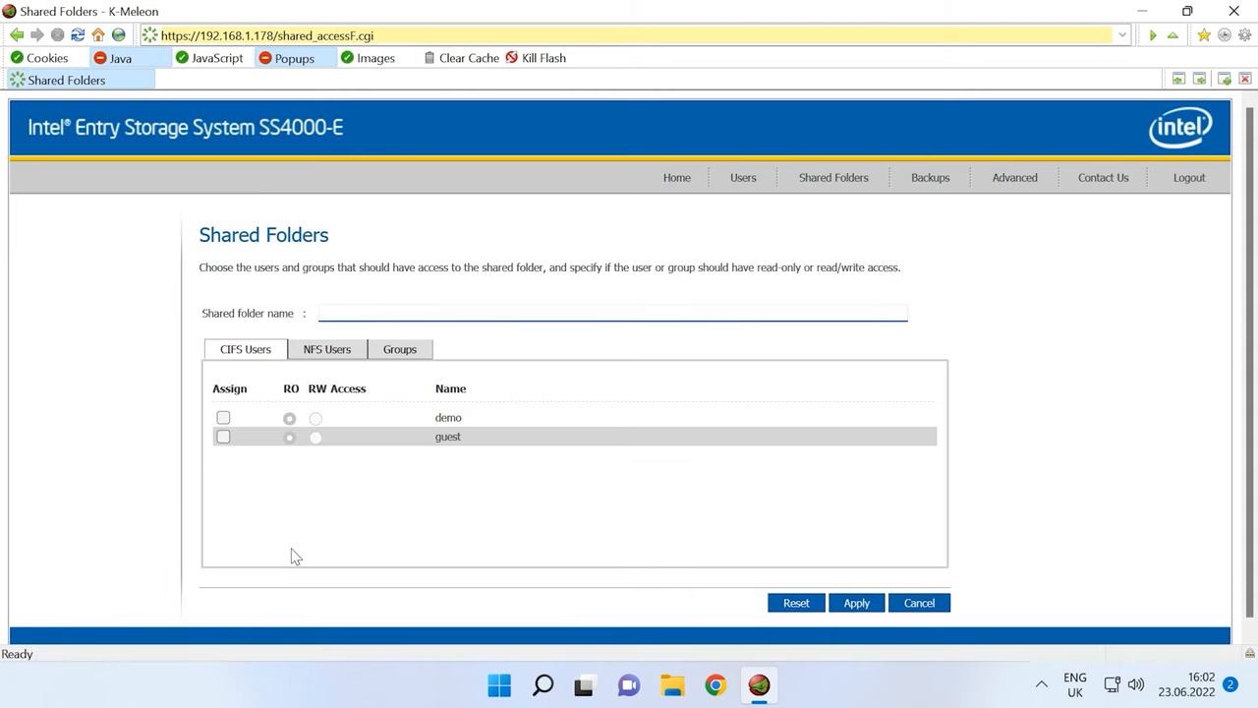
text(storage)
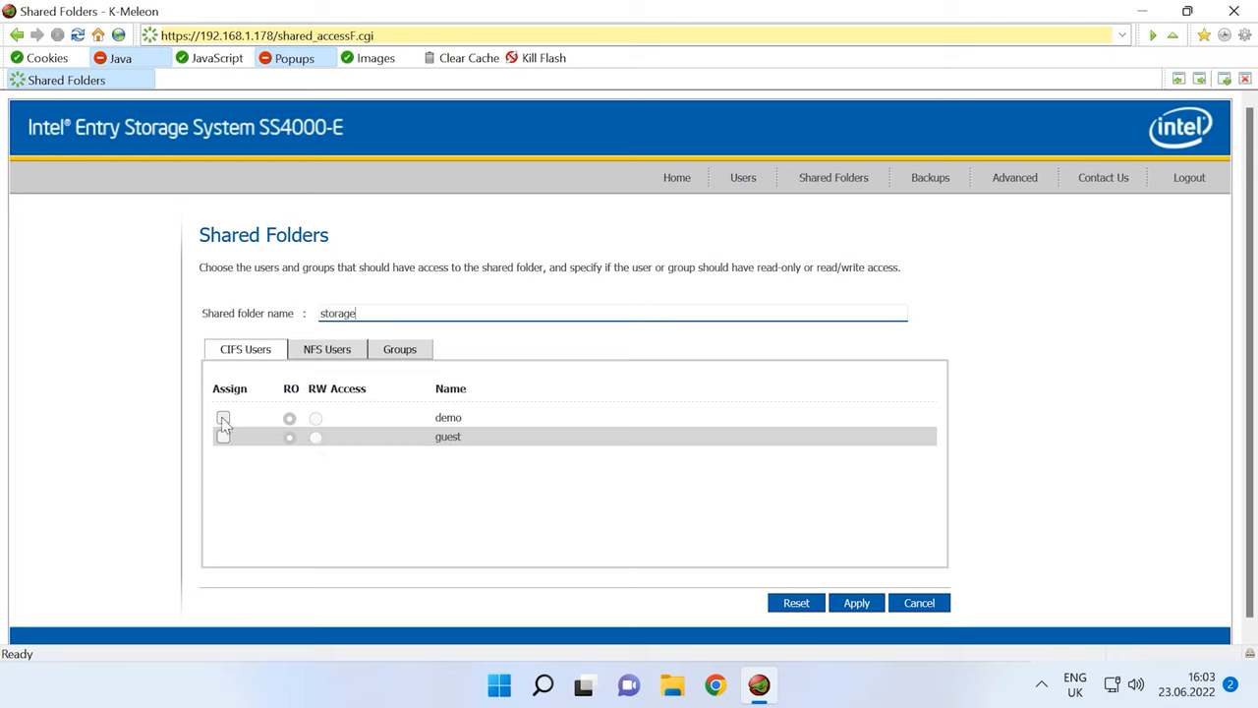
click(225, 417)
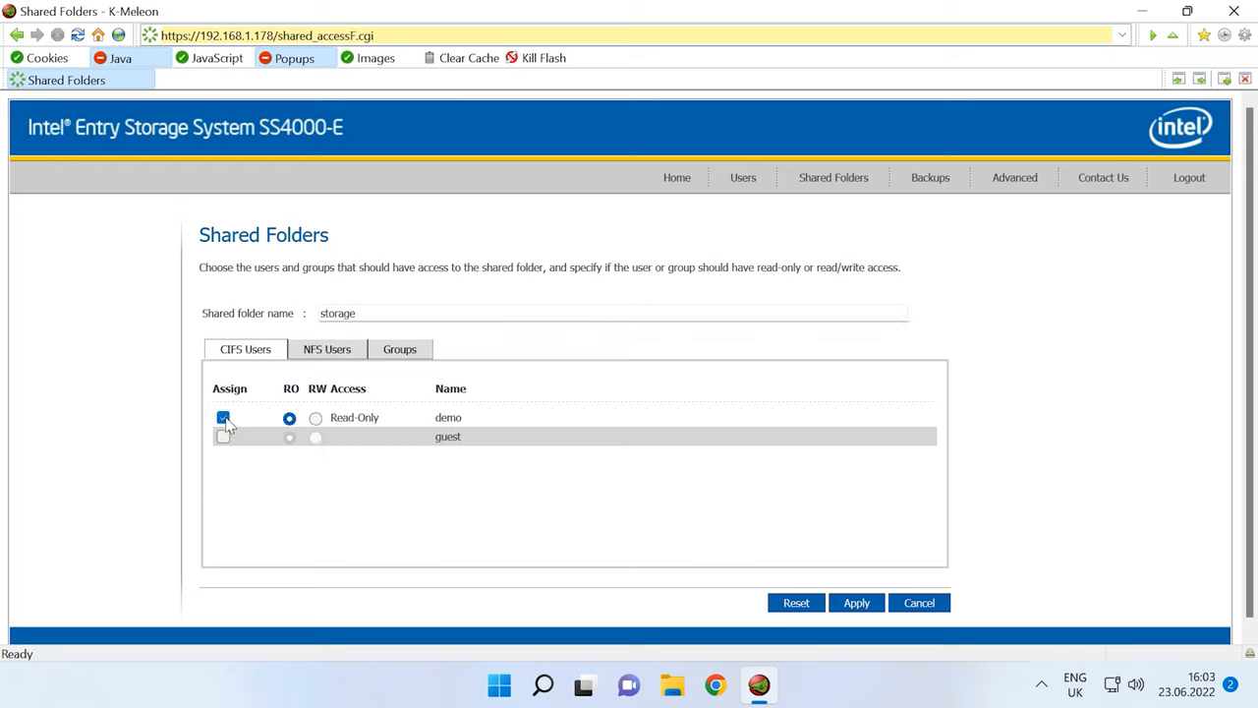
click(314, 417)
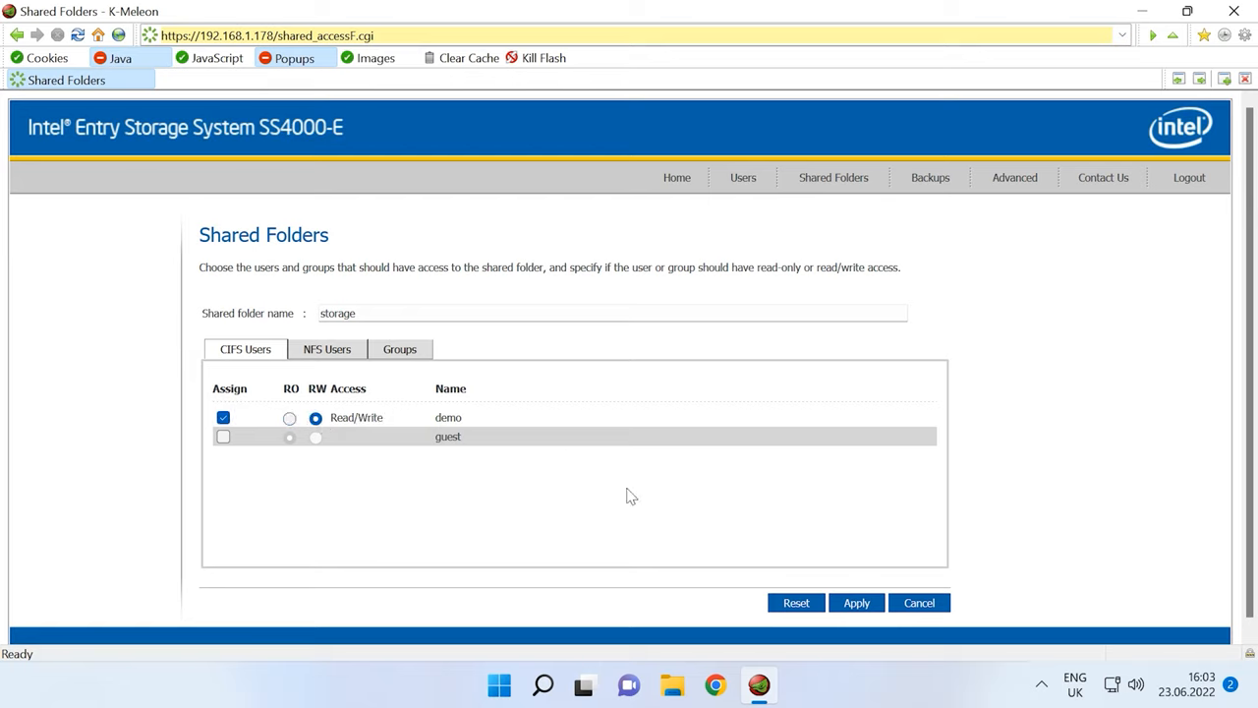
click(855, 602)
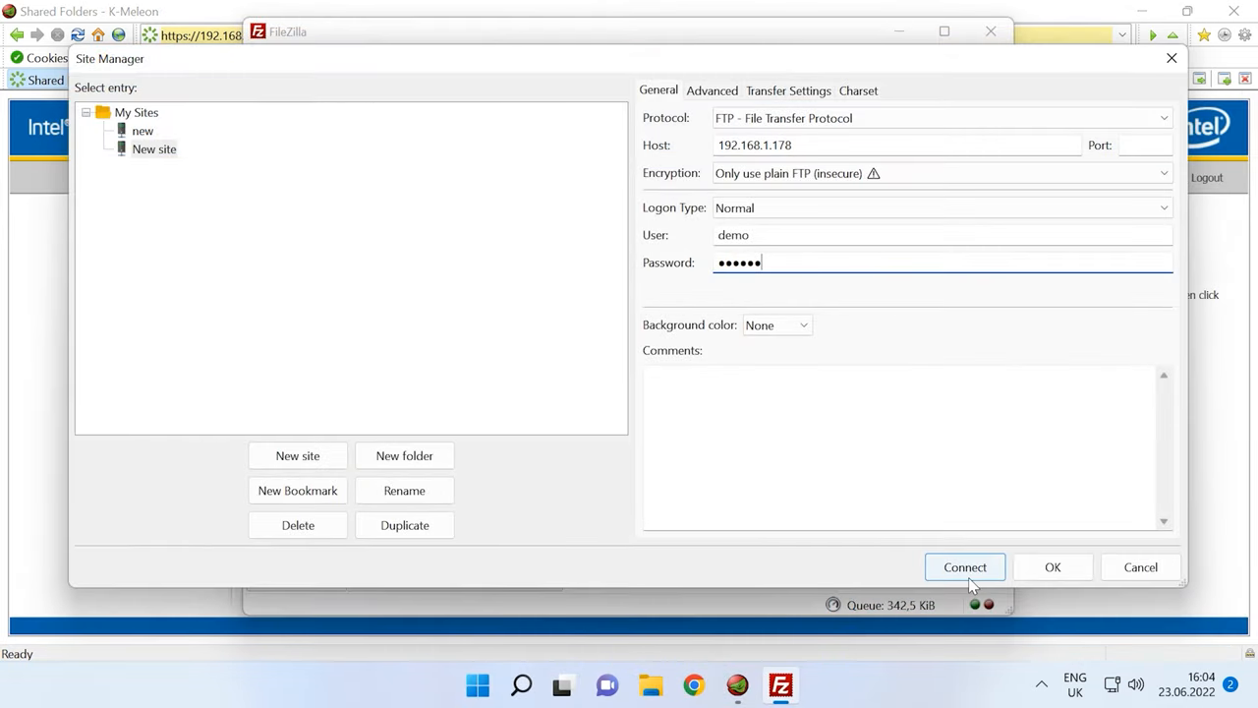
Connect to 192.168.1.178 over plain FTP as demo, accepting the insecure connection warning
click(963, 566)
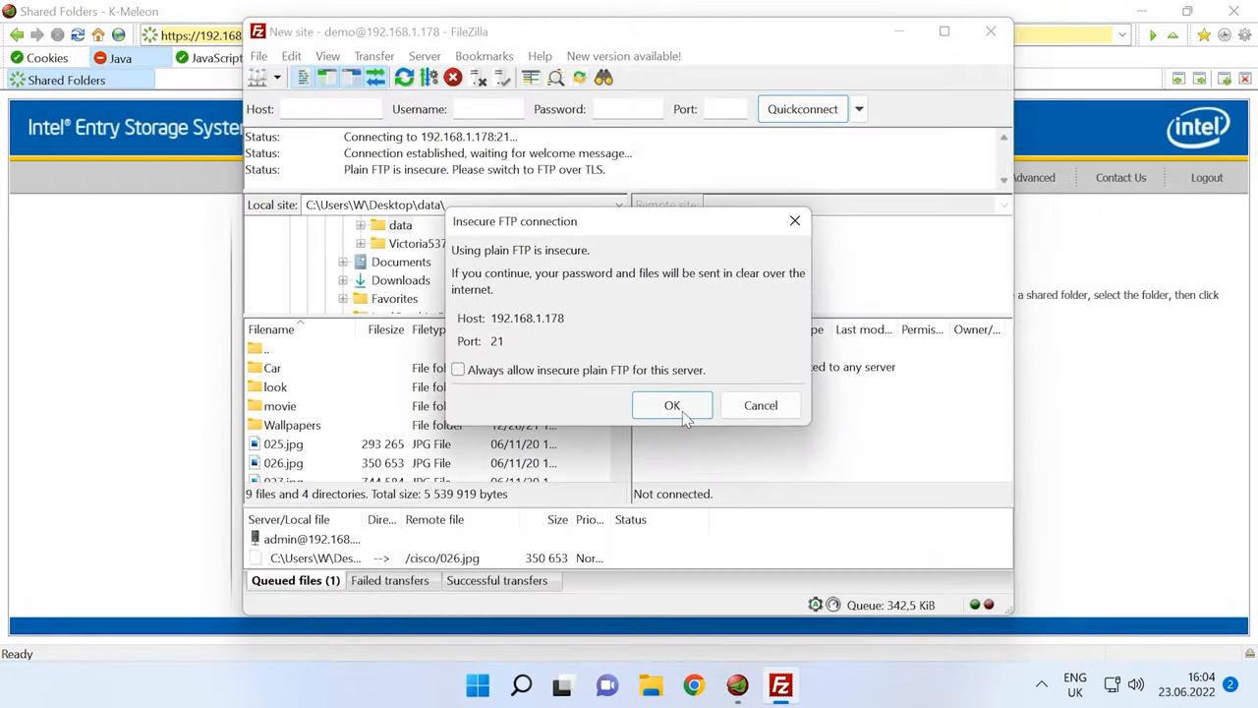
click(672, 405)
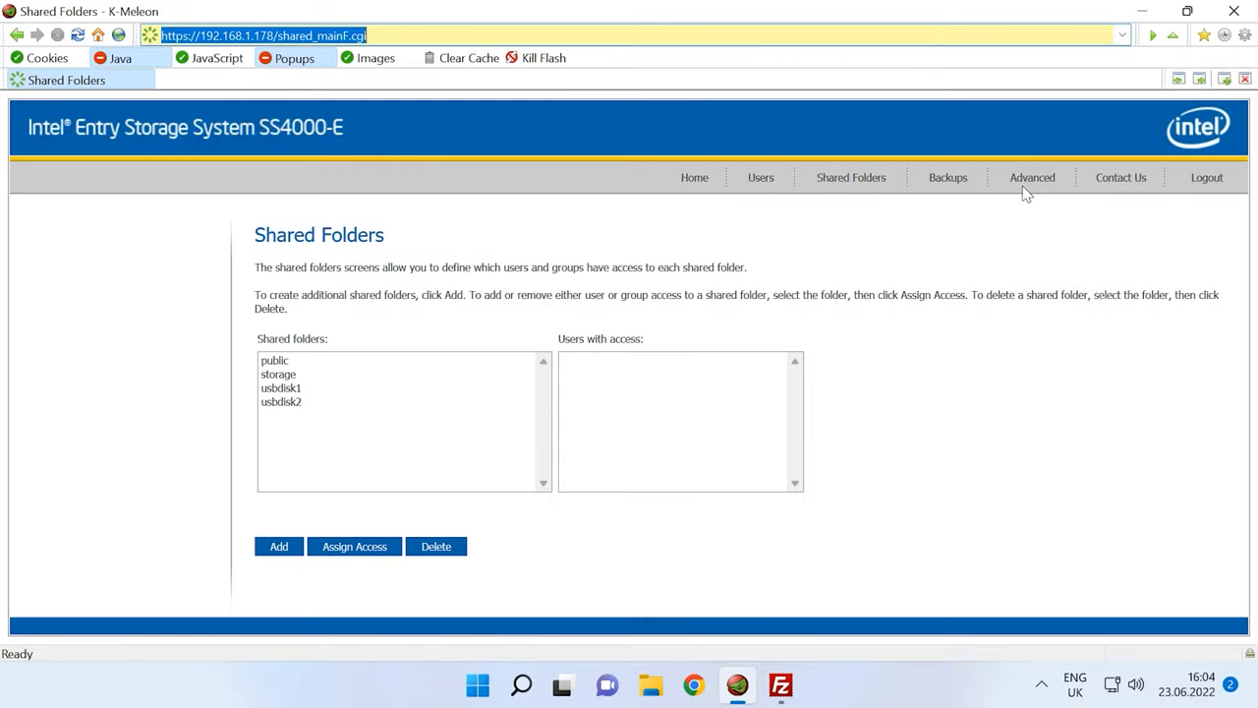
Go to the Advanced > Disks page showing the RAID 5 array
click(1032, 177)
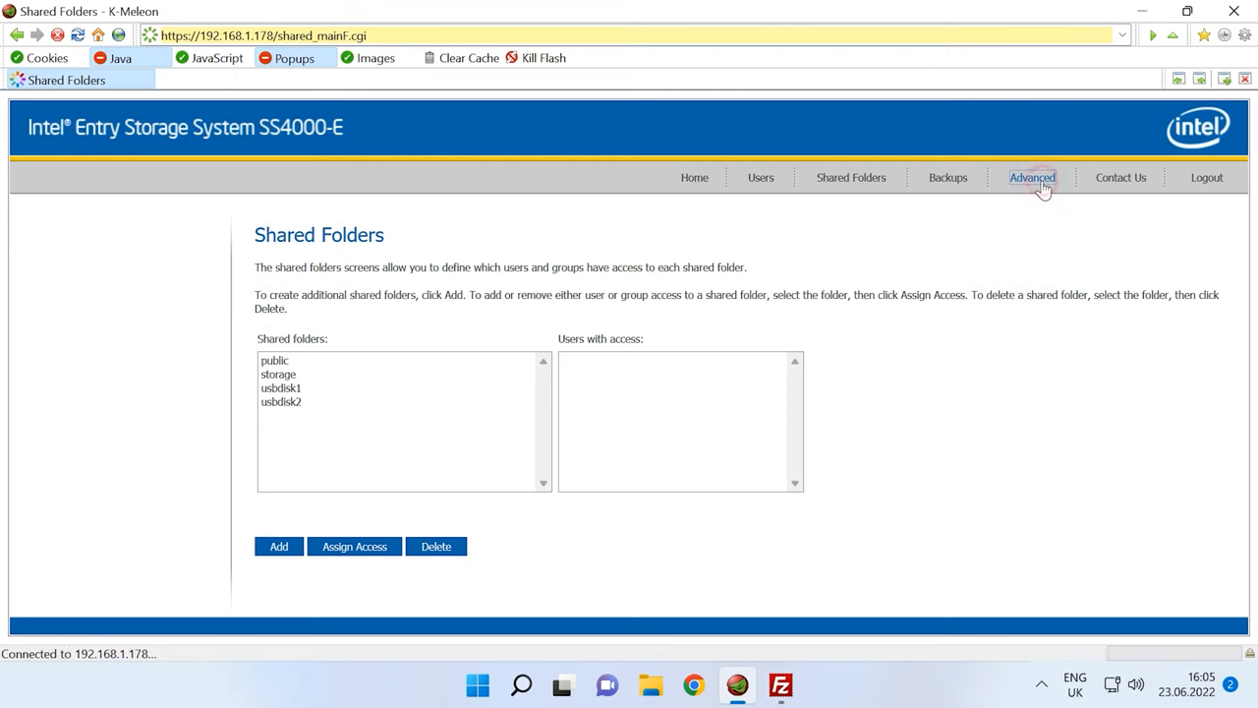
click(1032, 177)
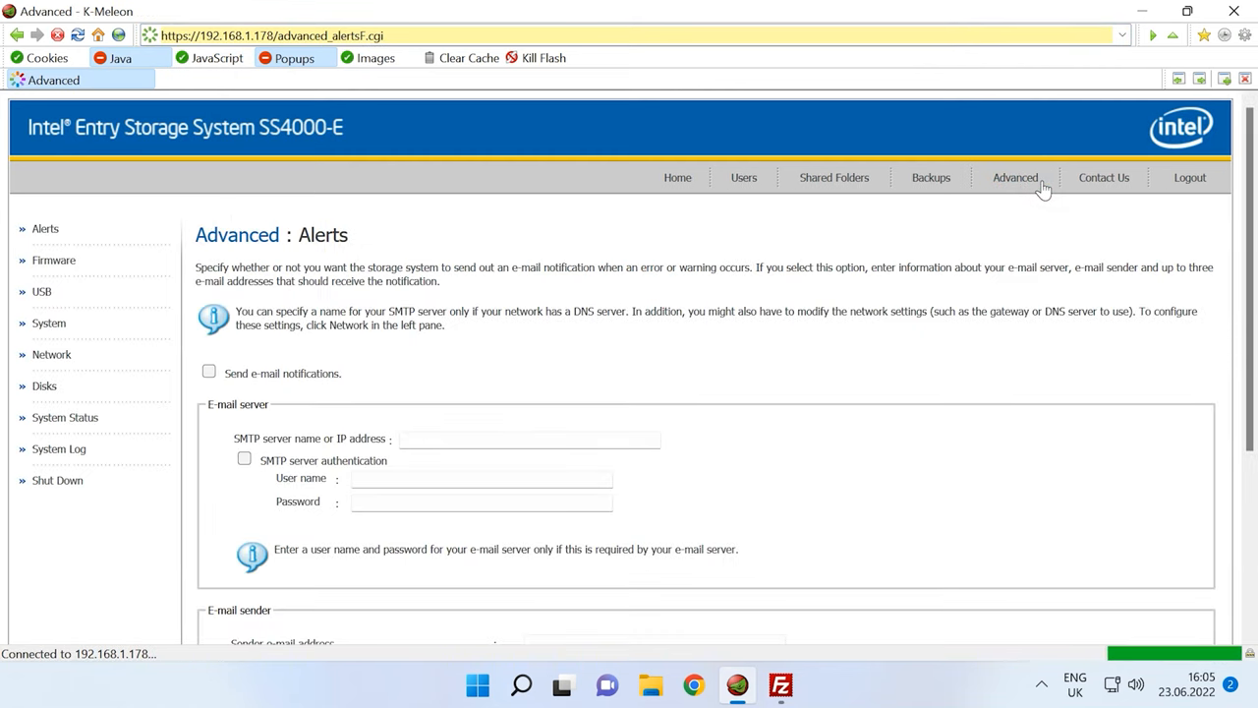
click(43, 385)
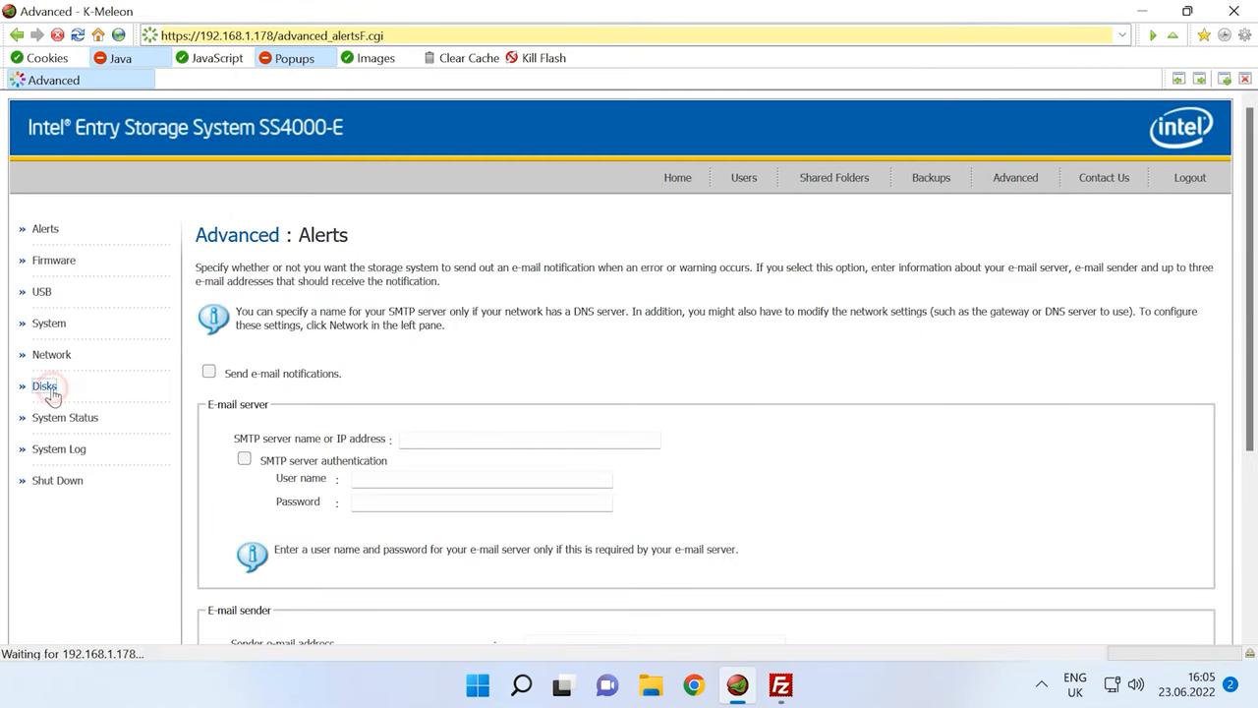
click(44, 384)
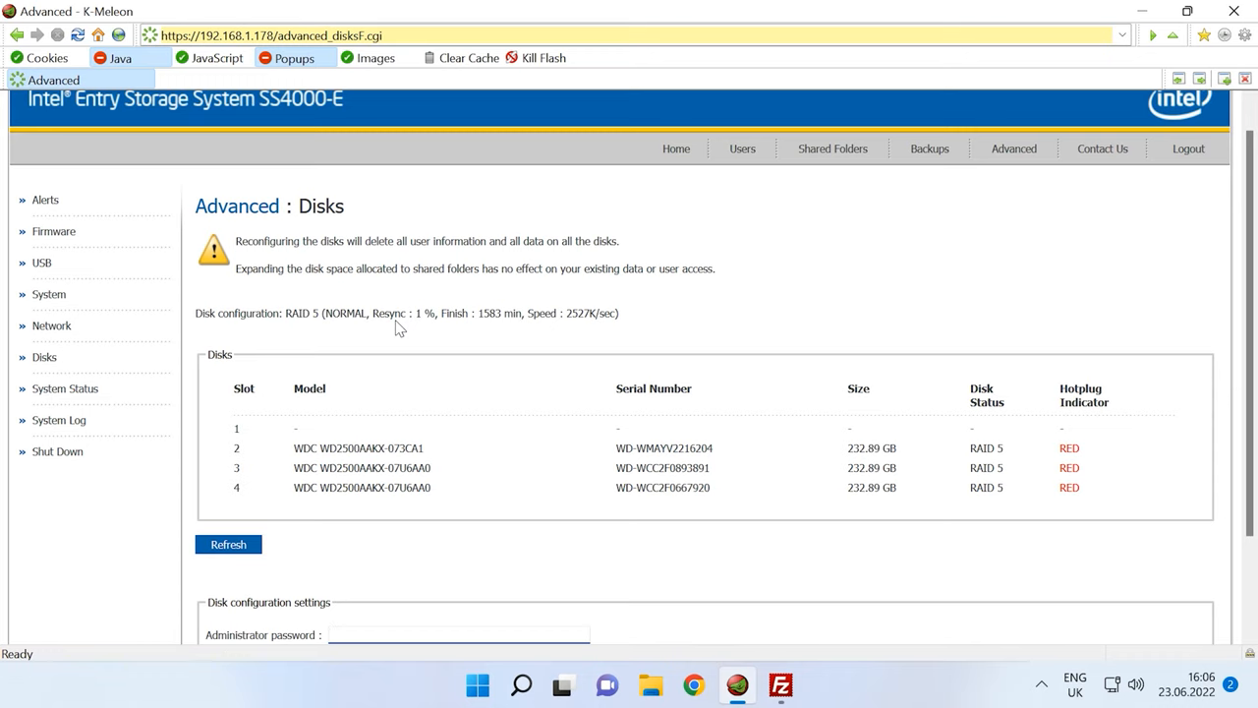
scroll(down, 3)
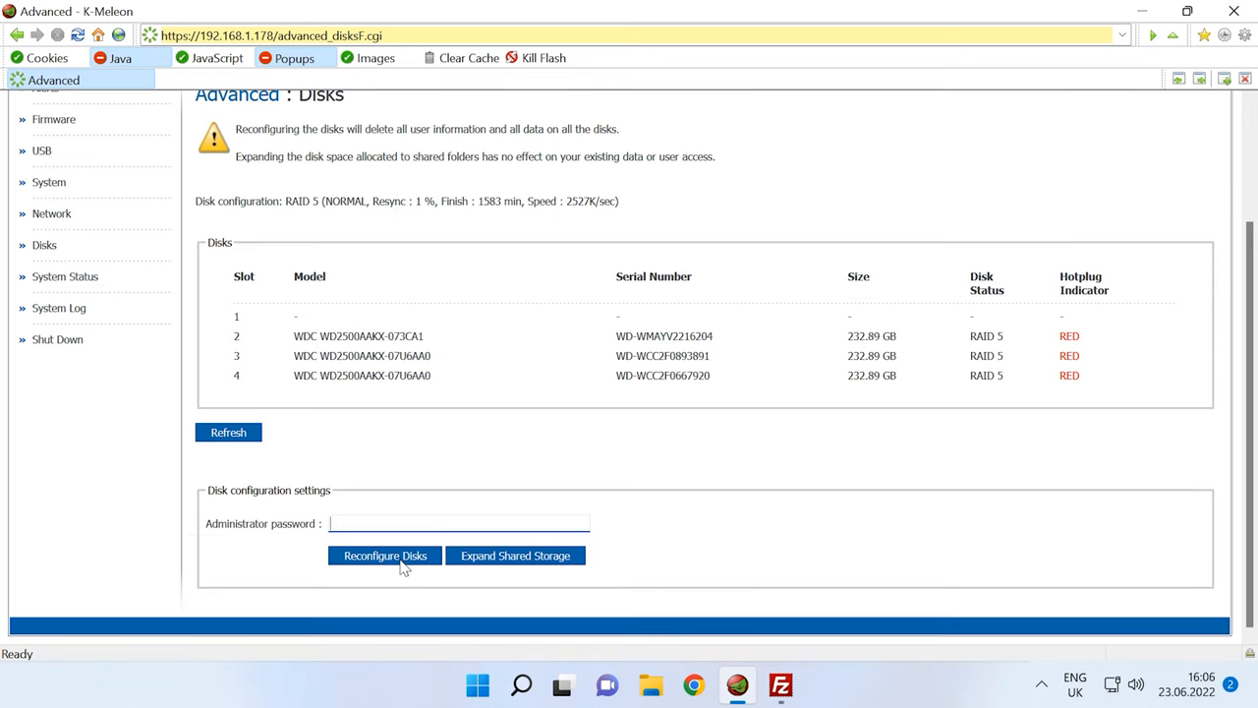
Request Reconfigure Disks with the administrator password entered, reaching the data-deletion warning
click(385, 554)
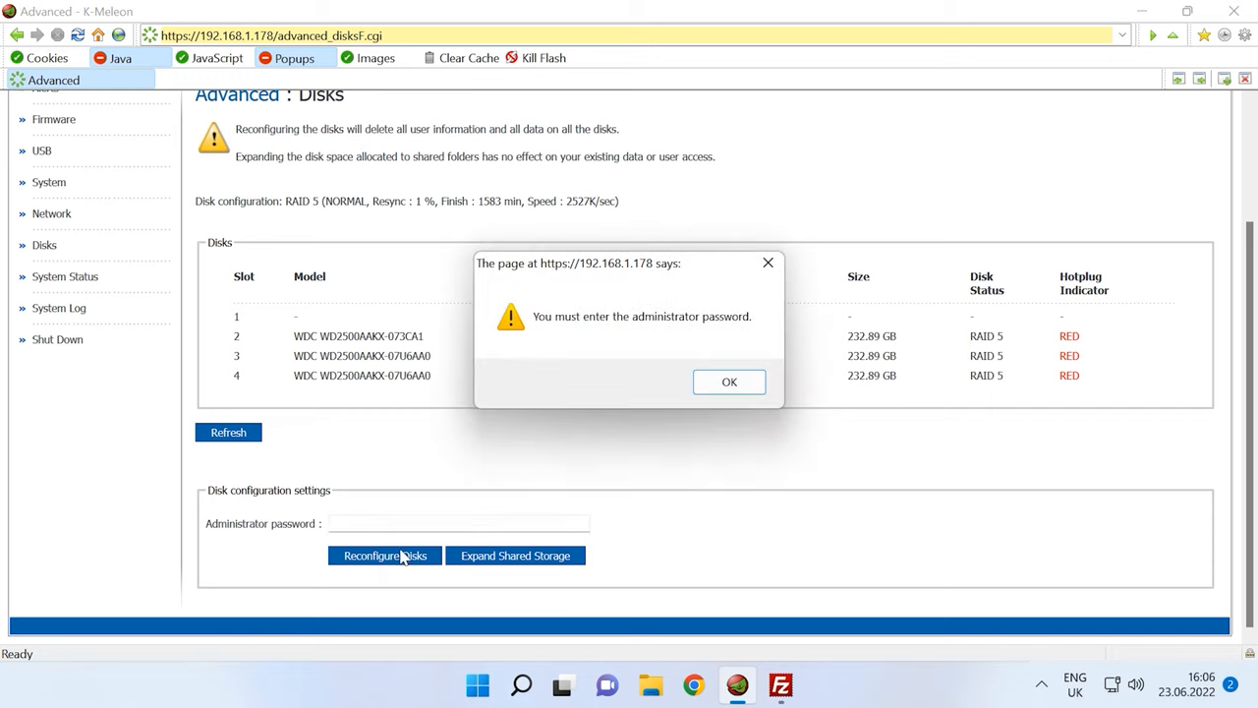
click(728, 381)
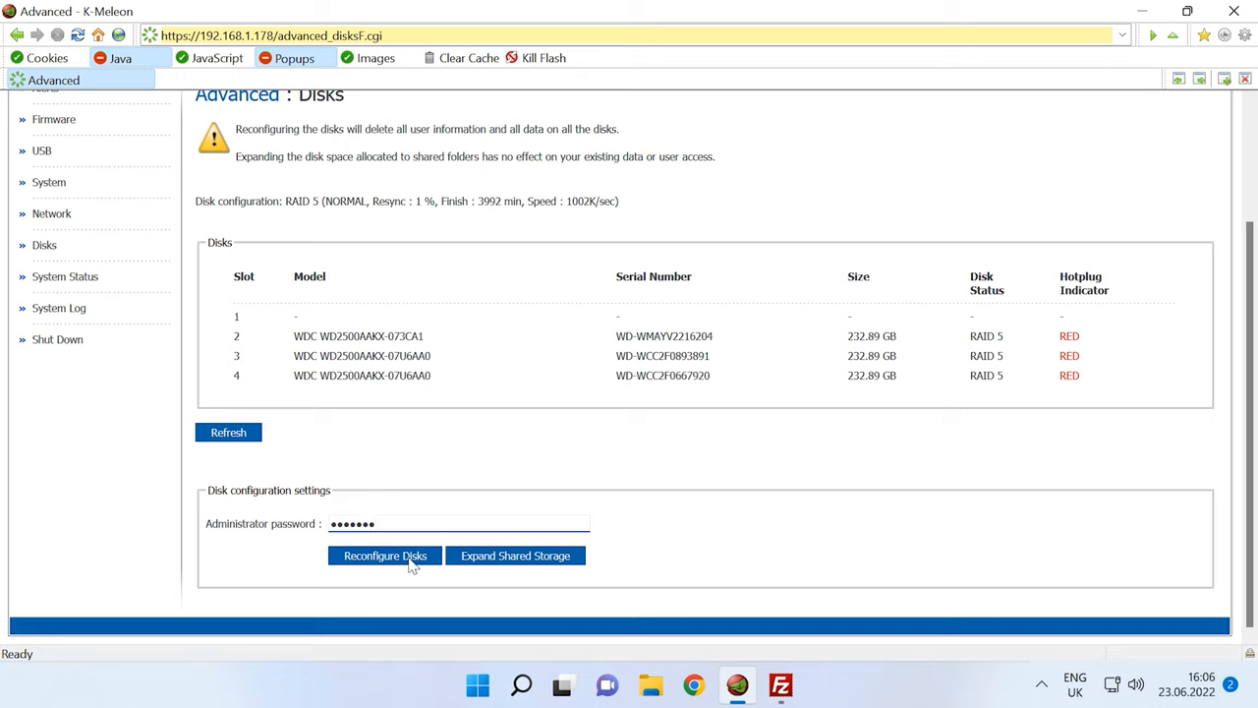
click(386, 554)
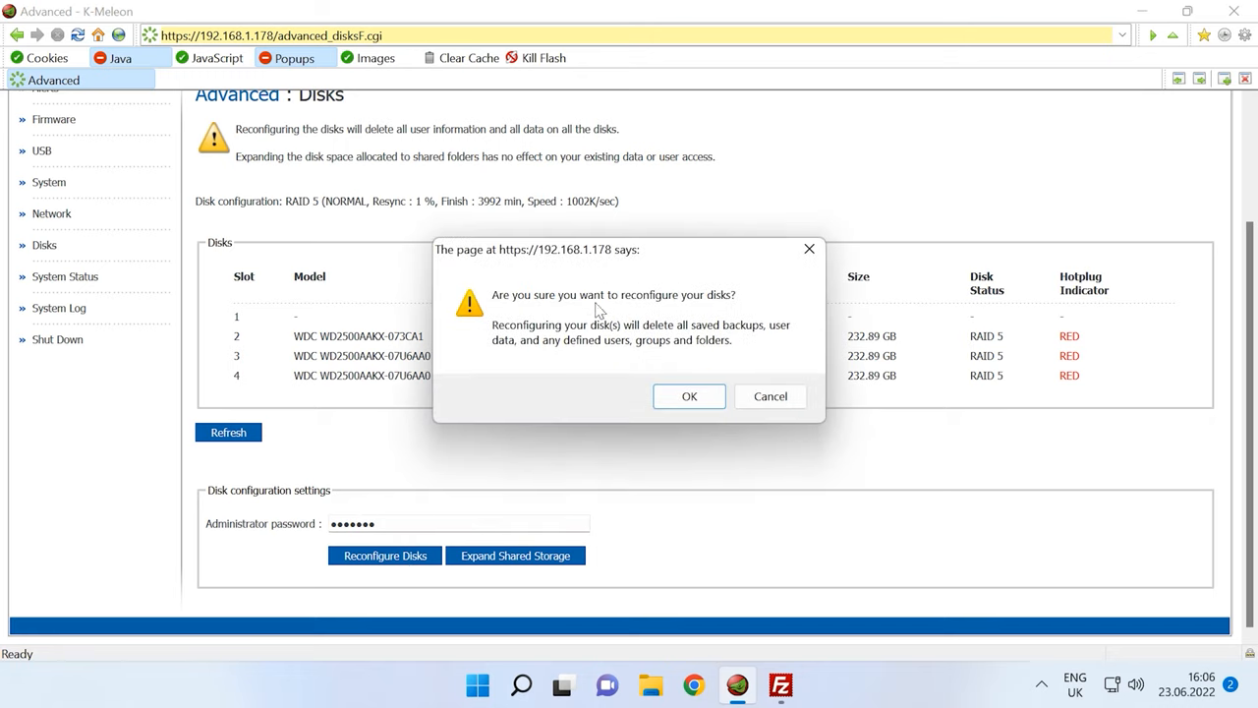
mouse_move(727, 334)
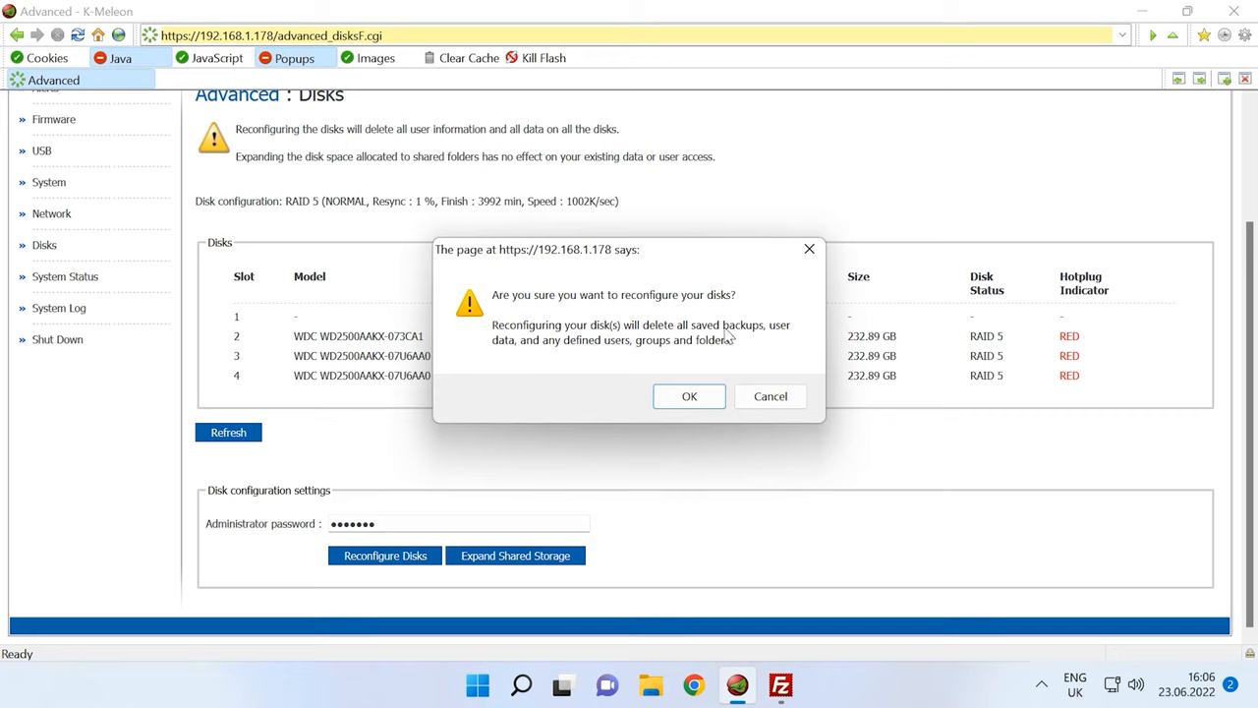
mouse_move(704, 355)
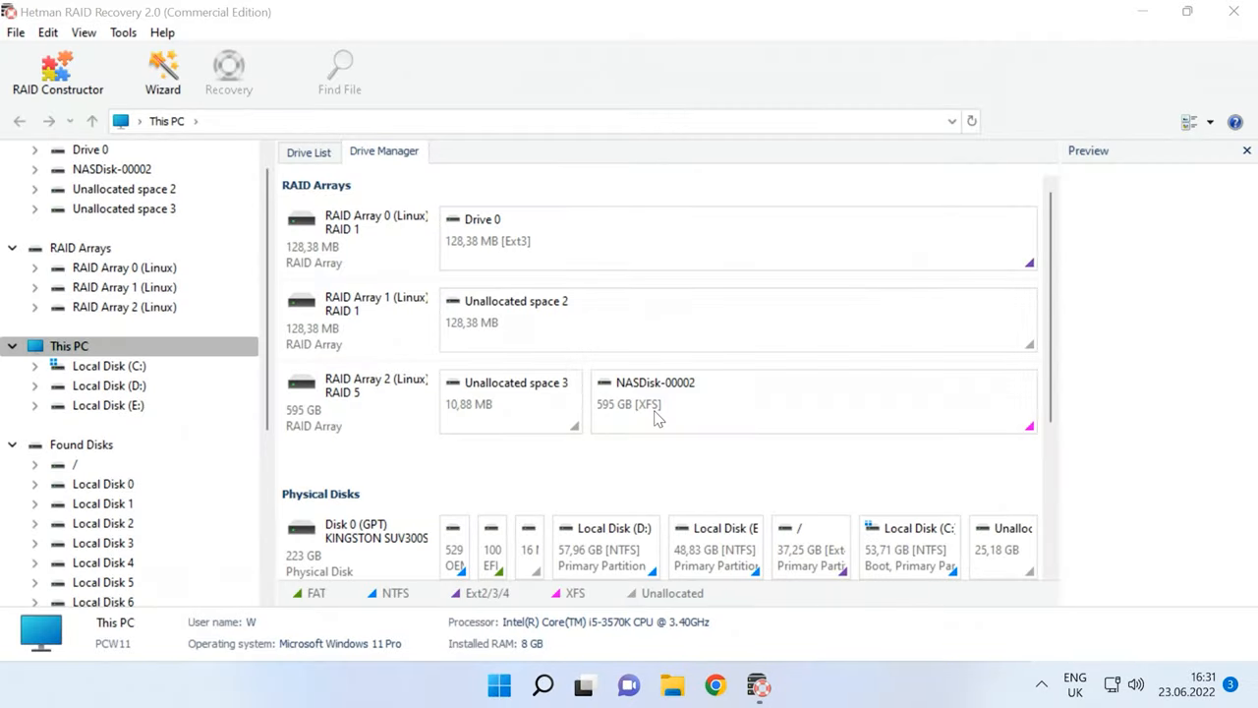
Select RAID Array 2 to show its properties: 595.68 GB RAID 5, left synchronous, 64 KB blocks
click(372, 422)
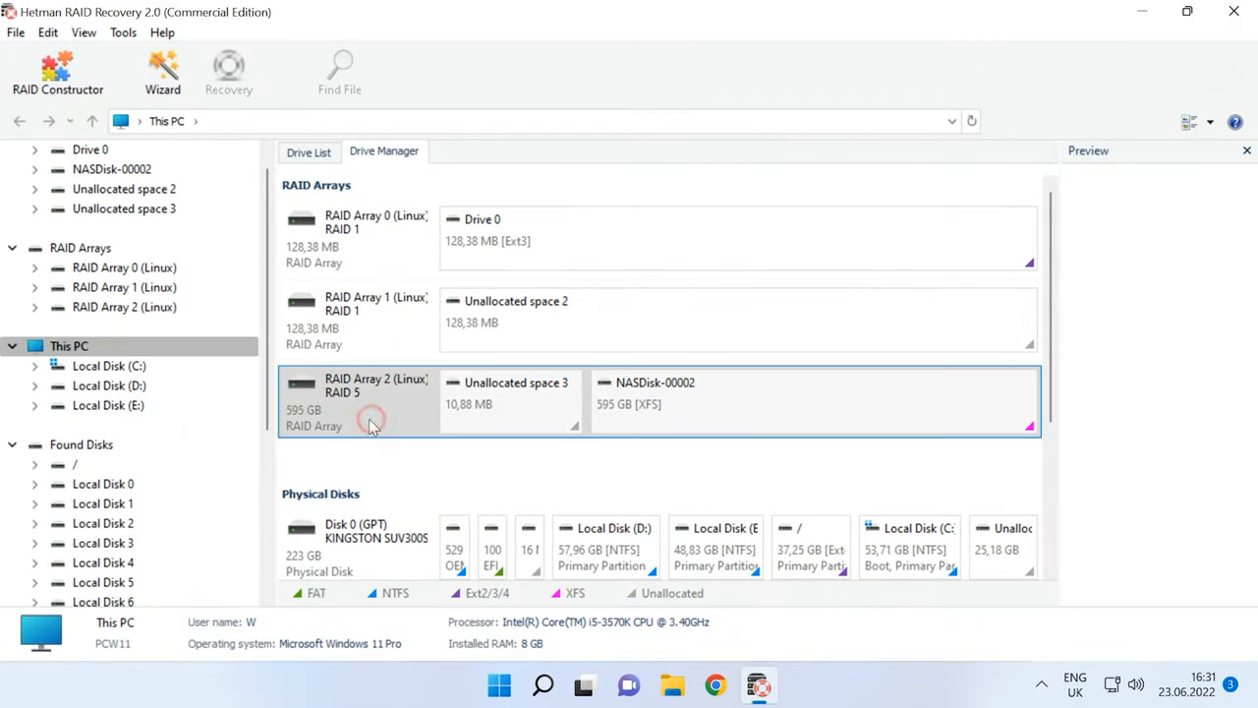
click(371, 401)
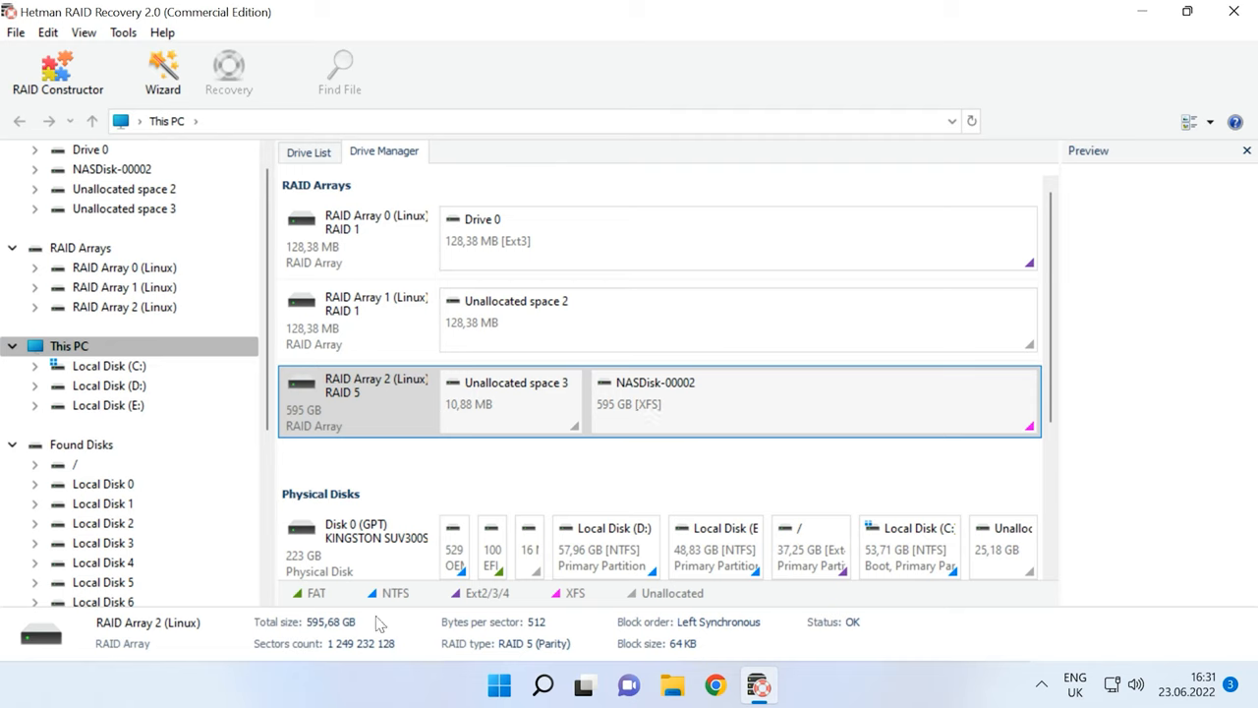
mouse_move(433, 653)
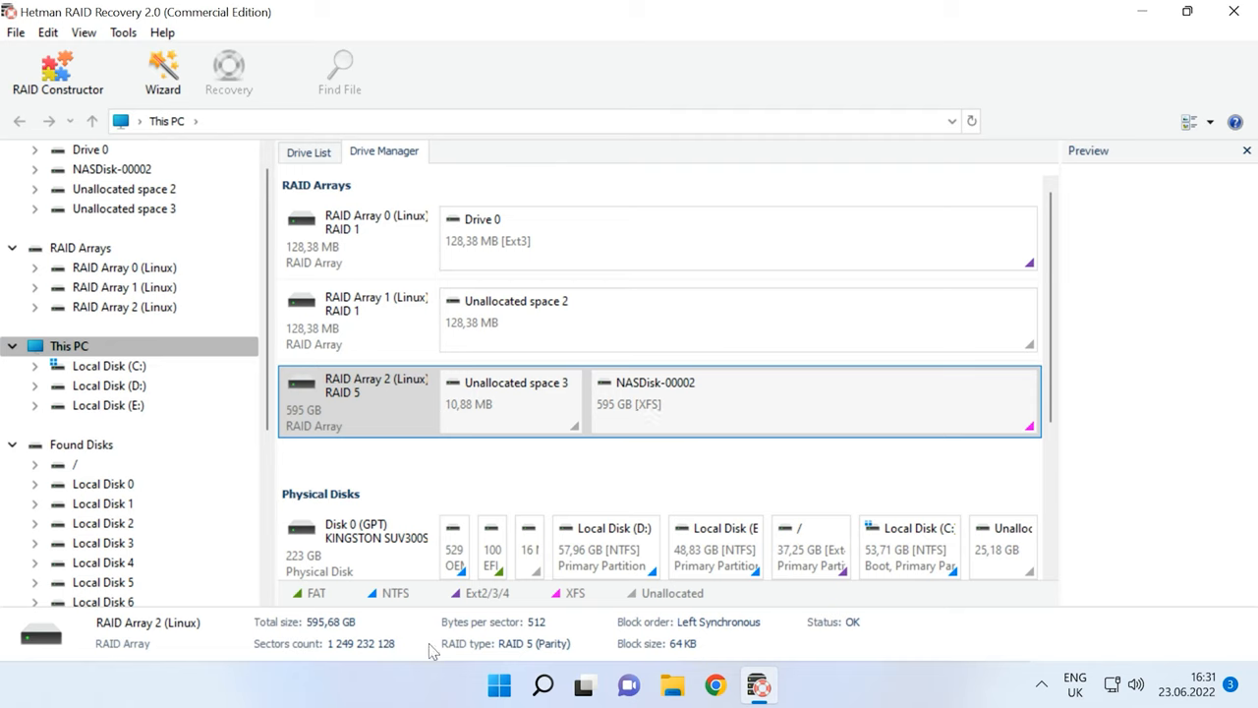
mouse_move(664, 648)
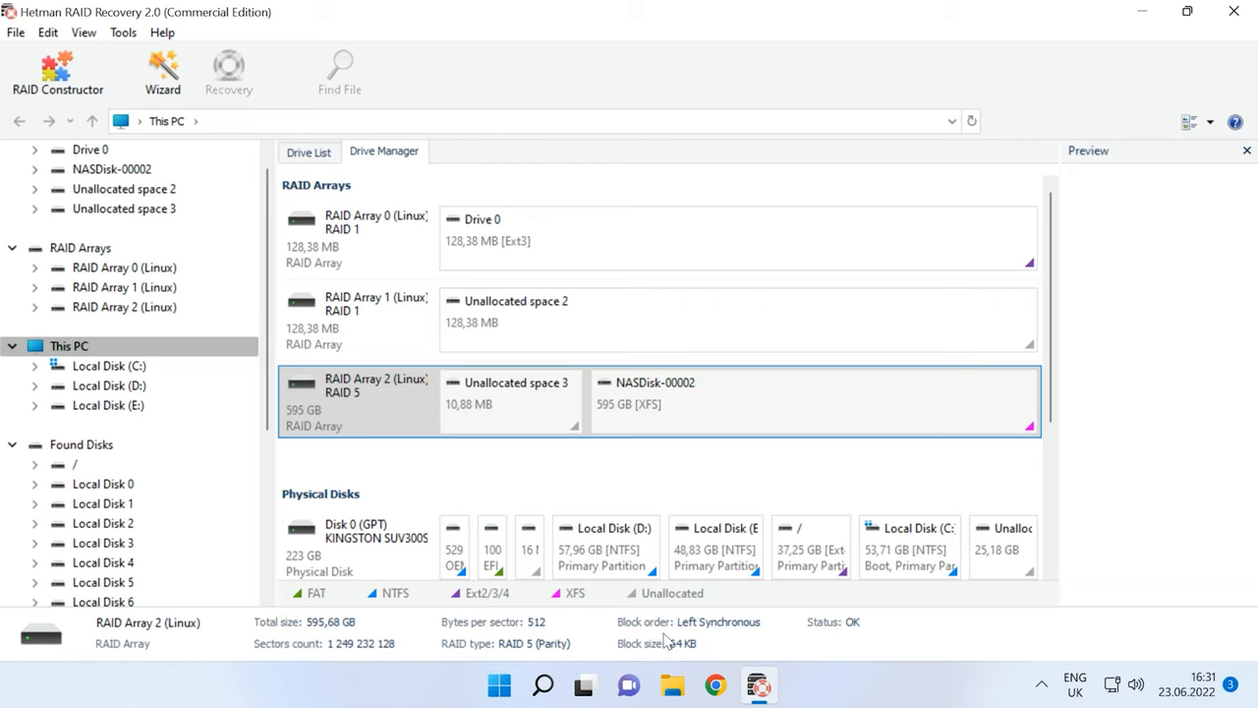
Open NASDisk-00002 for analysis, toggling between Full analysis and Fast scan
right_click(672, 393)
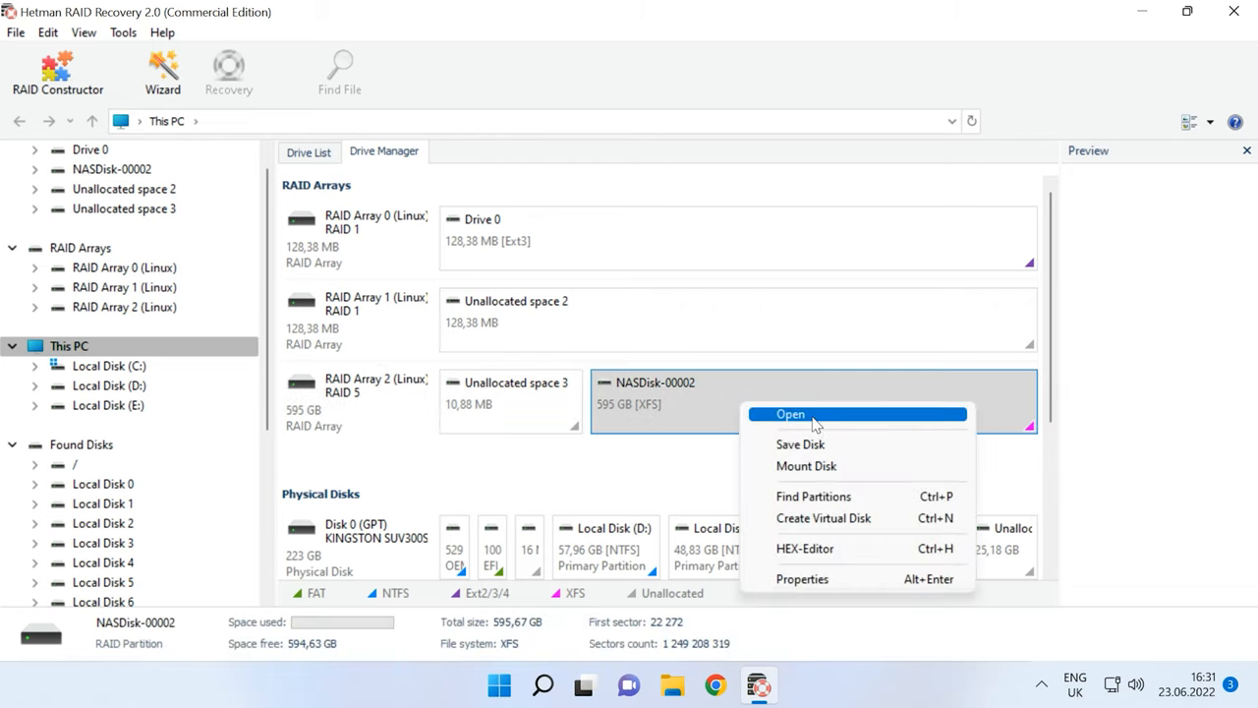
click(790, 413)
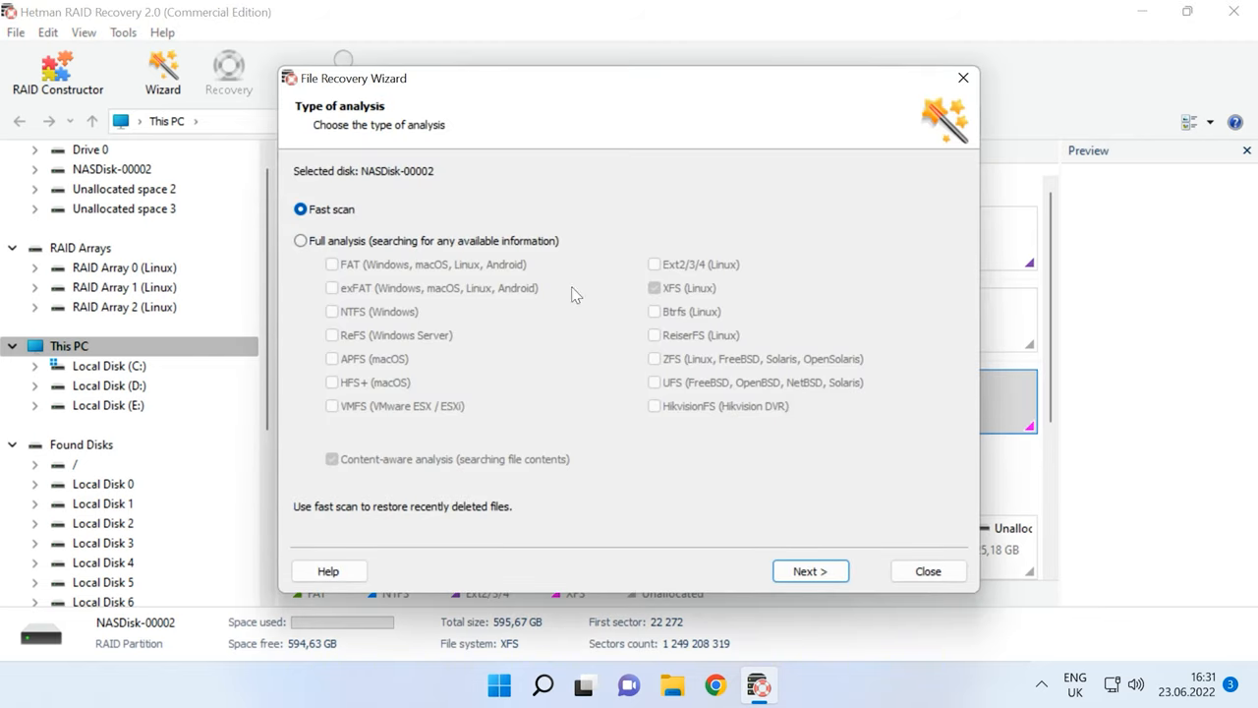
click(299, 240)
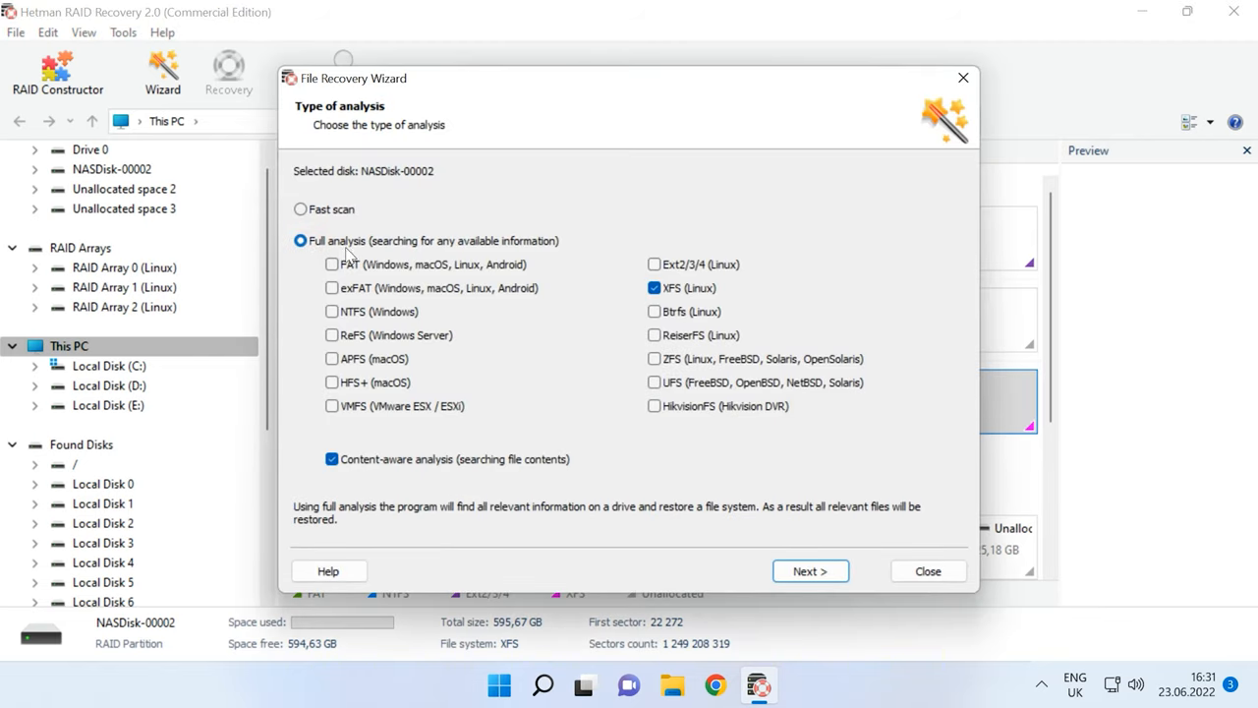
click(299, 208)
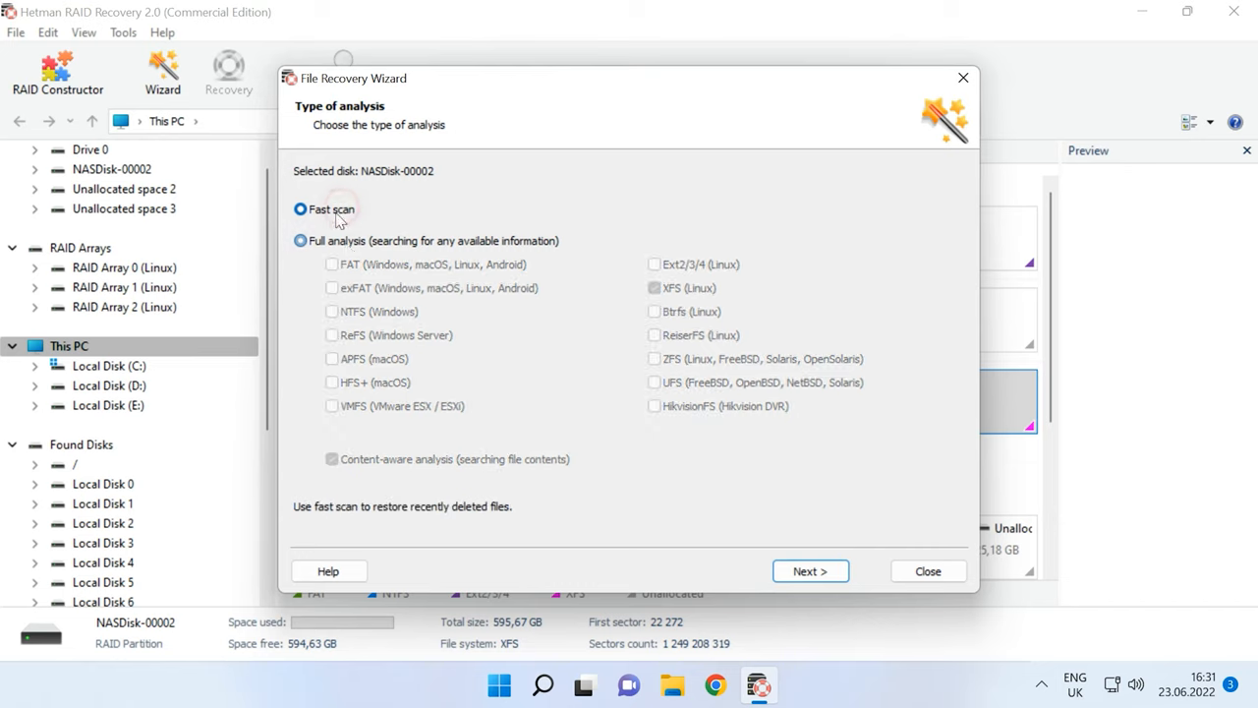
click(299, 208)
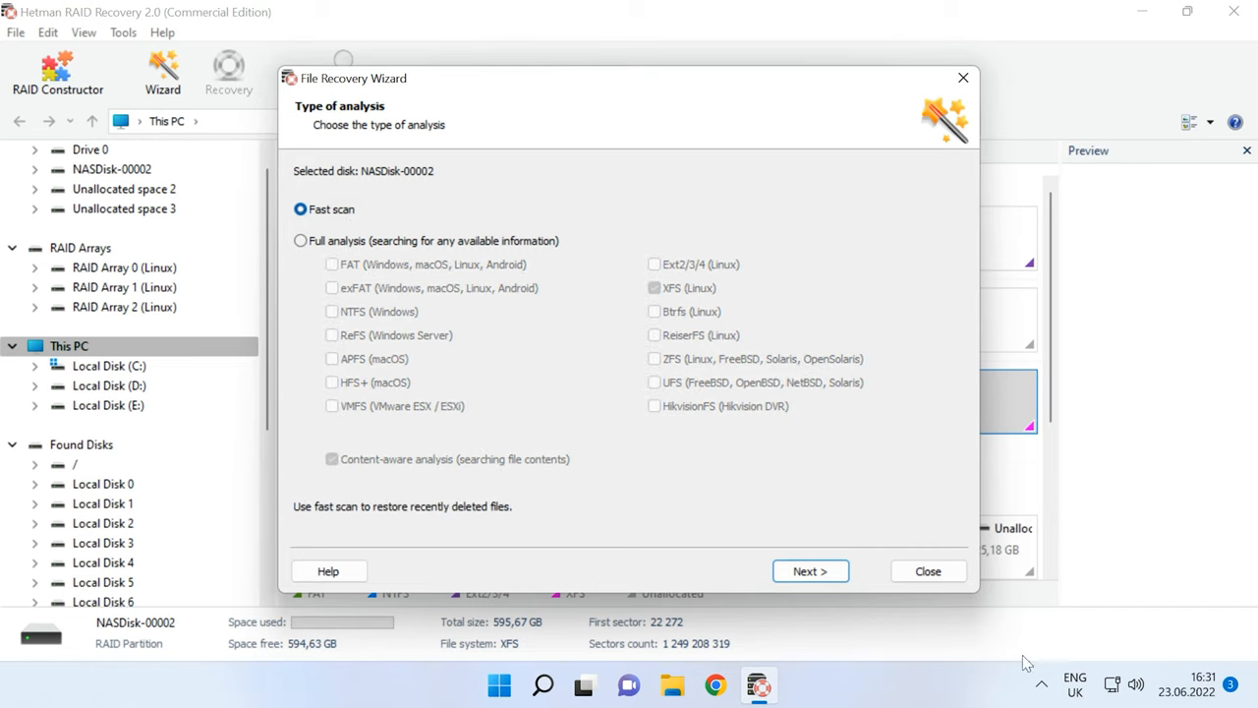
click(810, 570)
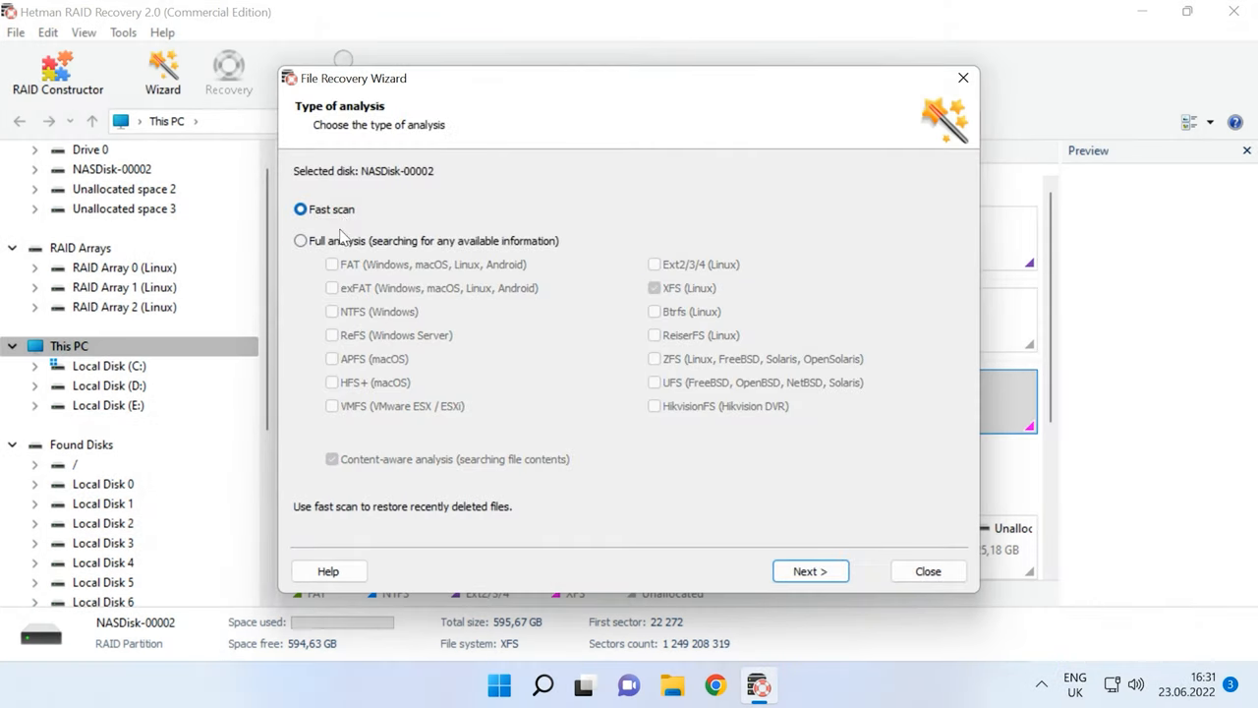
Choose Full analysis with XFS and content-aware analysis checked, then start it
click(299, 239)
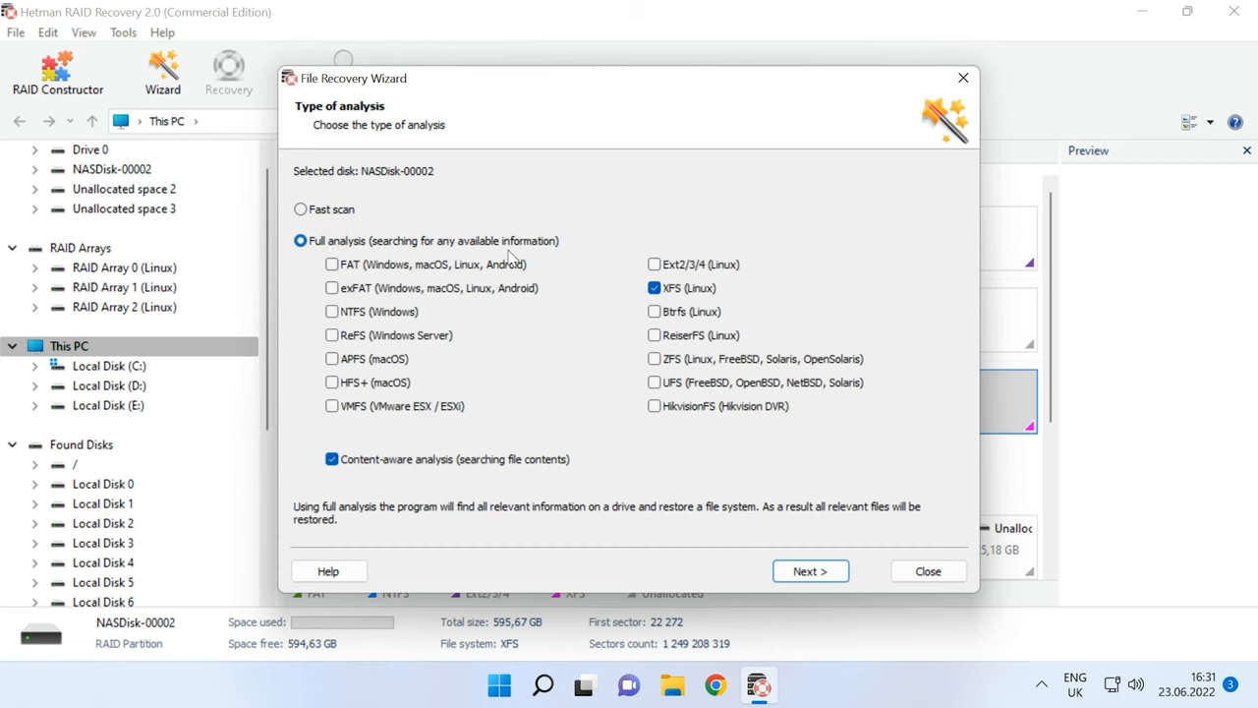
click(332, 460)
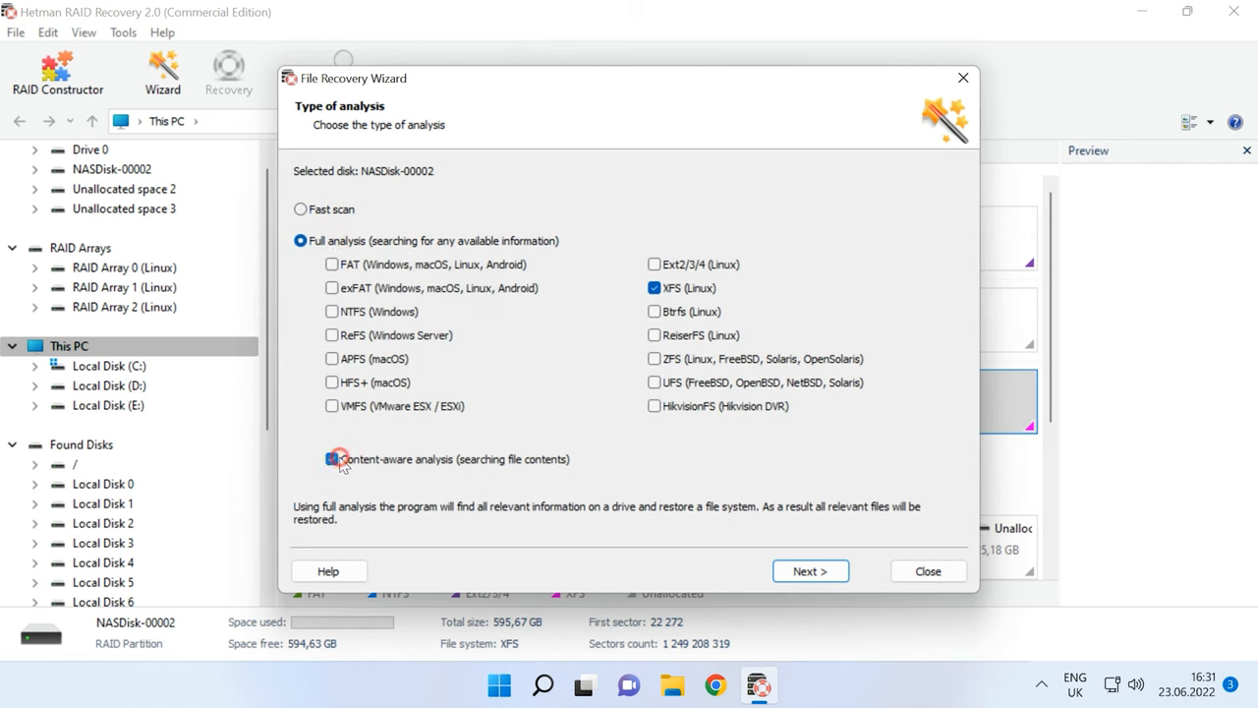
click(332, 460)
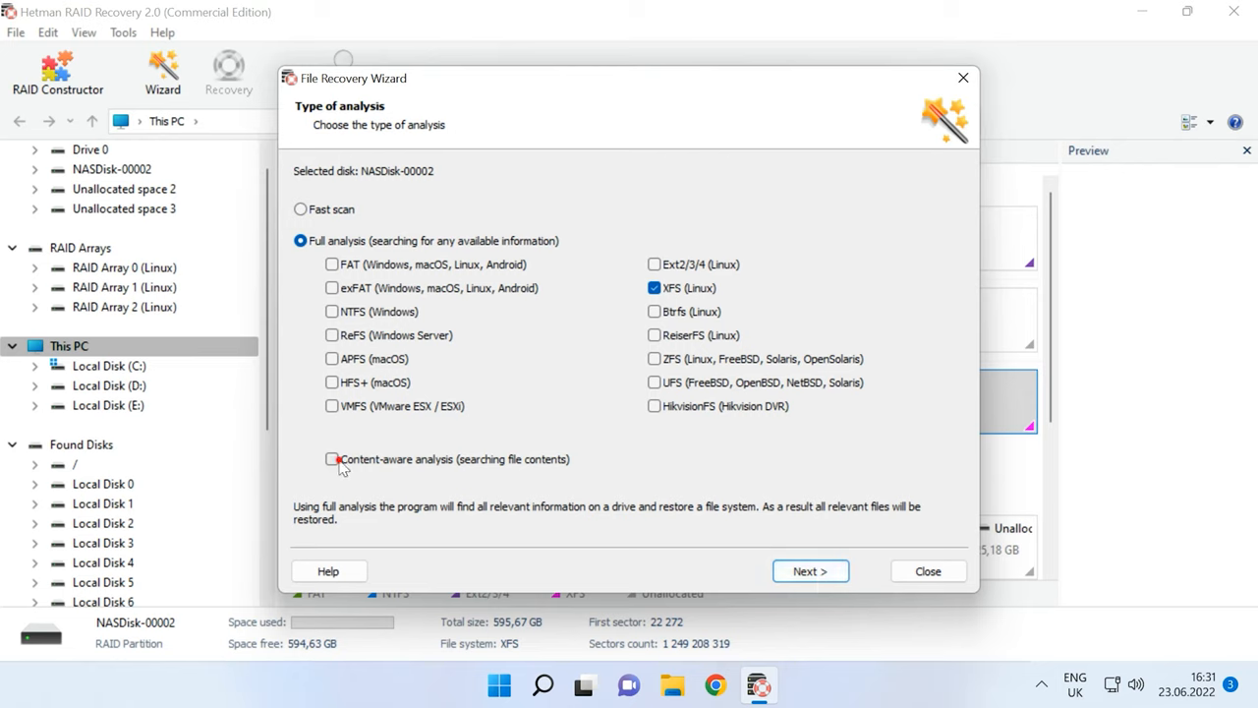
click(332, 460)
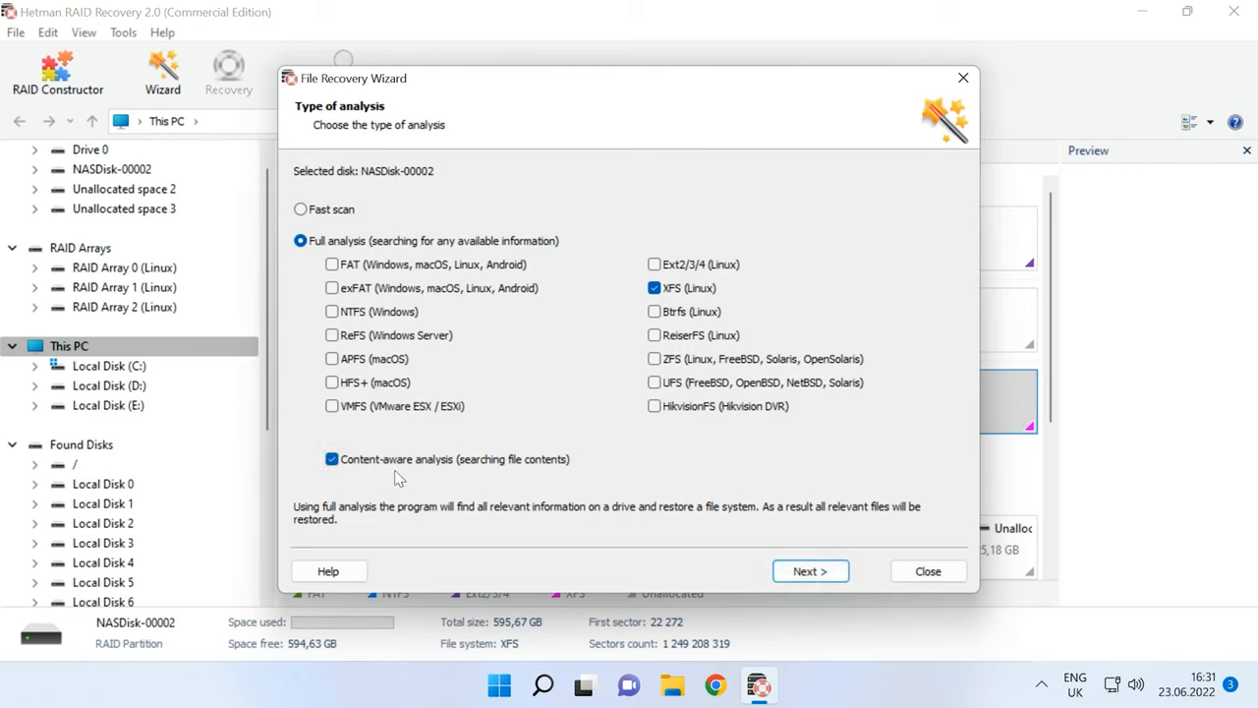
click(810, 570)
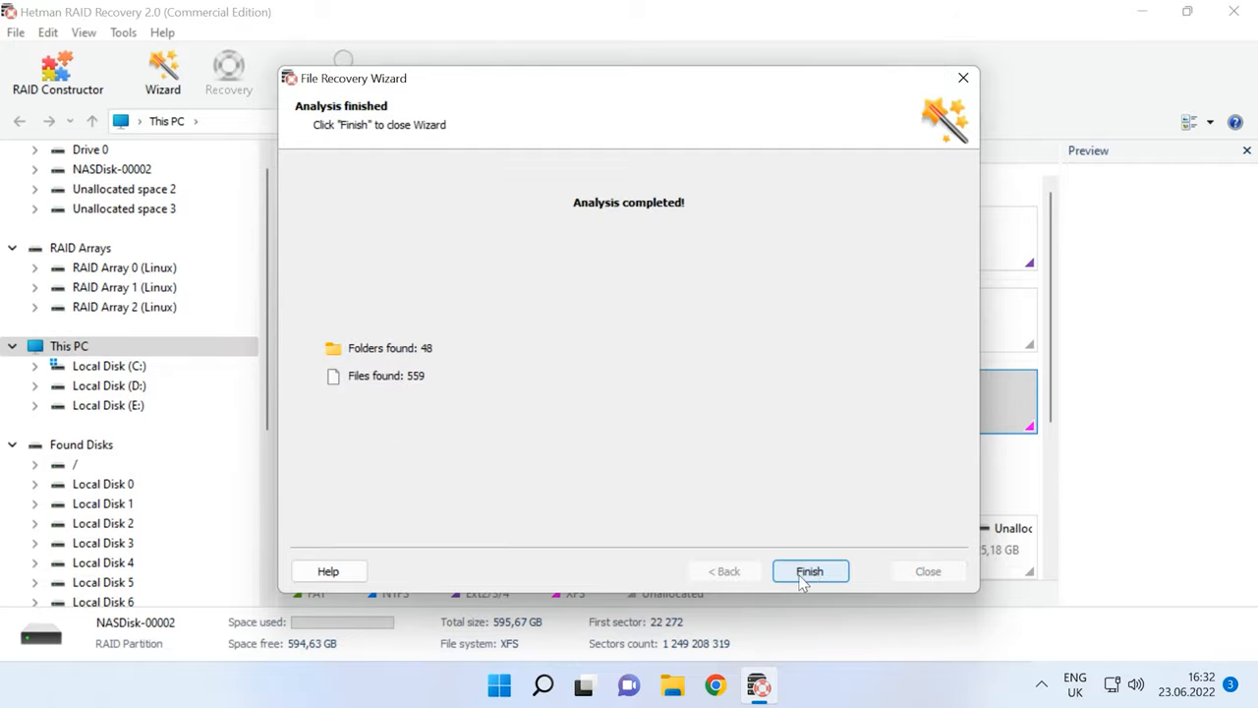
Finish the analysis and browse into homes/demo/data to reach the Car folder's photos
click(809, 570)
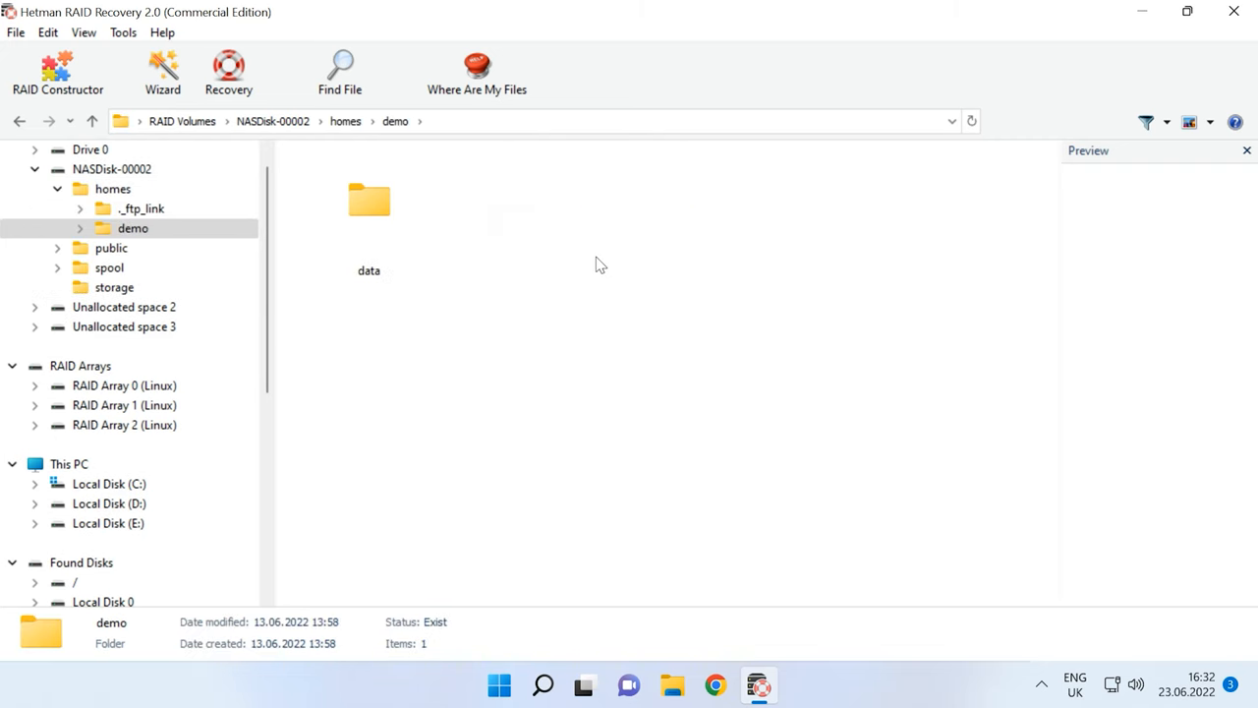
double_click(369, 201)
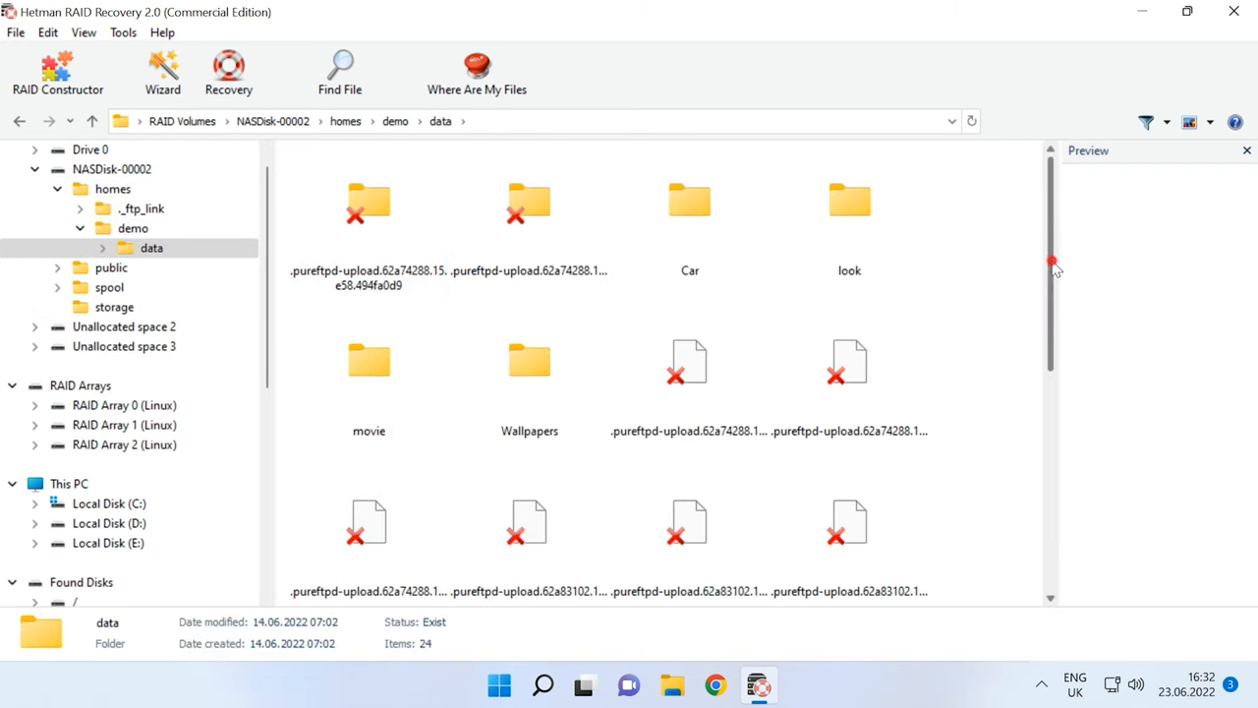
scroll(down, 3)
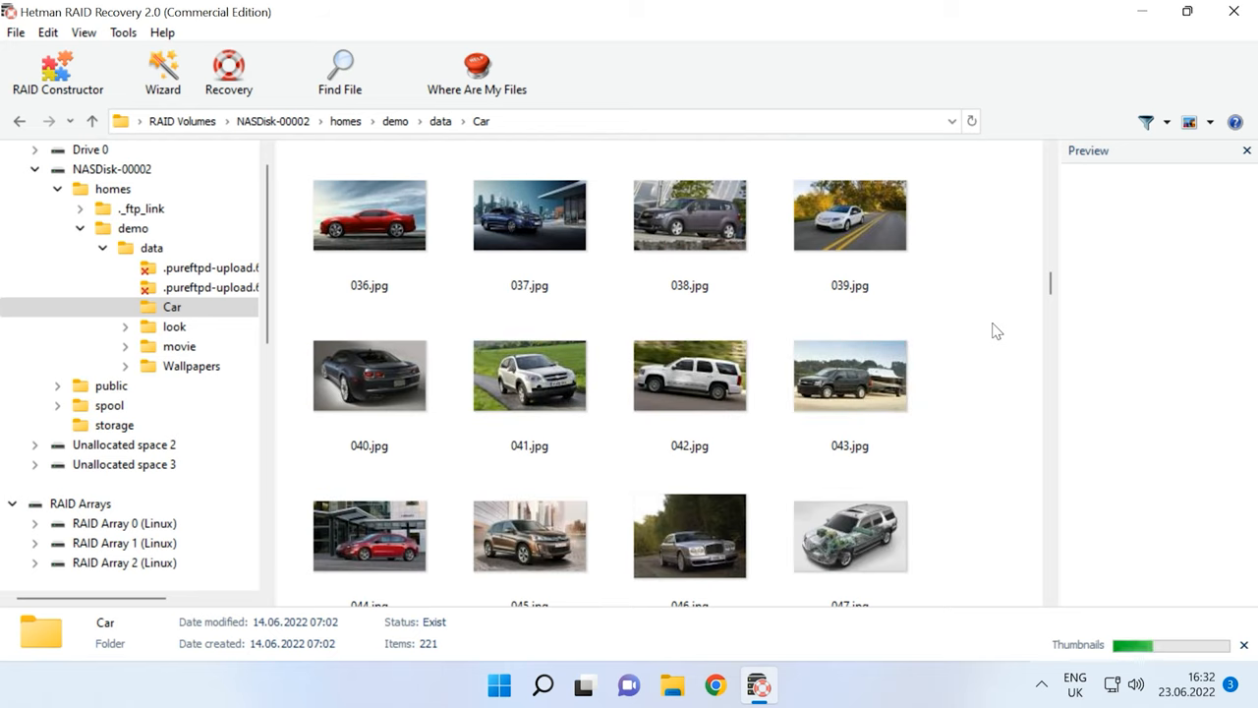
mouse_move(991, 279)
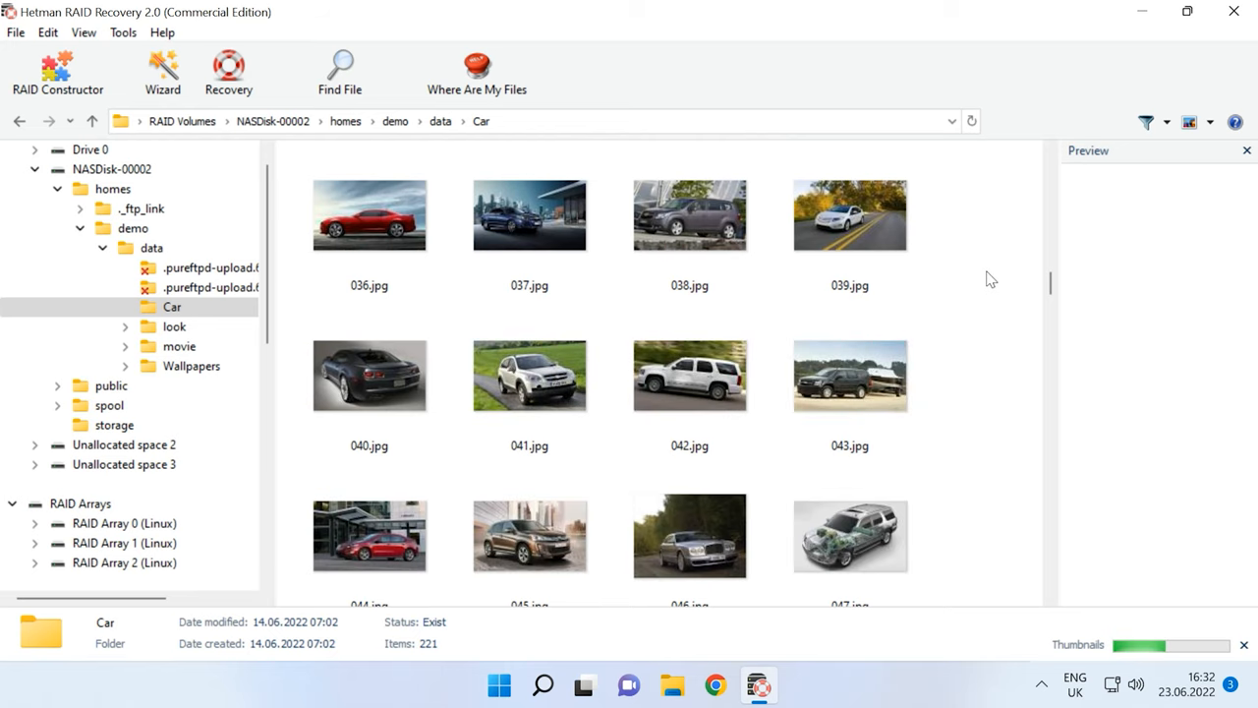
mouse_move(338, 71)
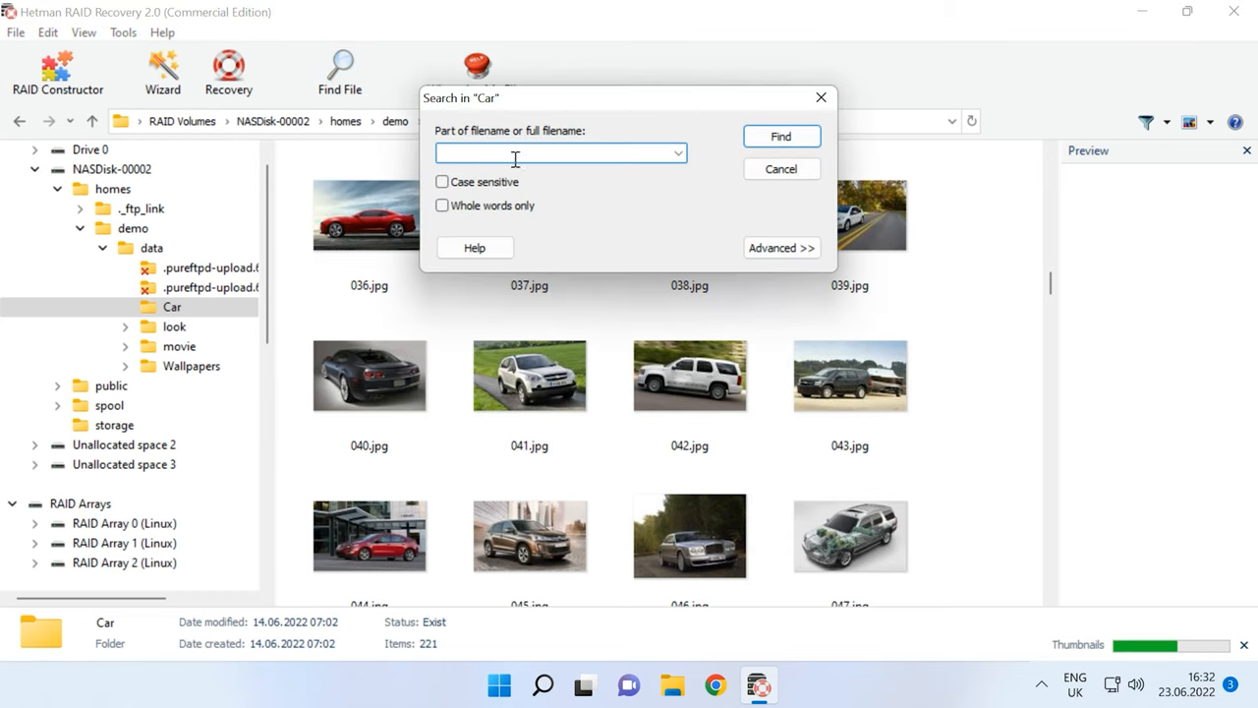
Cancel the Find dialog, preview 043.jpg, and box-select all twelve car thumbnails
click(781, 169)
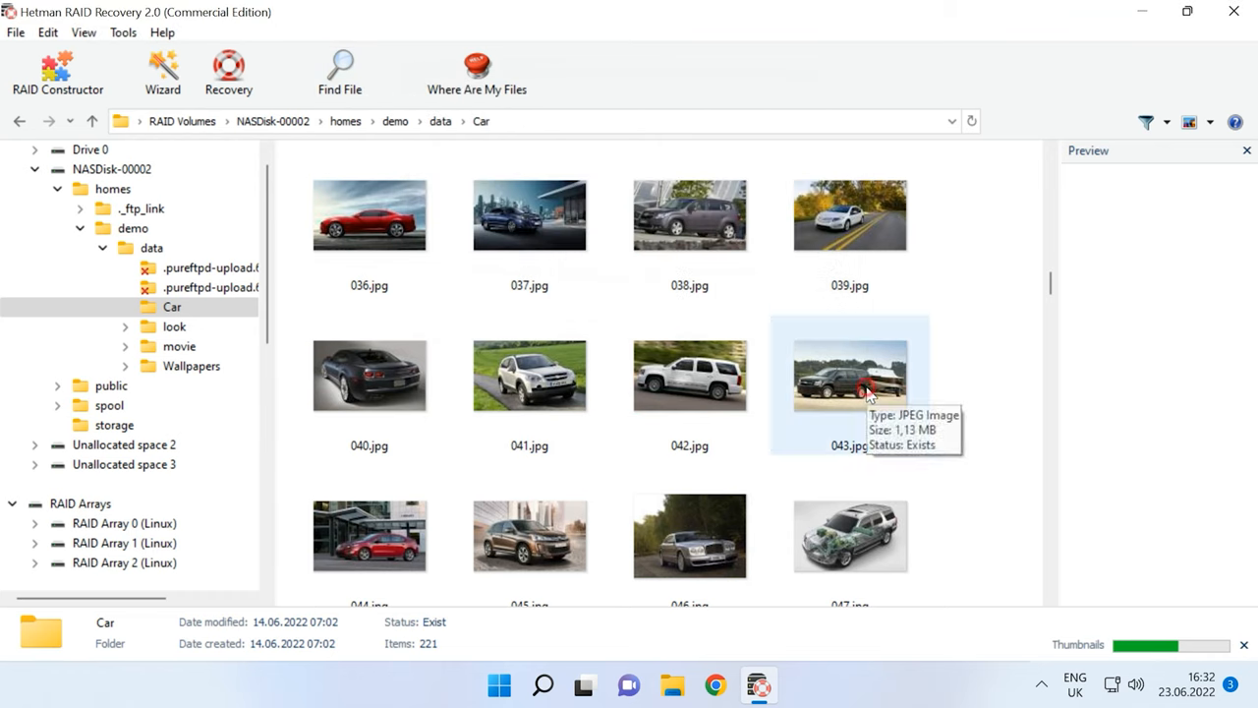
click(849, 375)
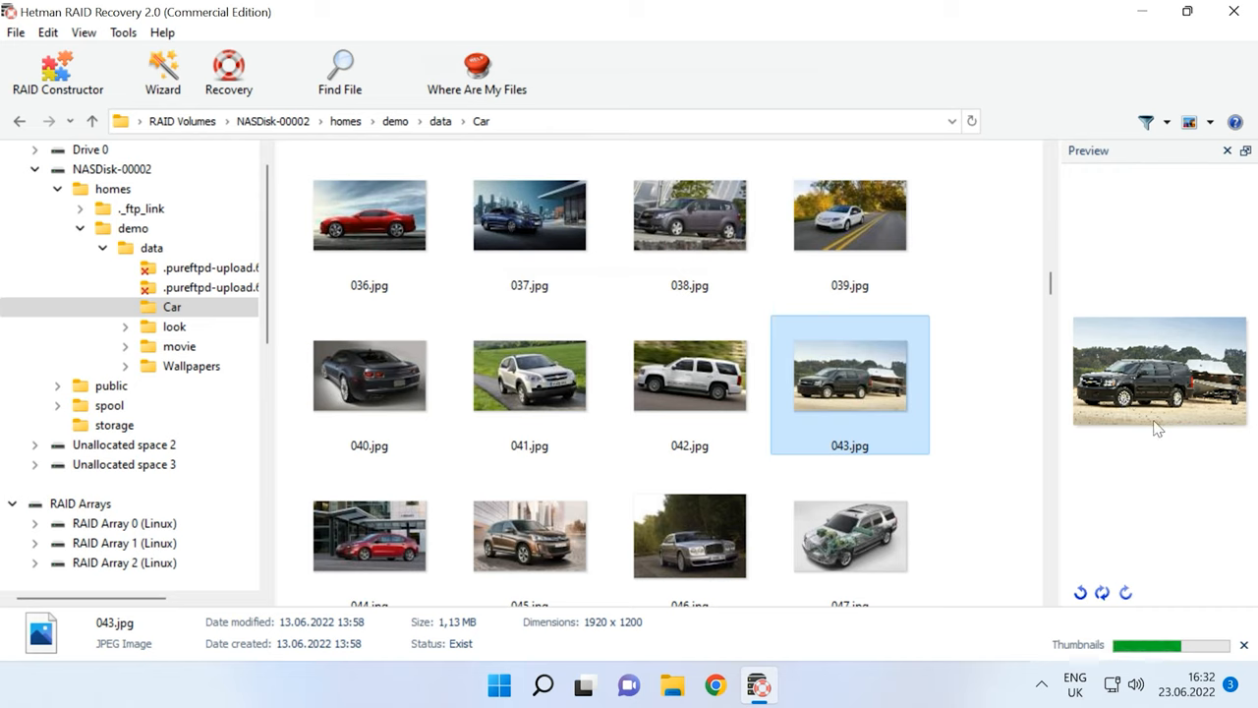
mouse_move(1179, 444)
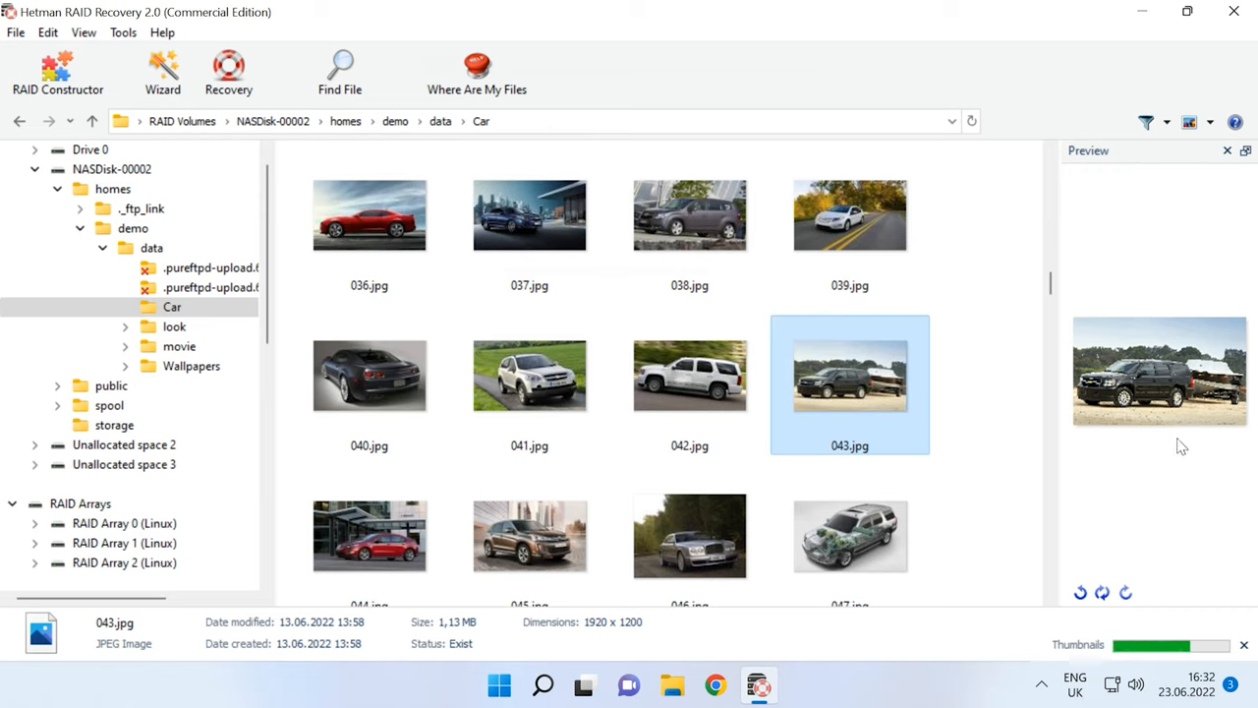
mouse_move(963, 384)
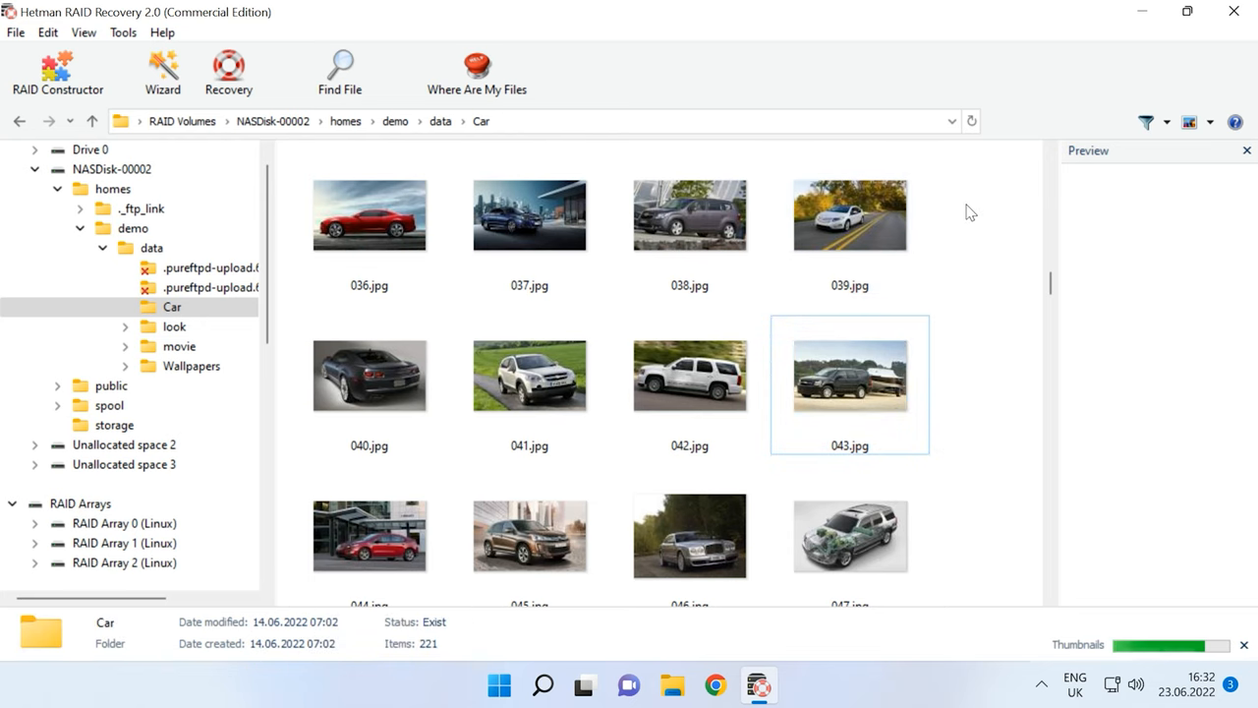
drag(967, 212, 358, 531)
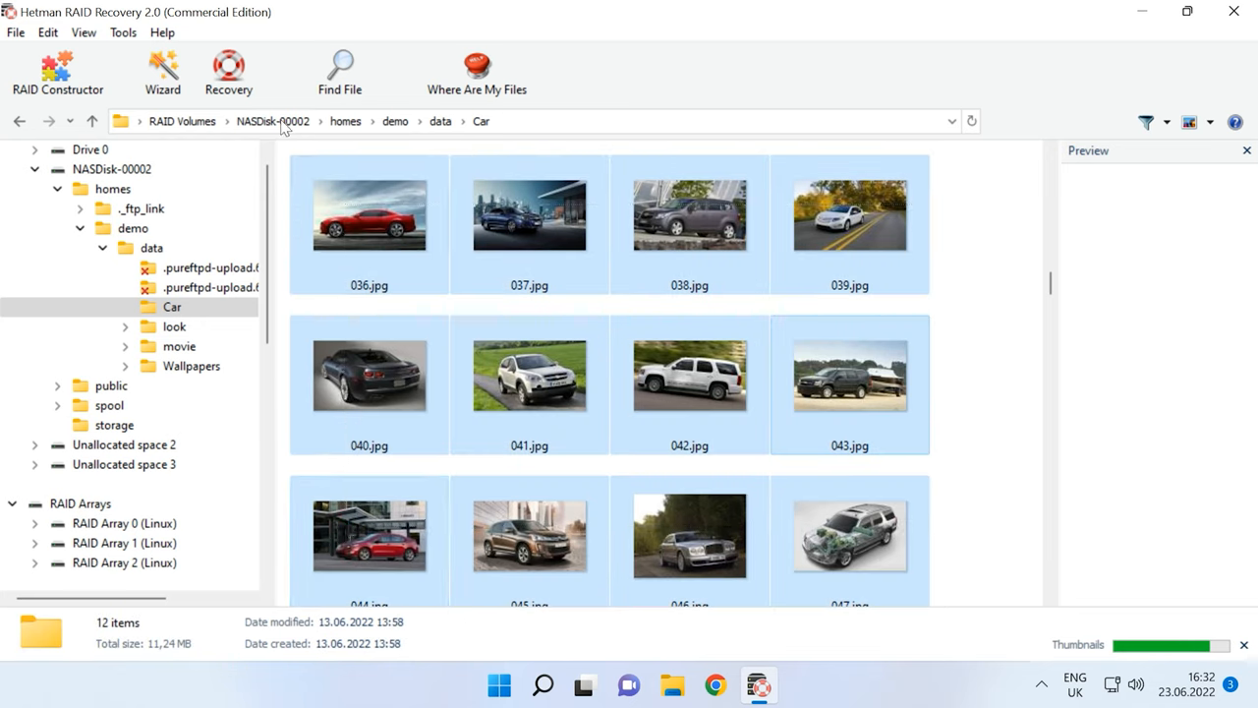
Recover the twelve selected car images to the hard disk in C:\223 and finish the wizard
click(228, 71)
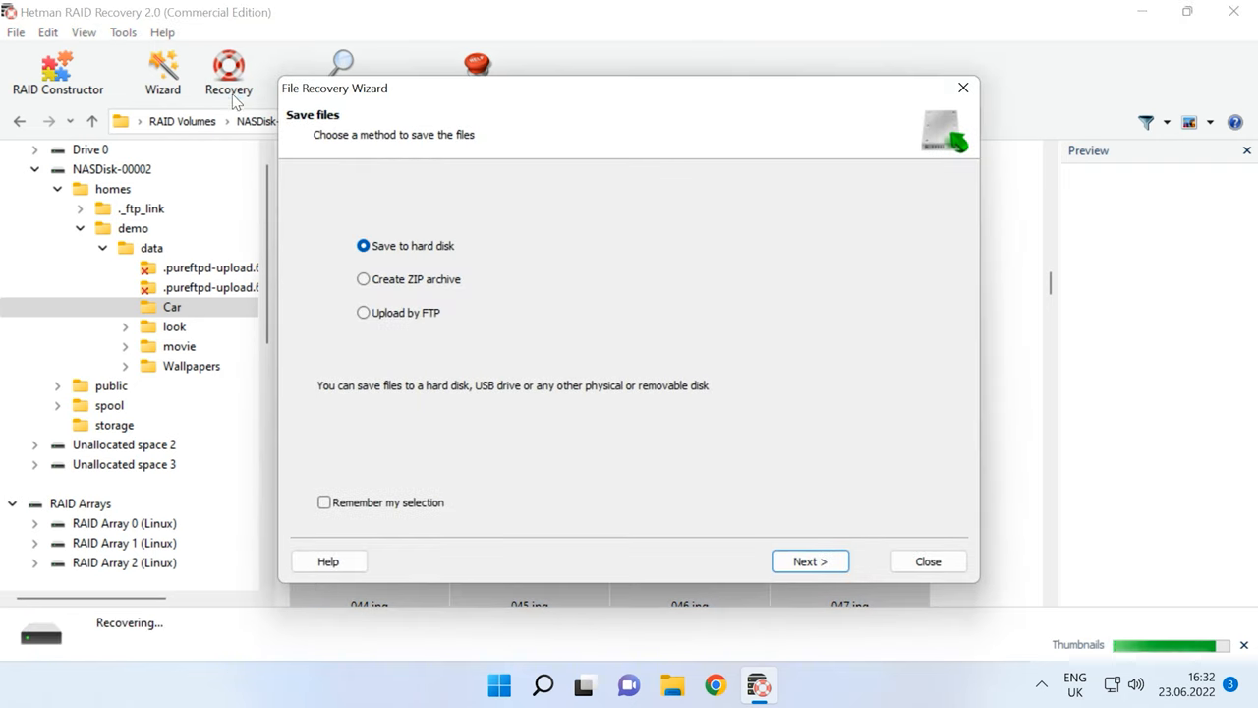
mouse_move(829, 536)
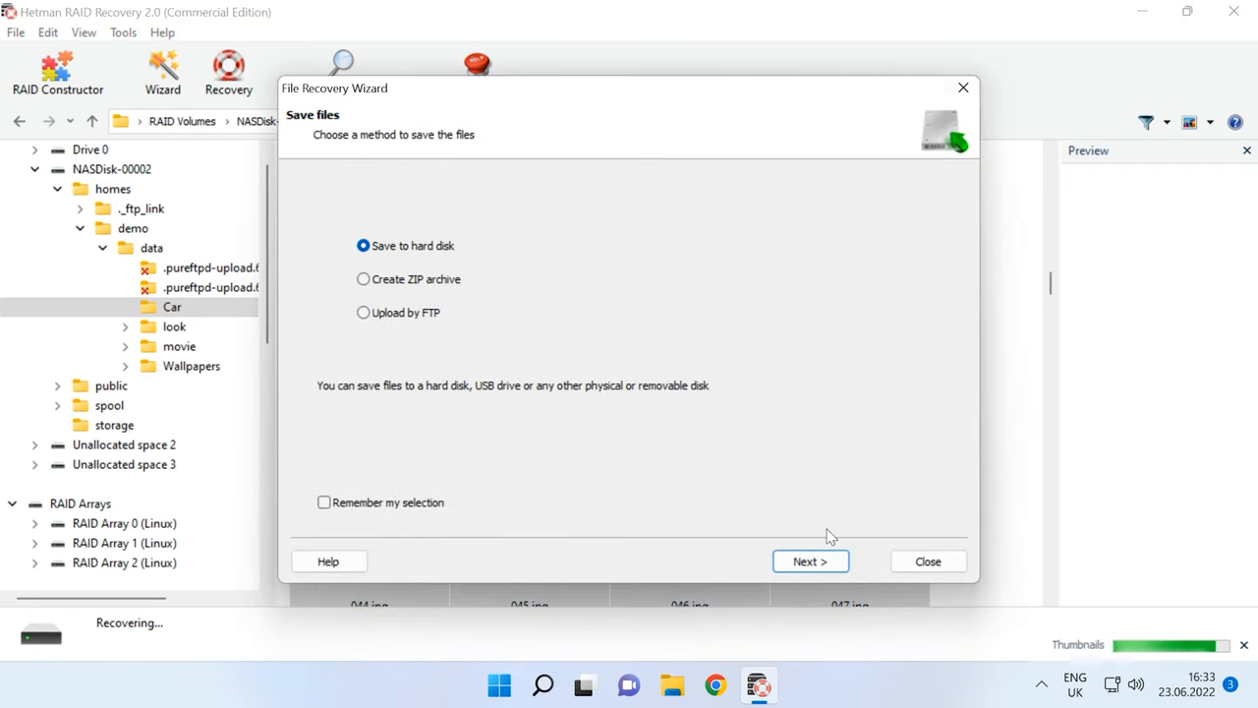
click(810, 560)
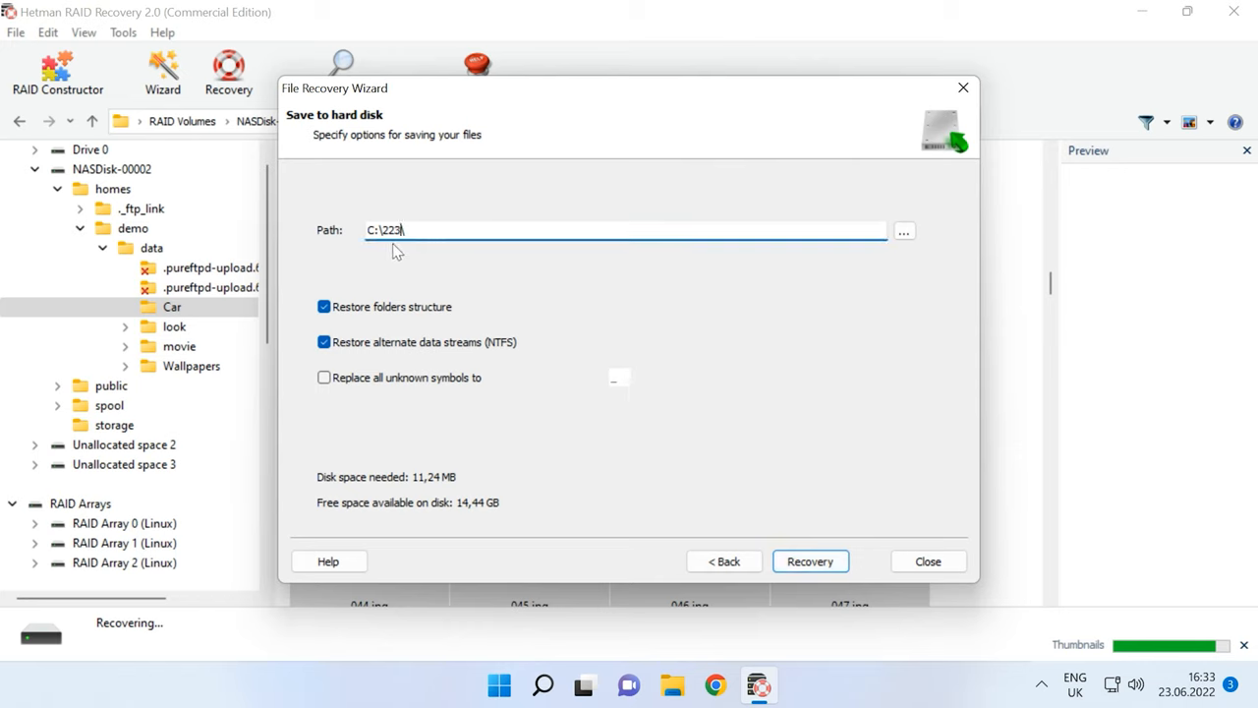
click(810, 561)
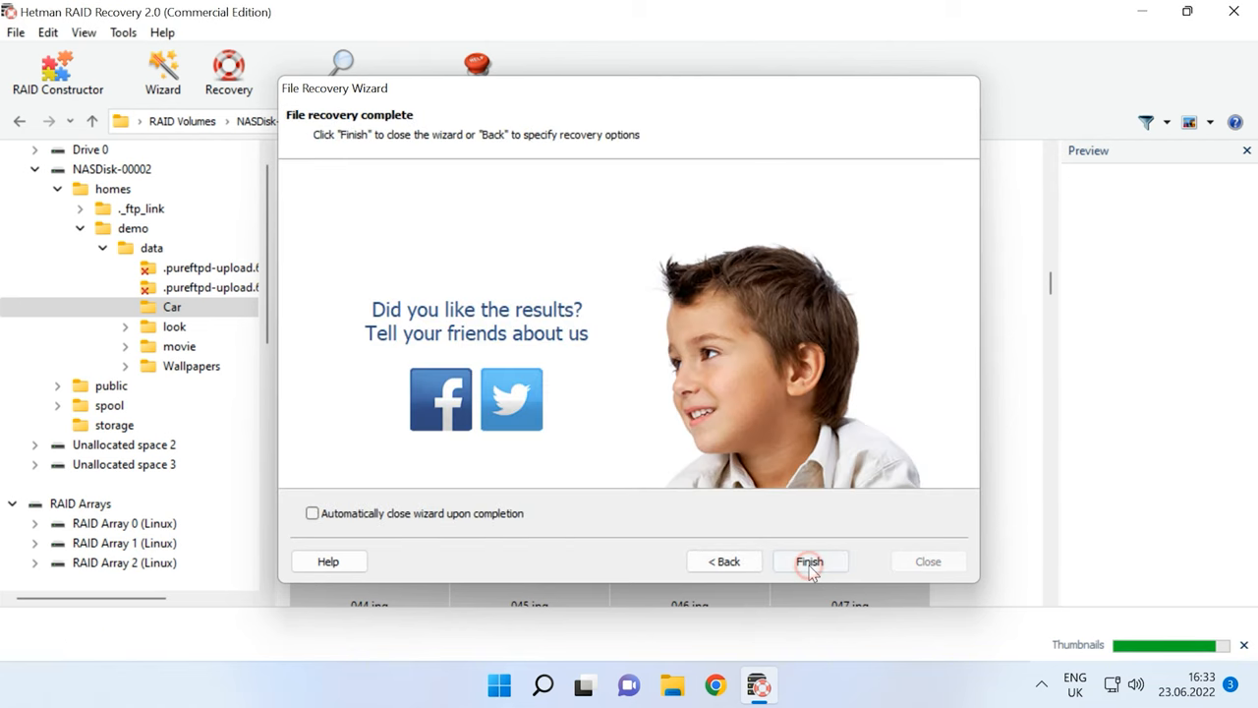
click(808, 562)
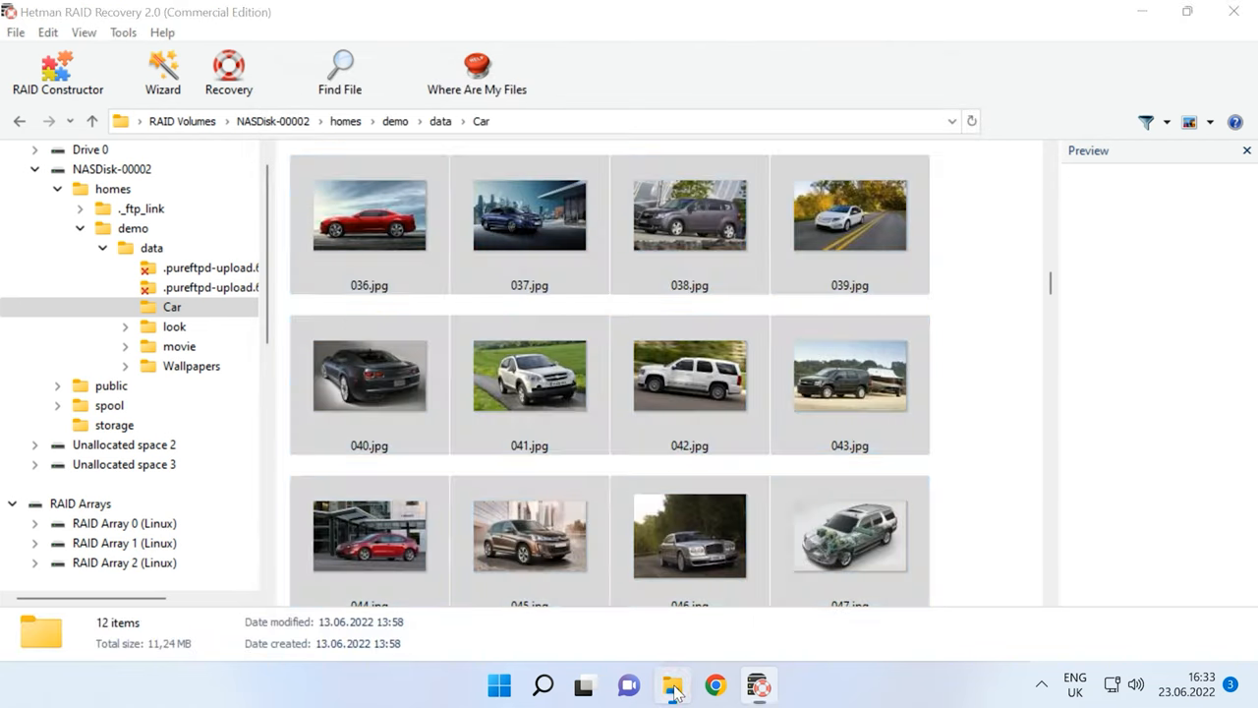
View the twelve recovered car photos in C:\223 in File Explorer, then close the folder
click(672, 684)
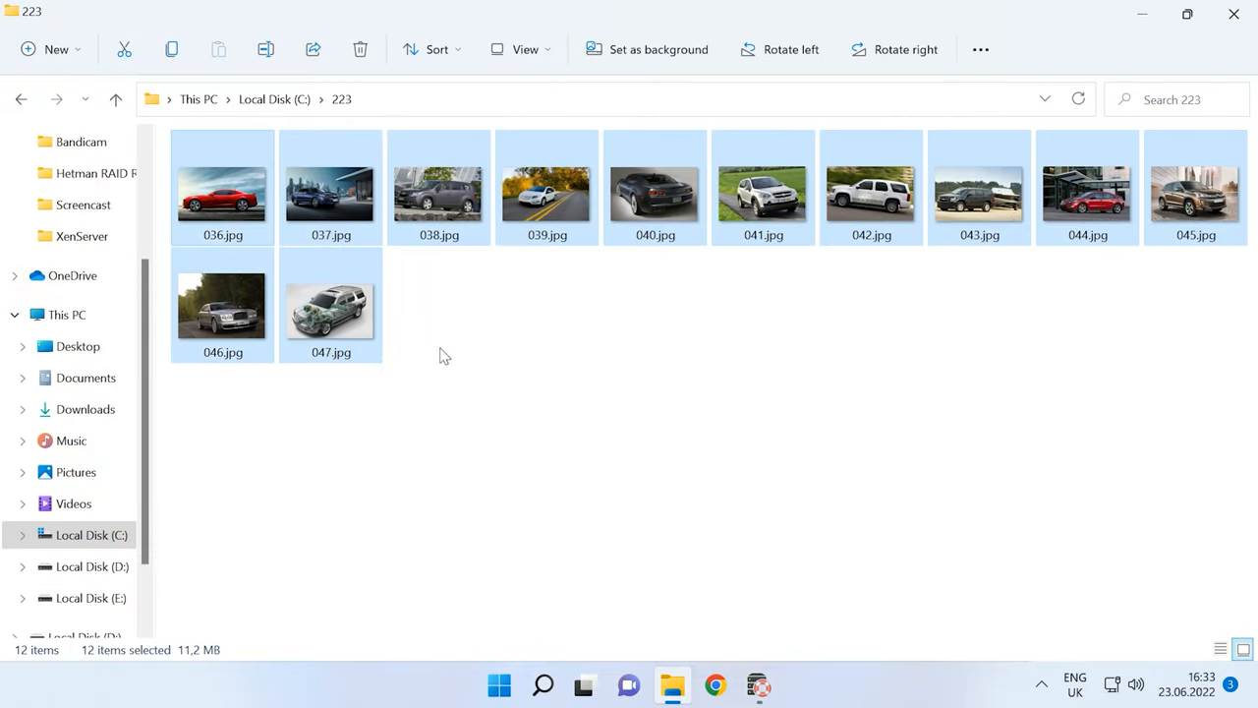
click(757, 684)
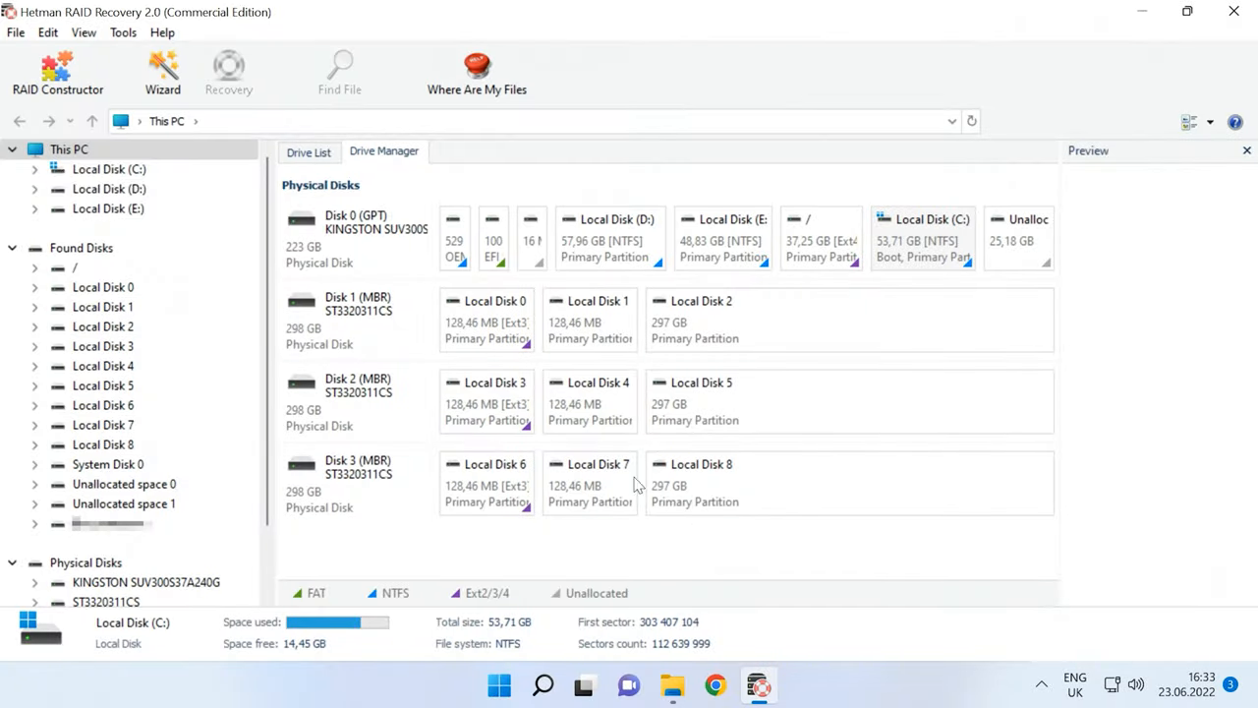
Start the RAID Constructor in Manual mode and proceed to the array parameters
click(57, 75)
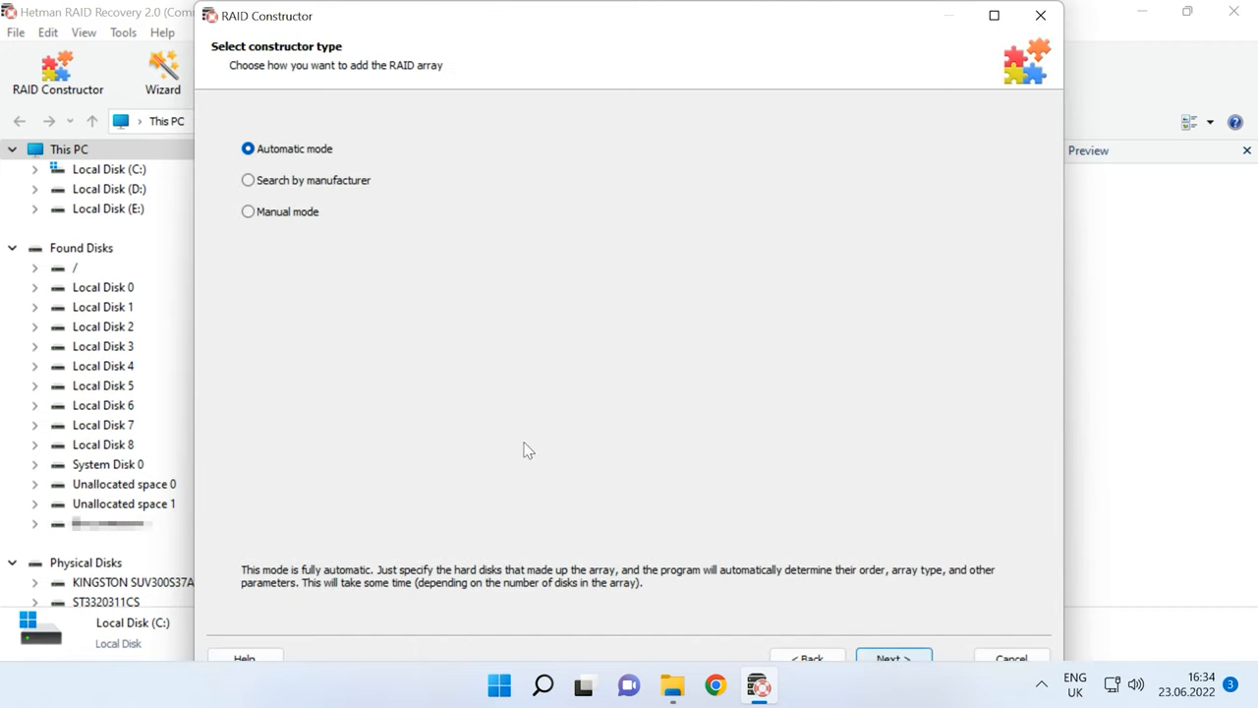
click(248, 212)
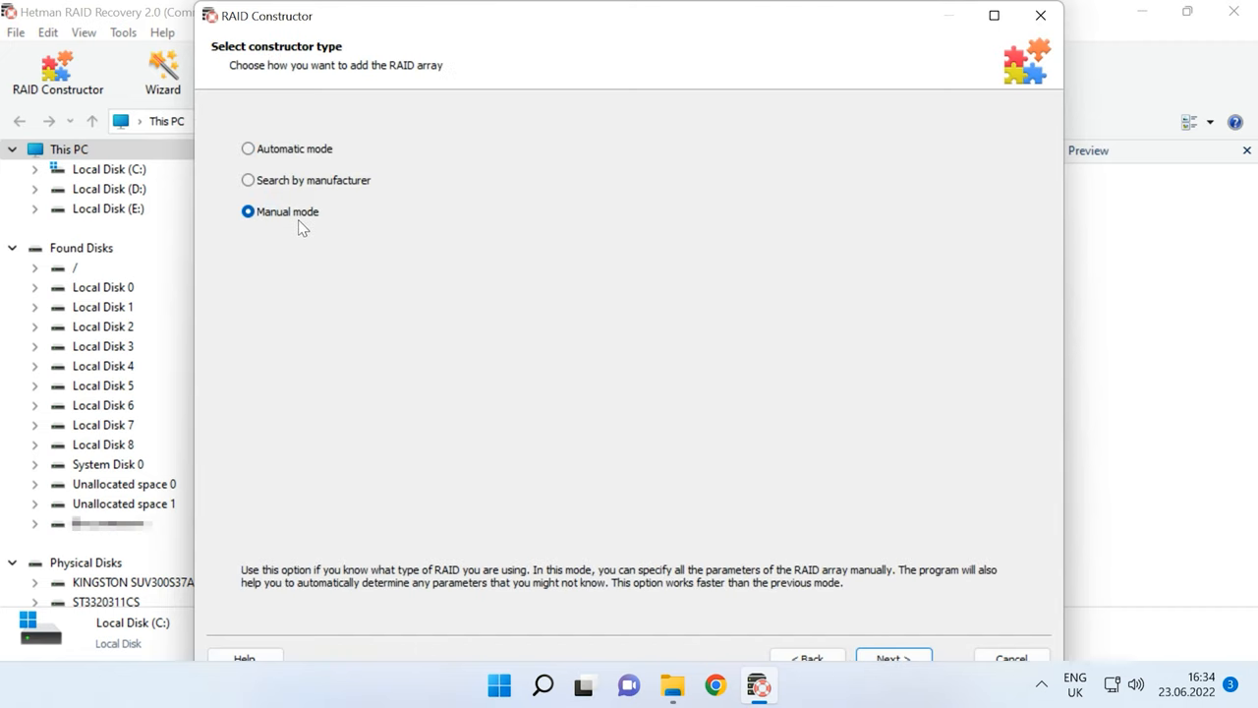
click(892, 657)
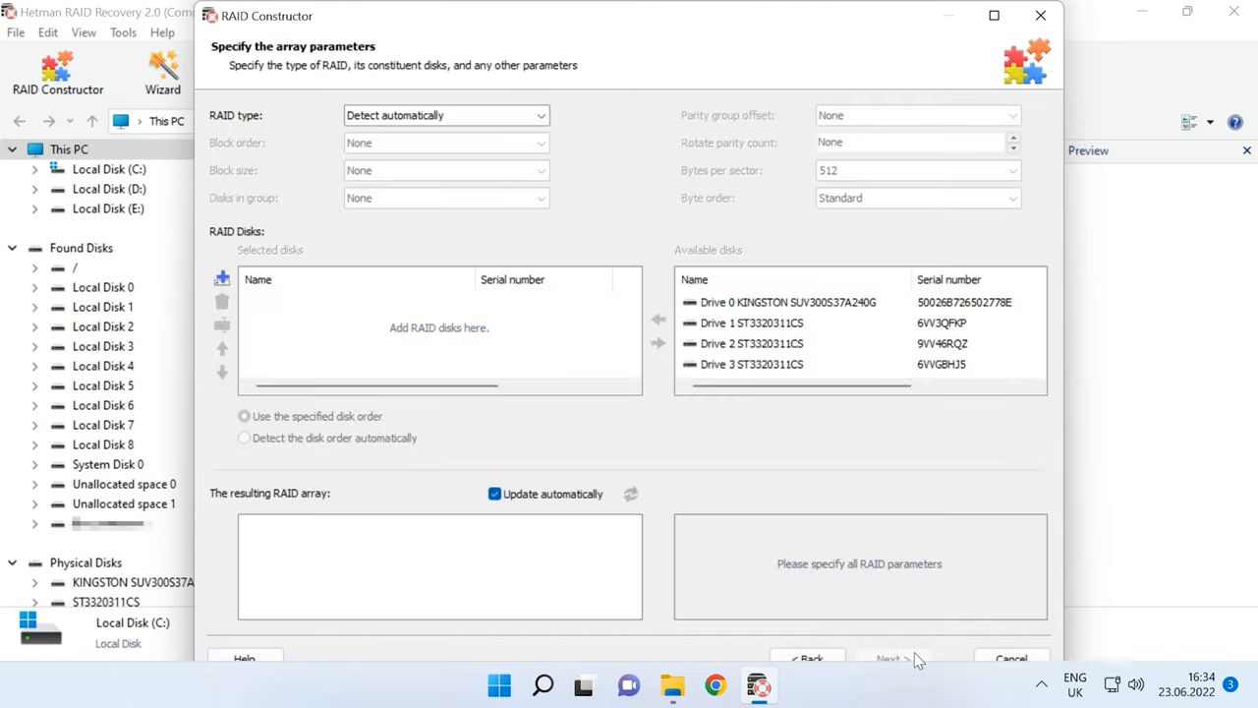
mouse_move(492, 242)
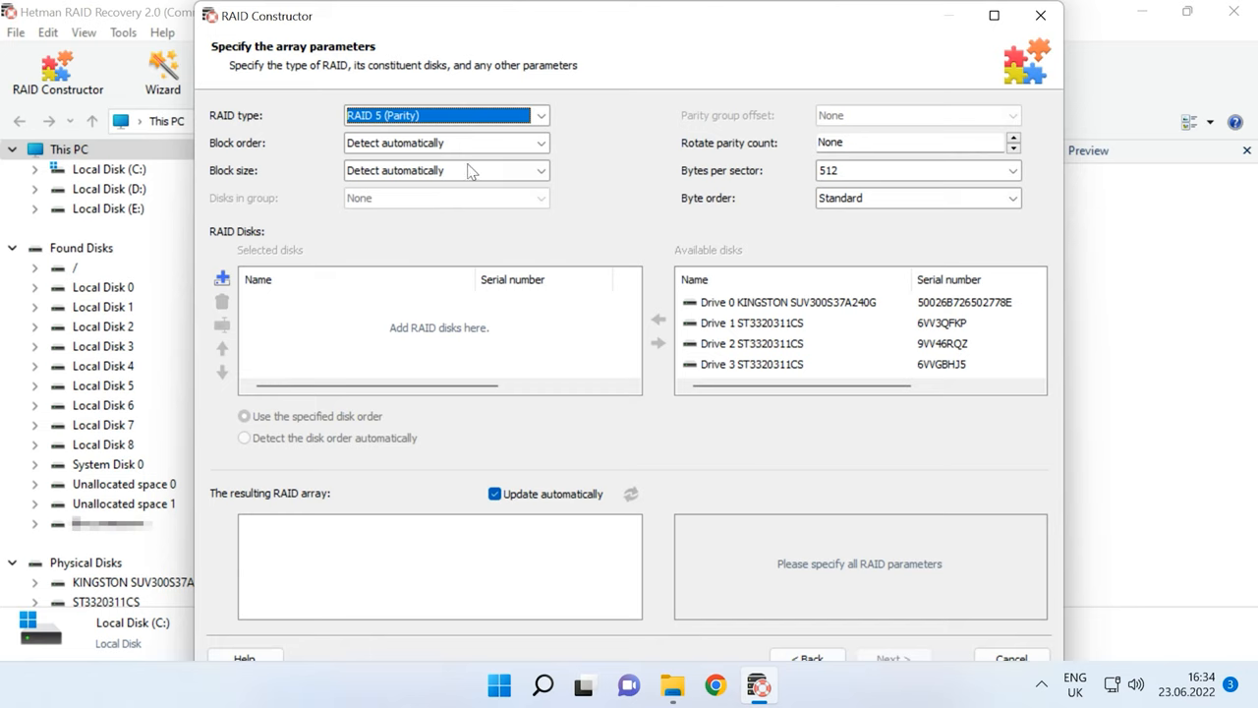
Set the array to RAID 5 with Left Synchronous block order and 64 KB blocks
click(539, 141)
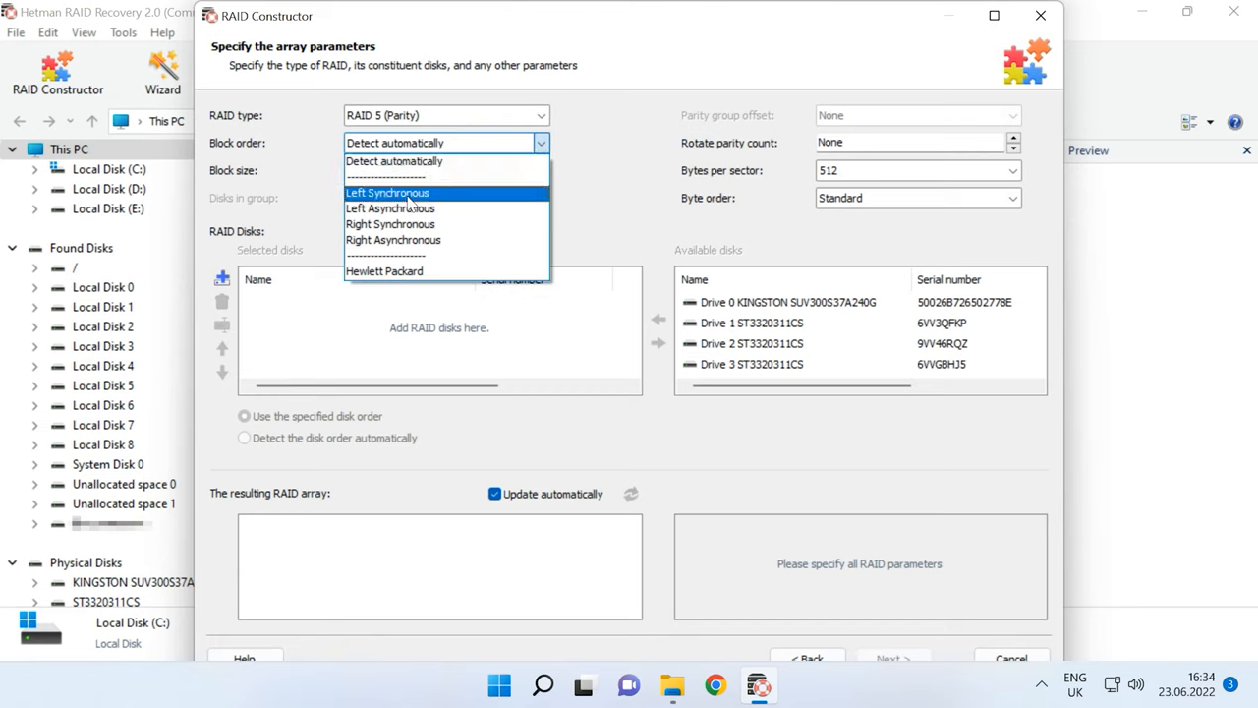
click(385, 192)
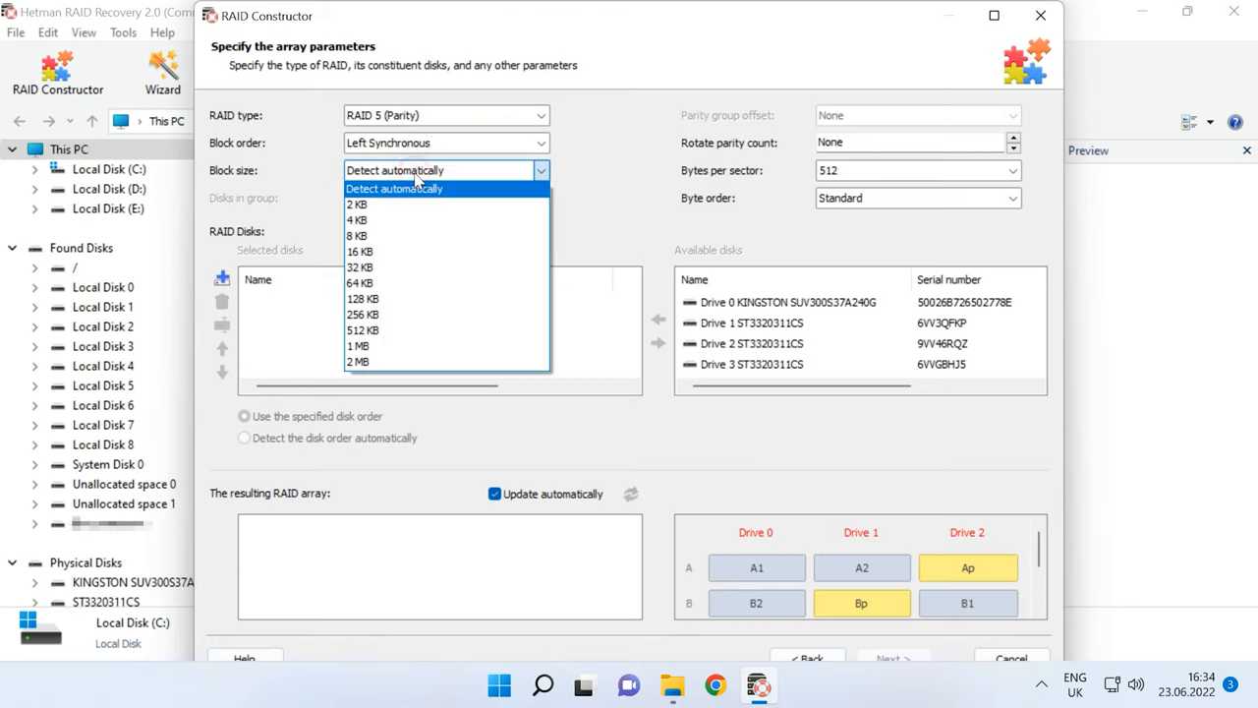
click(359, 283)
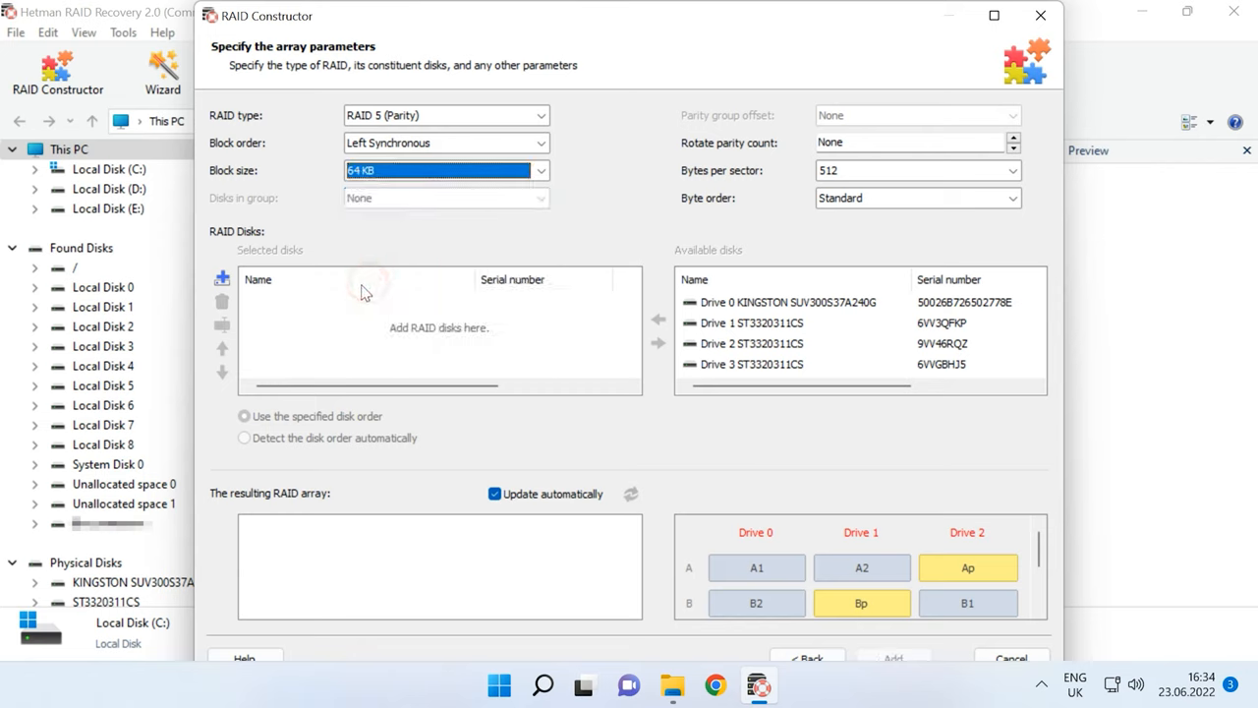
Add the three ST3320311CS drives and move Drive 3 to the top, giving order 3, 1, 2
click(751, 323)
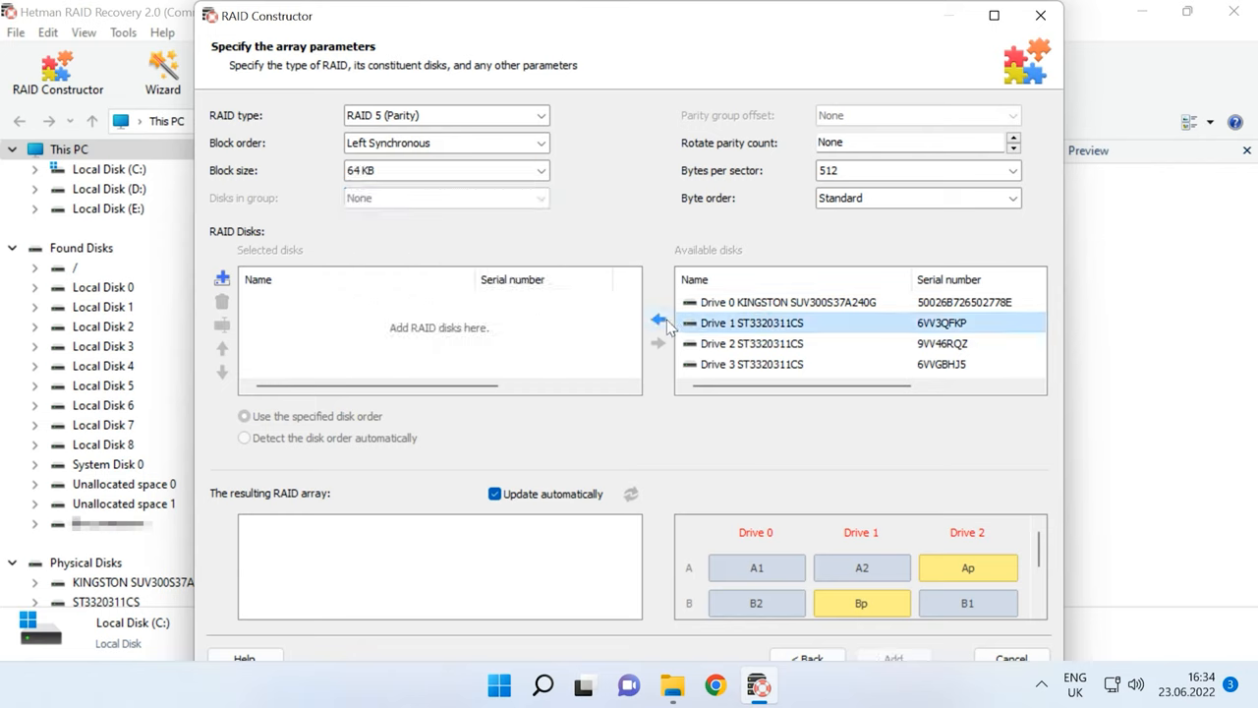
click(656, 319)
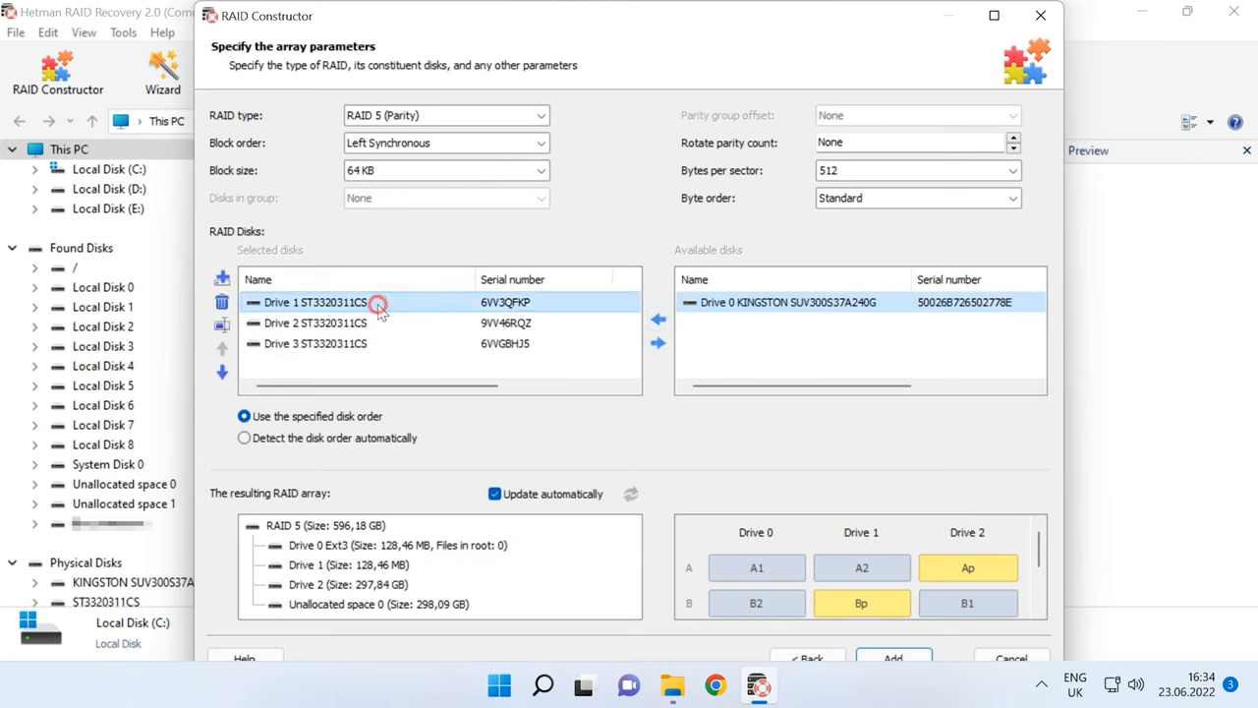
click(222, 346)
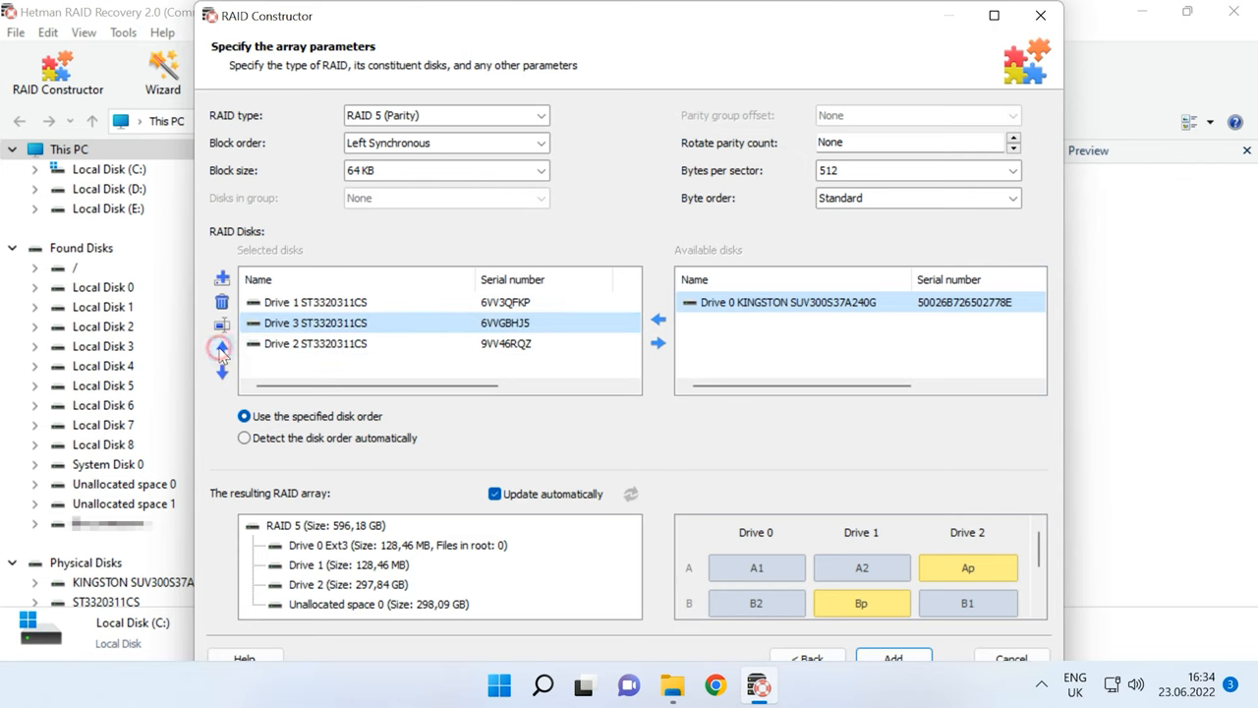
click(220, 350)
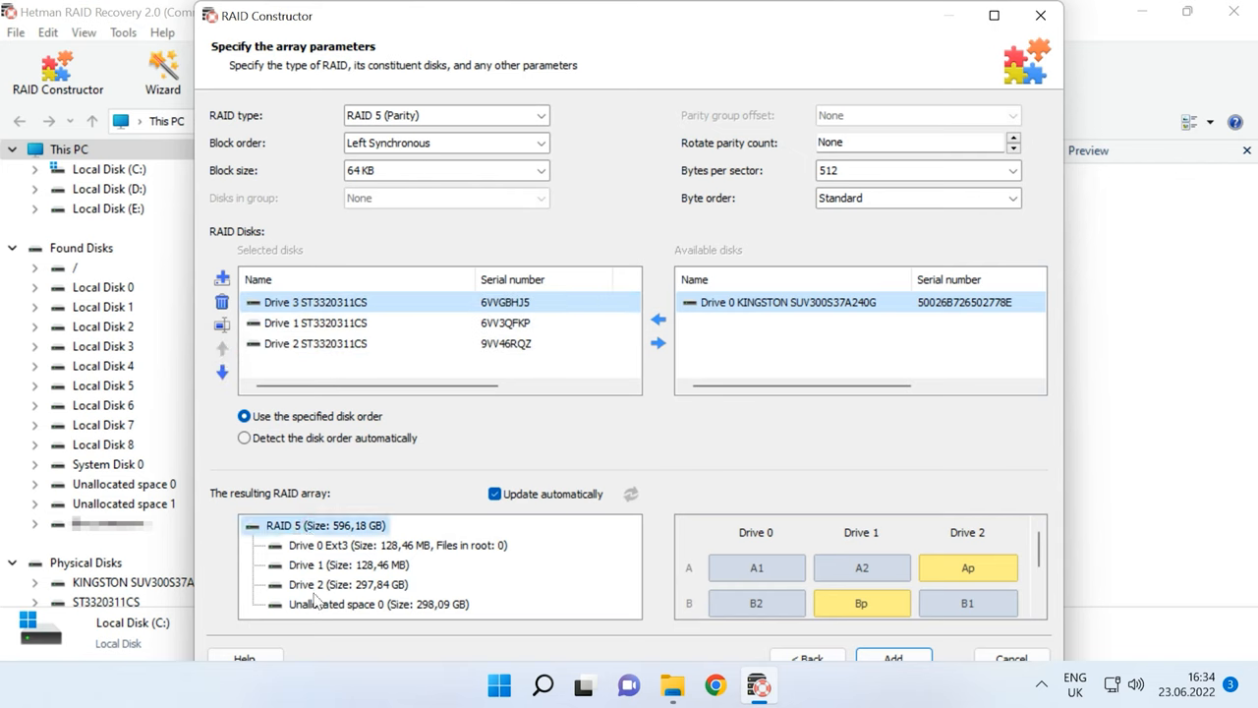
click(393, 544)
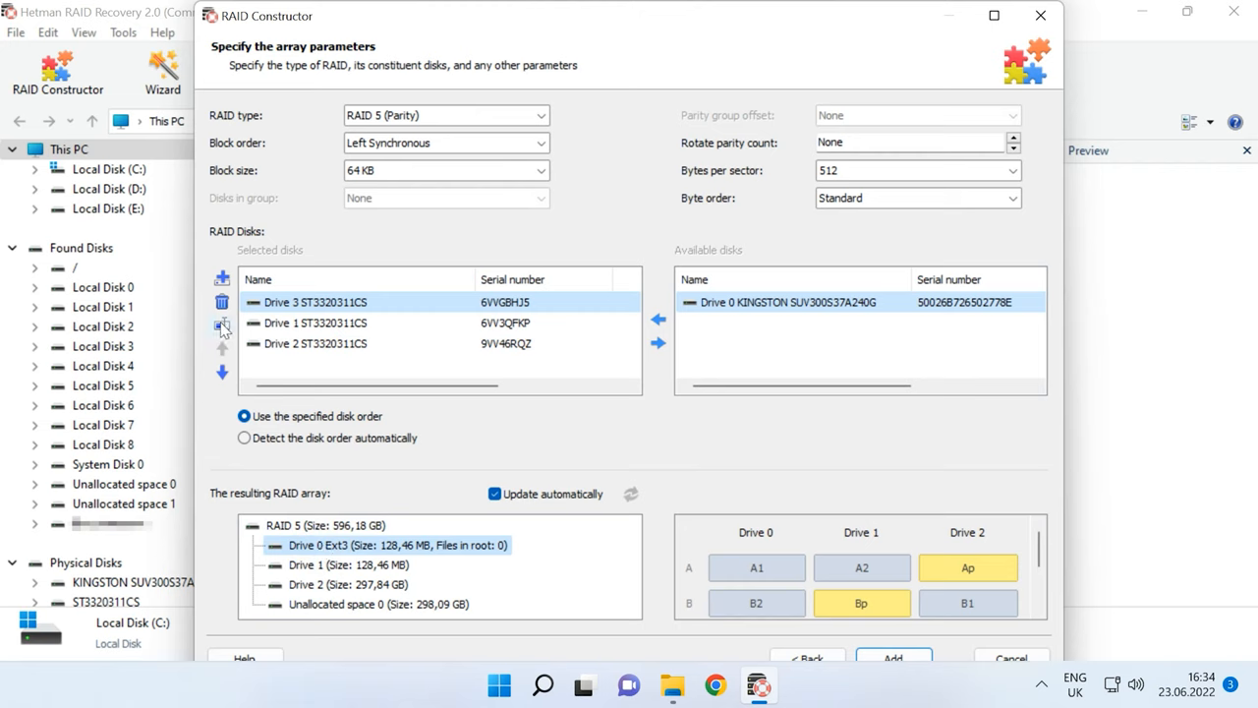
Give Drive 3 an offset of 2694021 bytes and add the assembled RAID 5 array
click(222, 326)
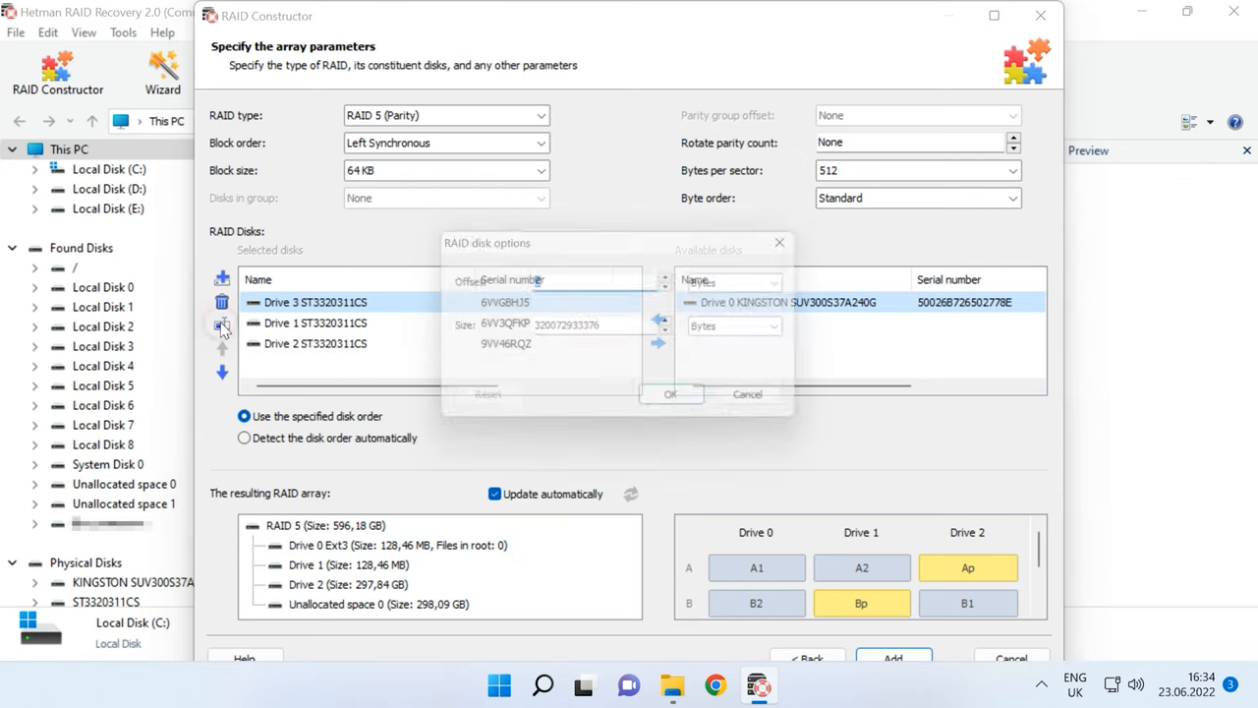
text(26)
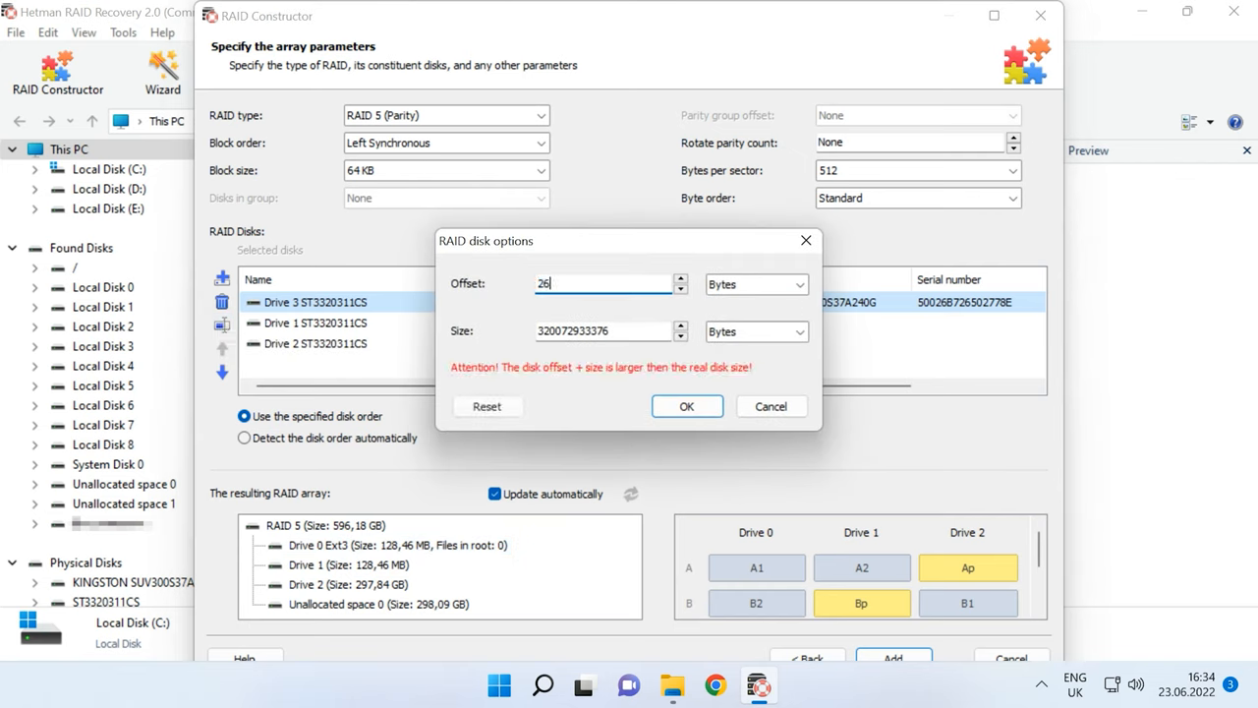
text(94021)
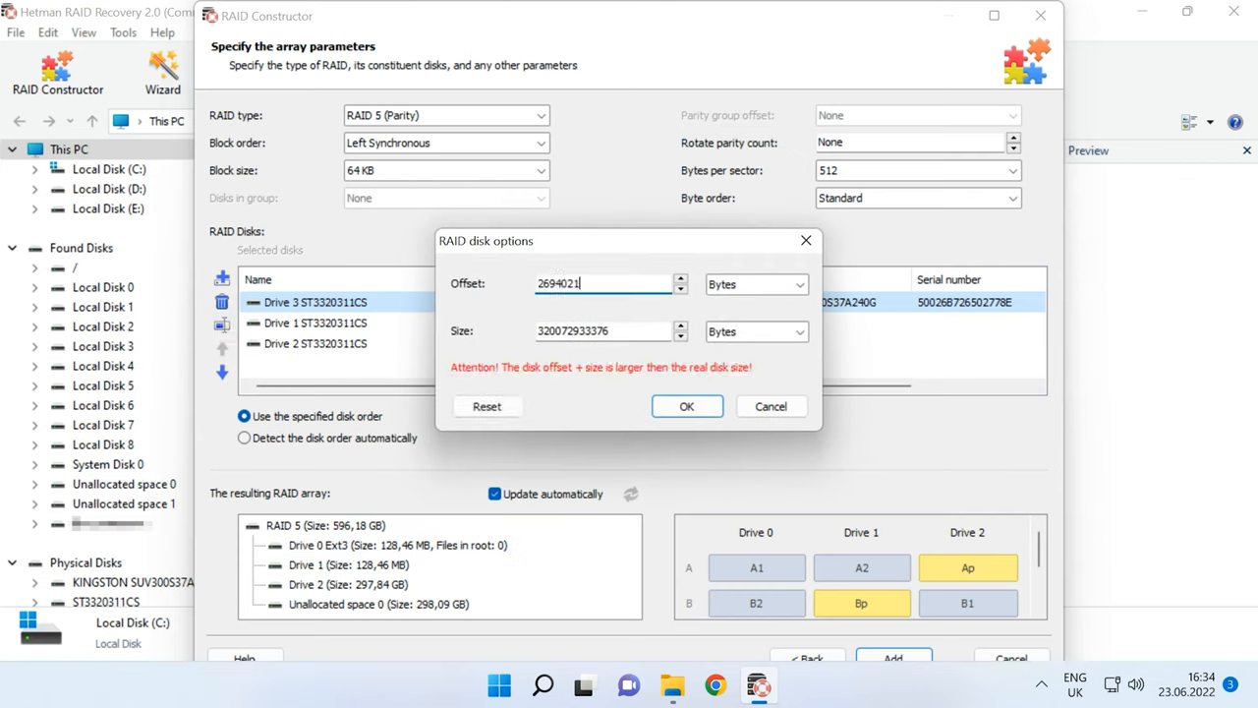
click(686, 405)
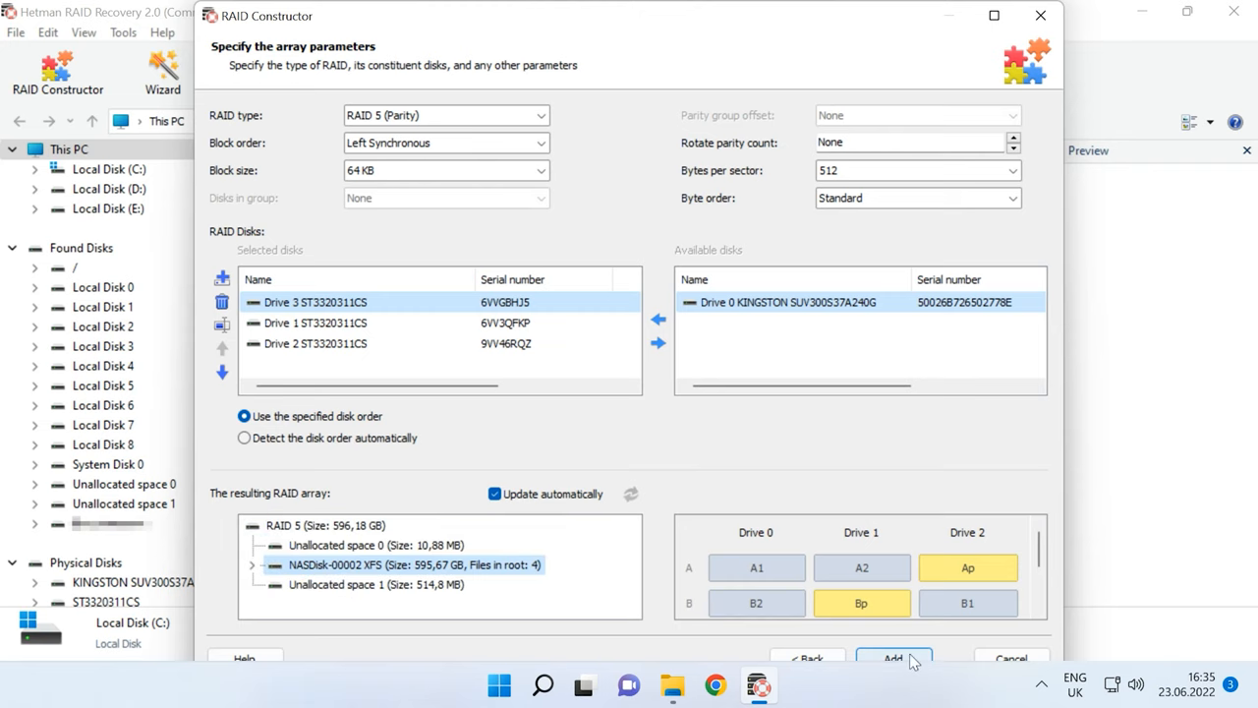
click(893, 657)
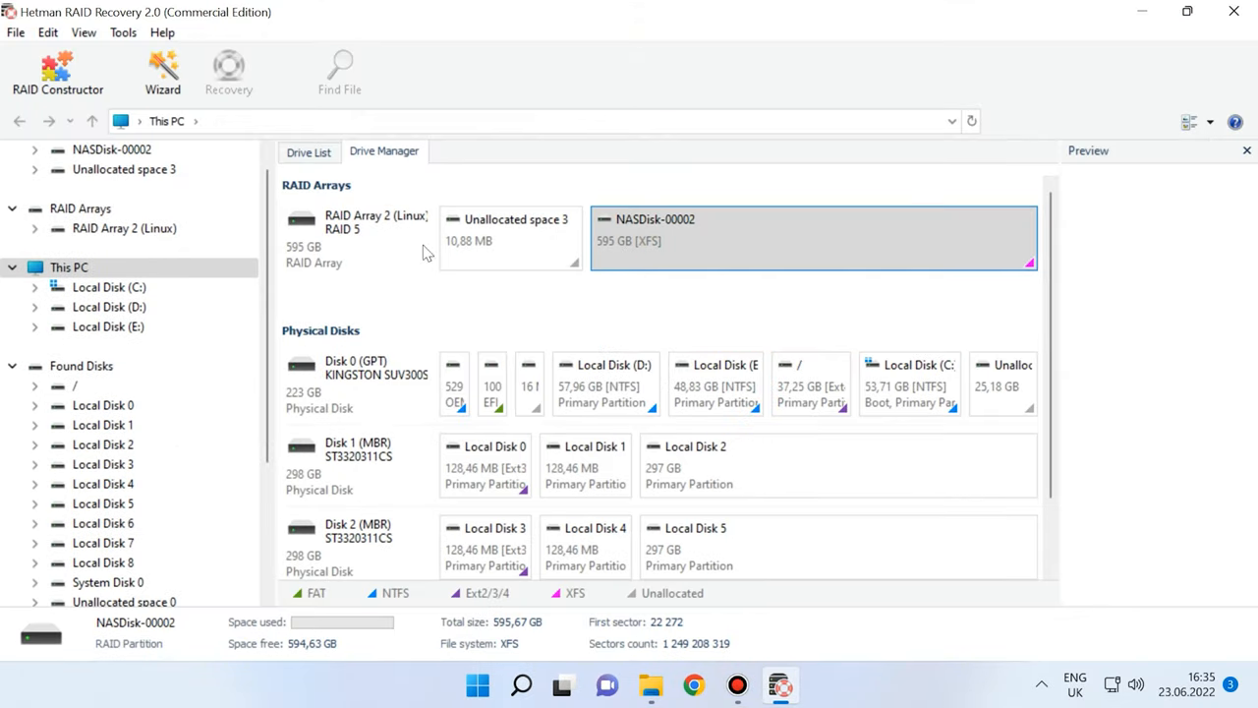
mouse_move(759, 244)
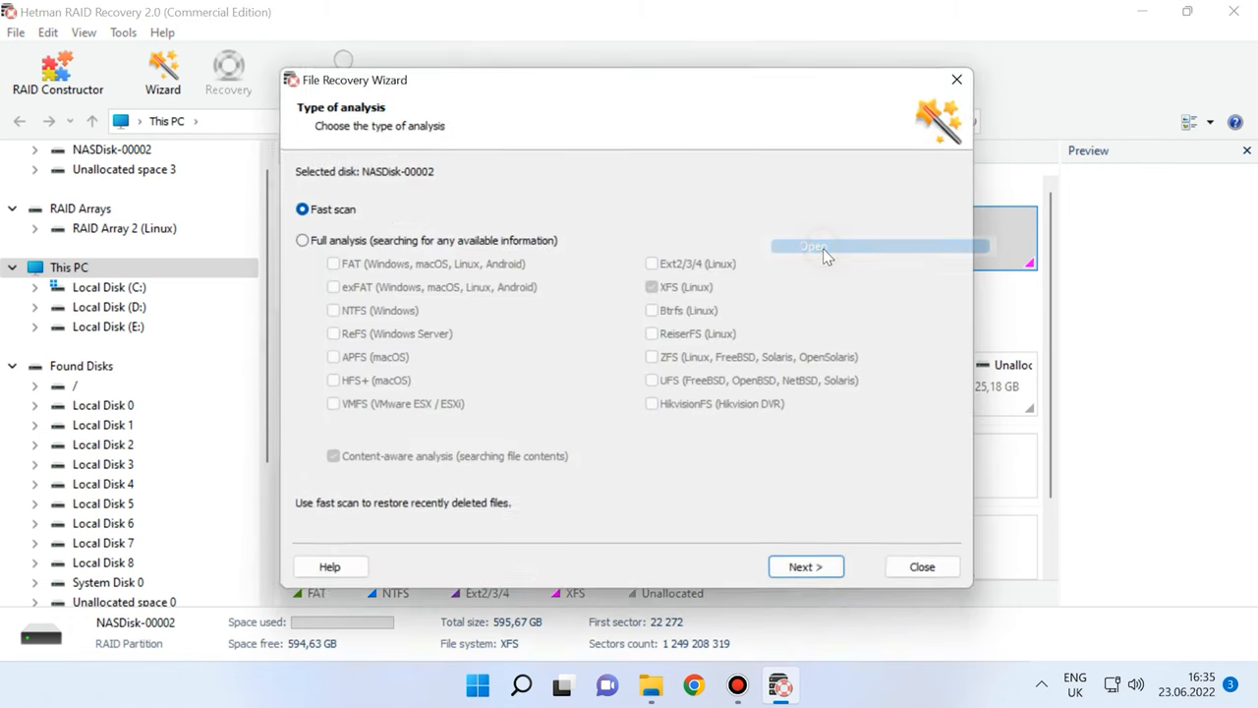
Run a Fast scan of the rebuilt NASDisk-00002 and finish to browse the results
click(302, 239)
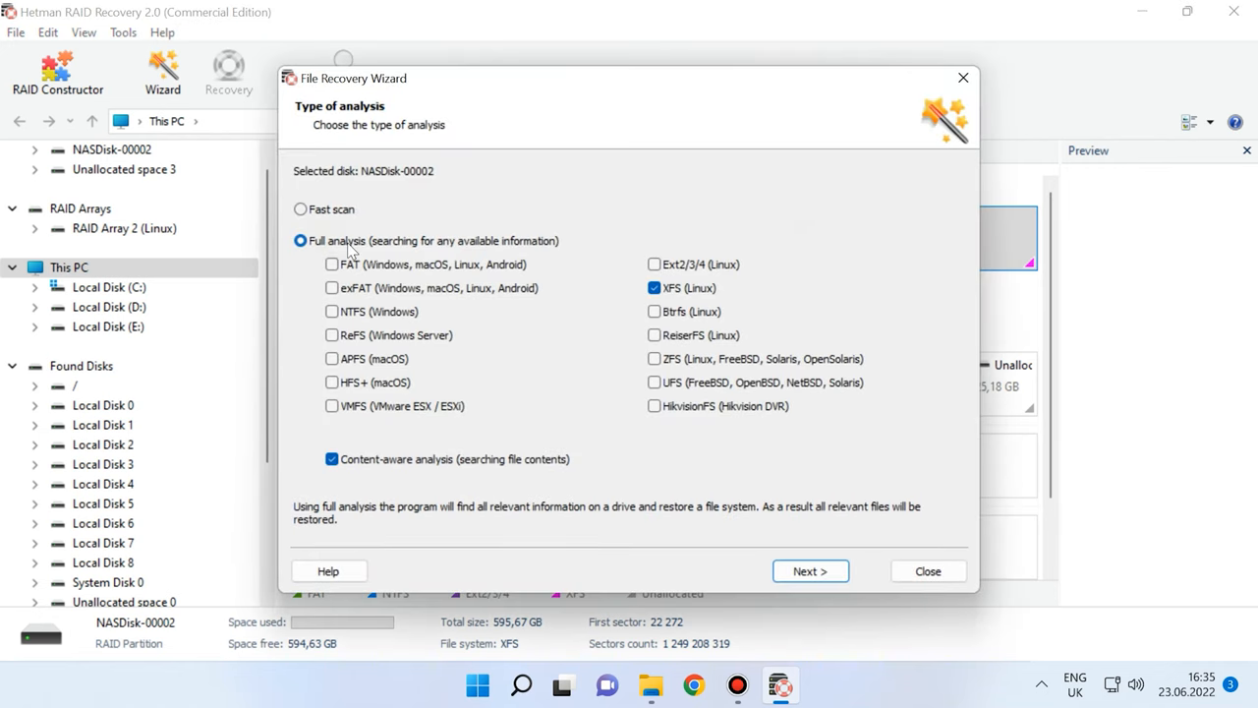
click(299, 208)
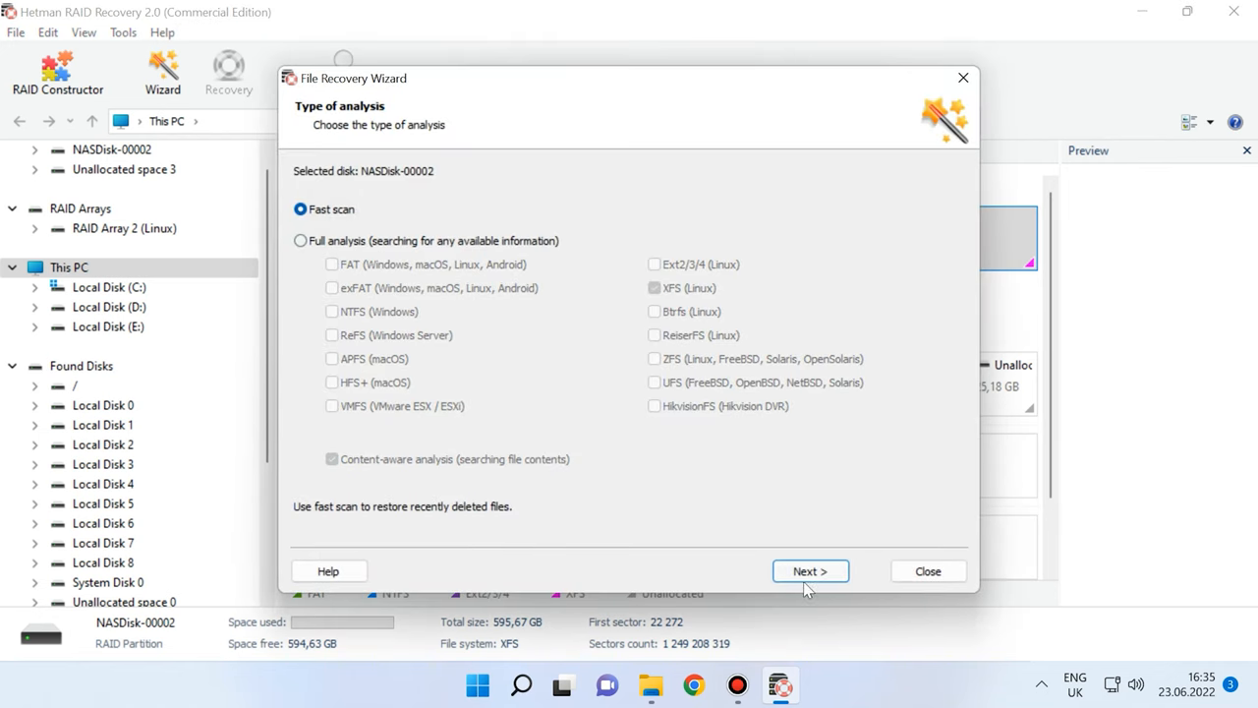
click(810, 570)
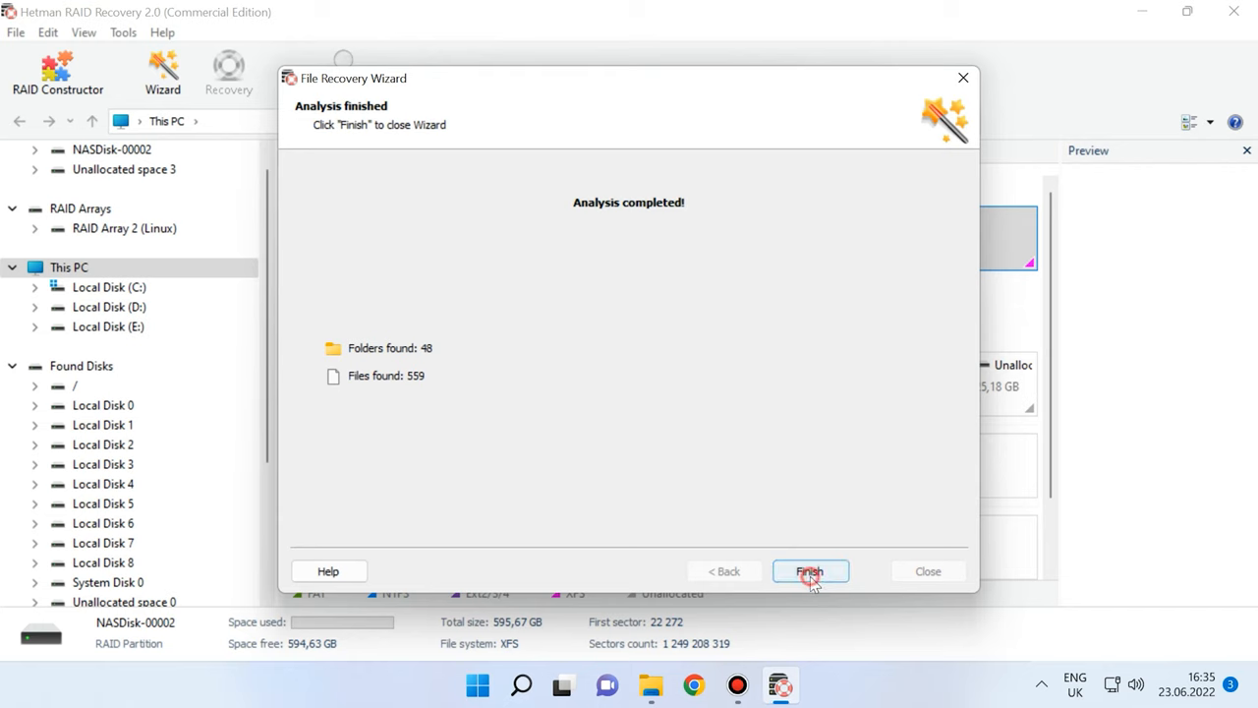
click(810, 570)
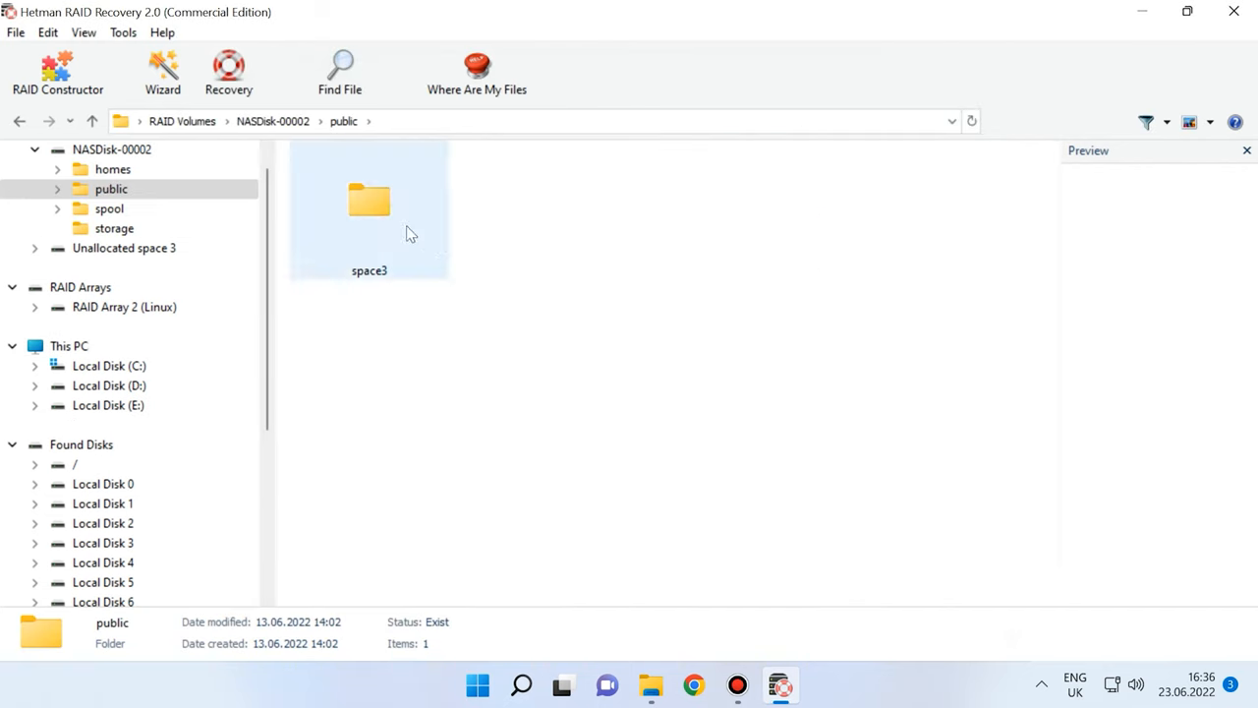
Recover the space3 pictures from public/space3 into C:\223 and finish the wizard
double_click(370, 206)
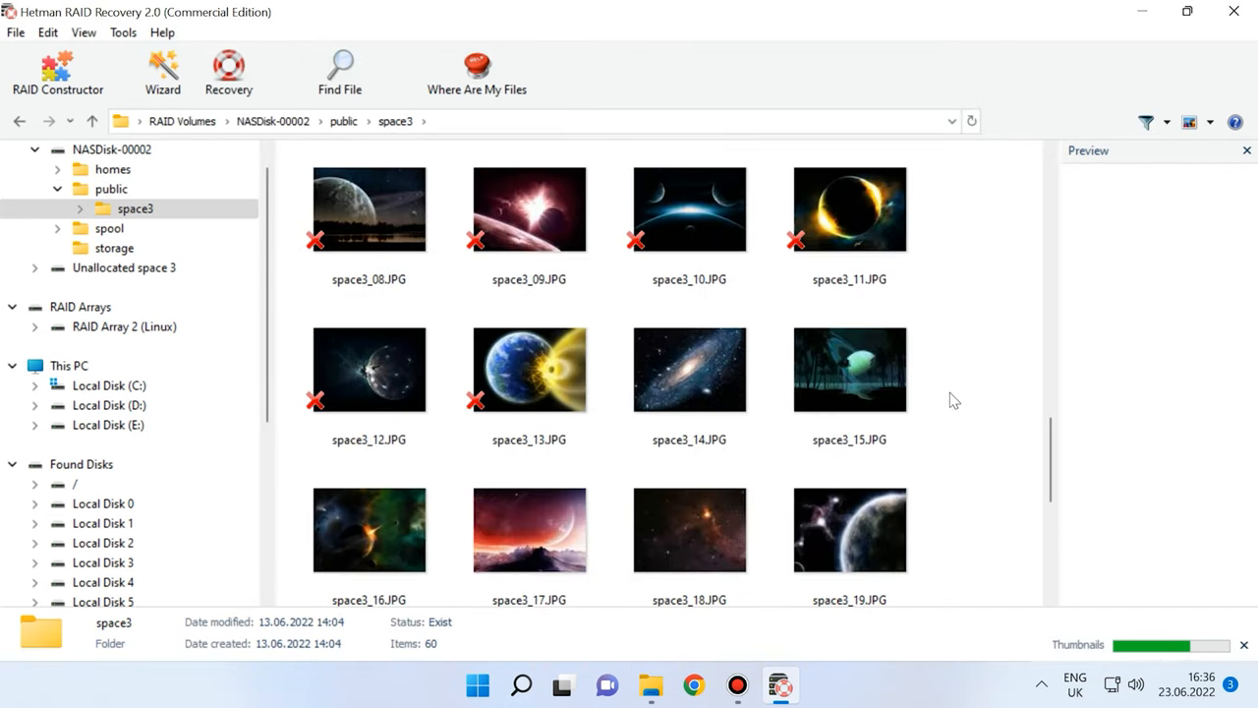
click(849, 208)
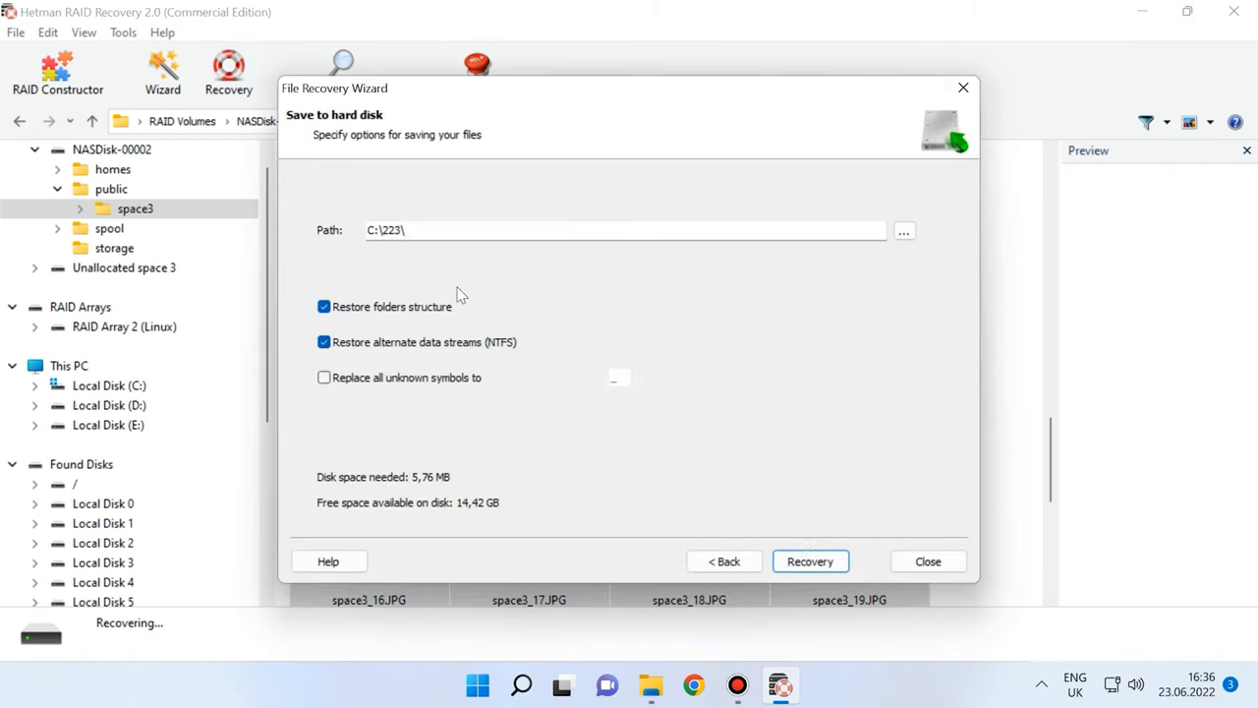
click(810, 560)
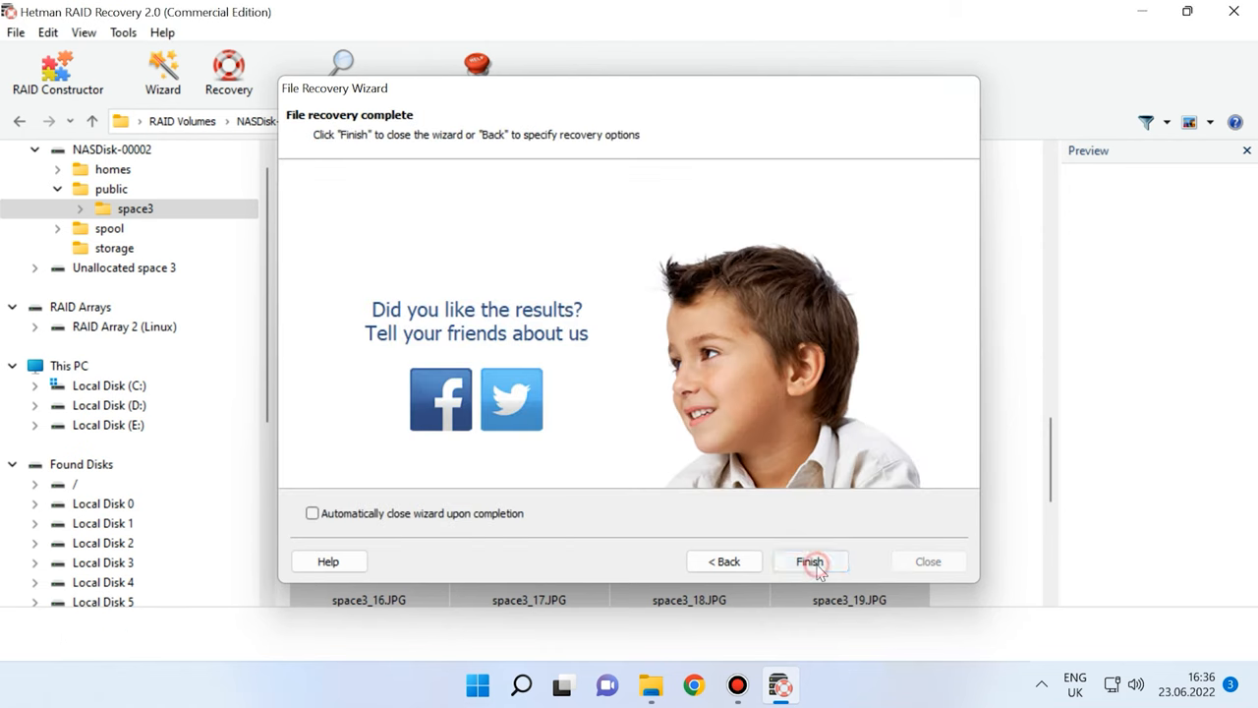
click(810, 560)
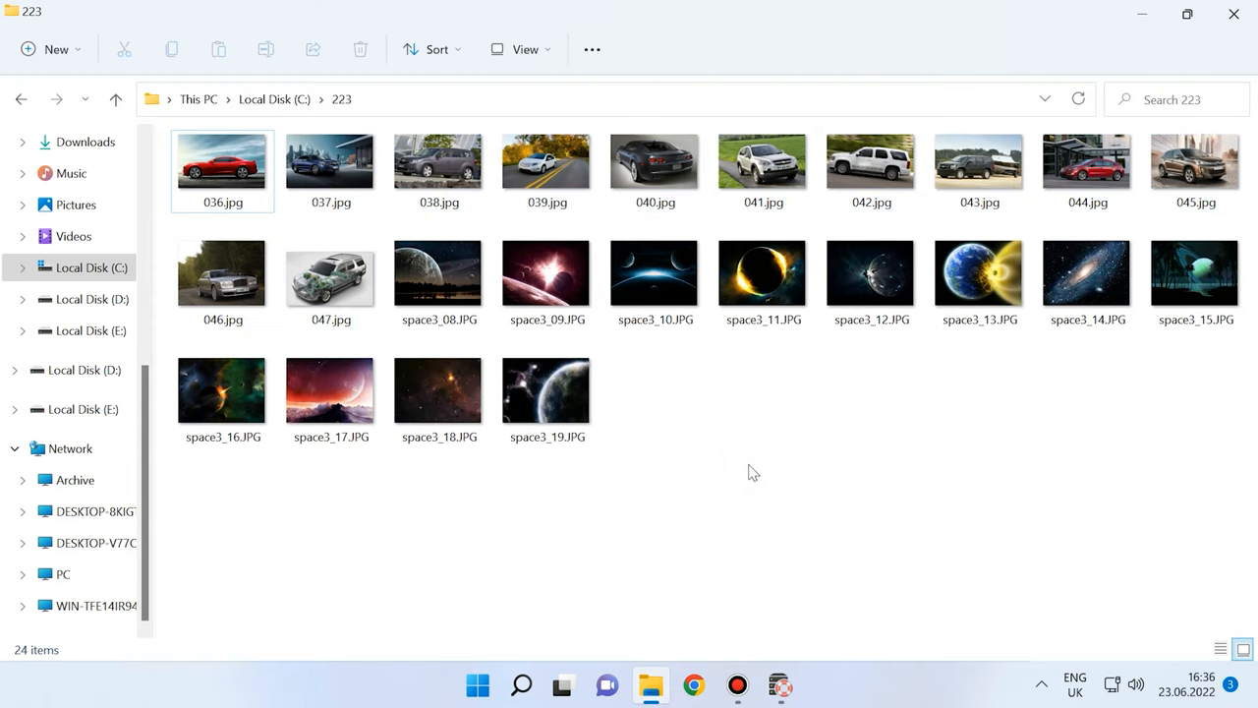